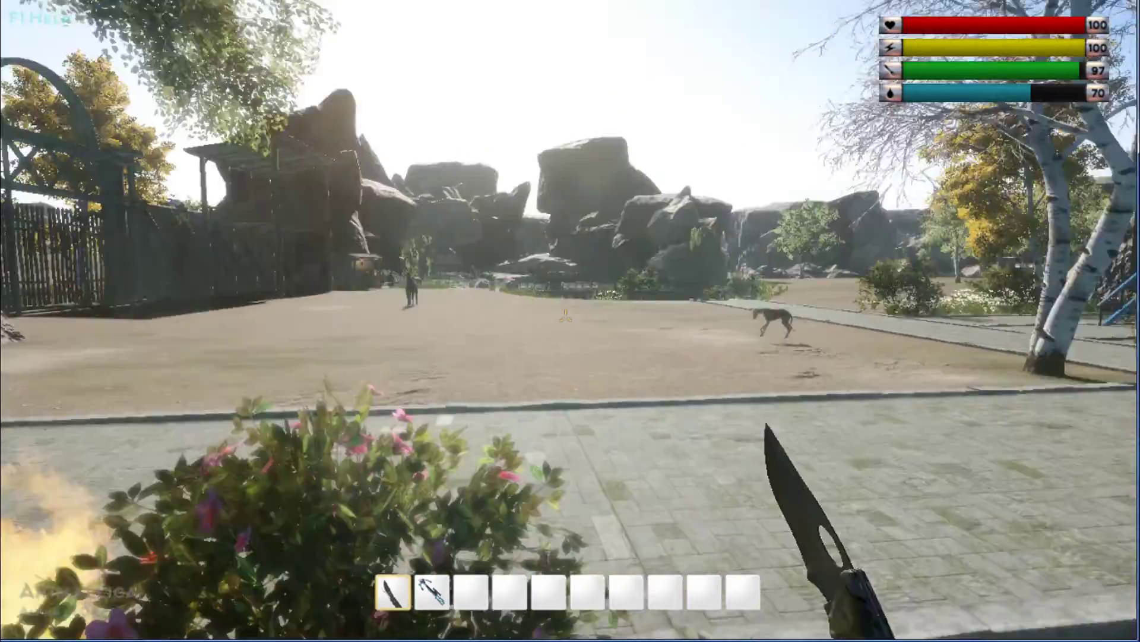
{"action": "mouse_move", "coordinate": [570, 320]}
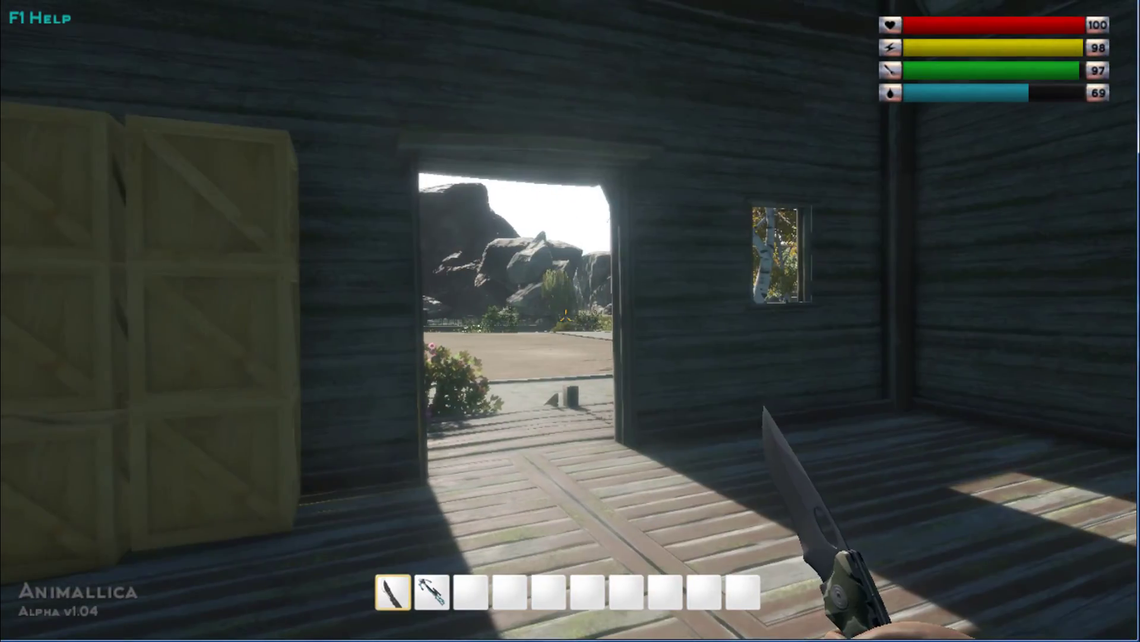
{"action": "mouse_move", "coordinate": [568, 321]}
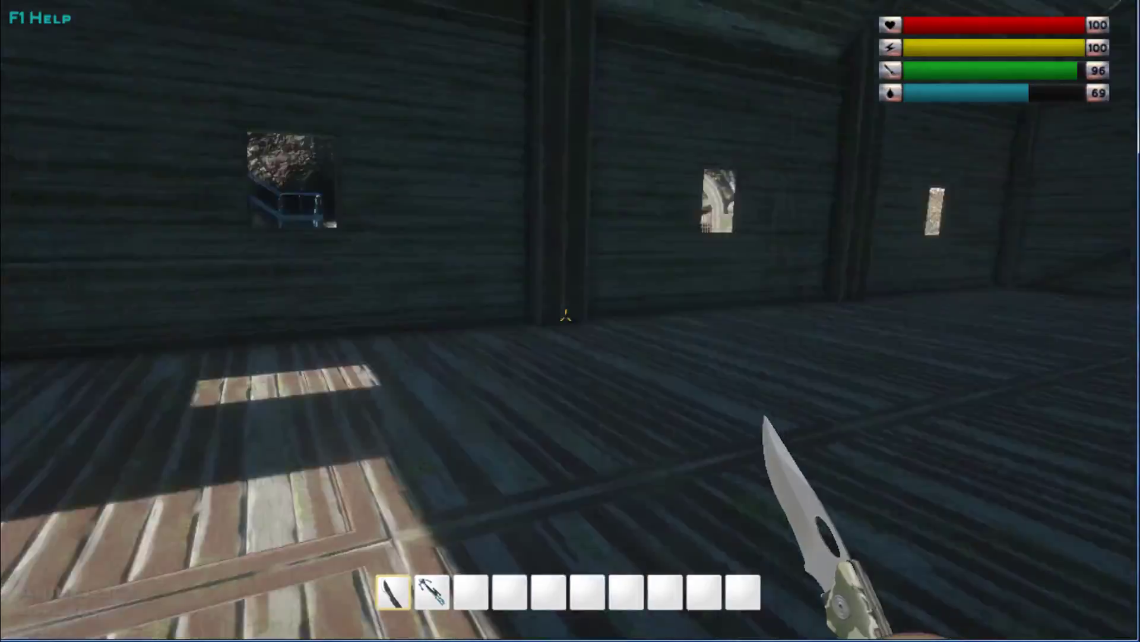
{"action": "mouse_move", "coordinate": [570, 321]}
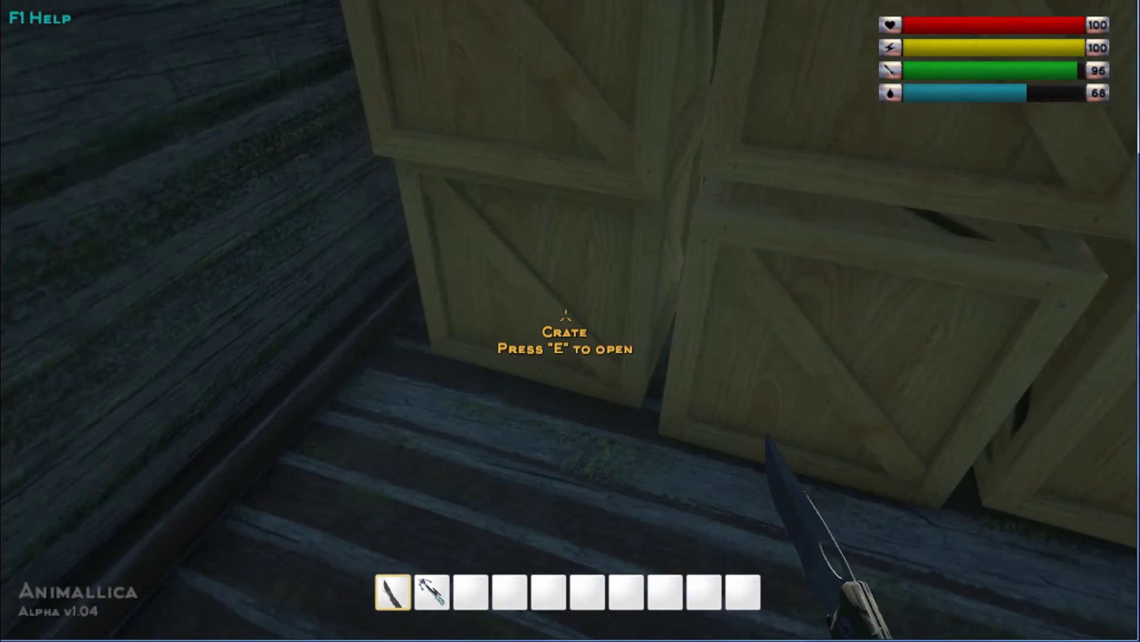
Inspect the crates holding food, tools, herbs and mushrooms, and nails and planks.
{"action": "key", "text": "e"}
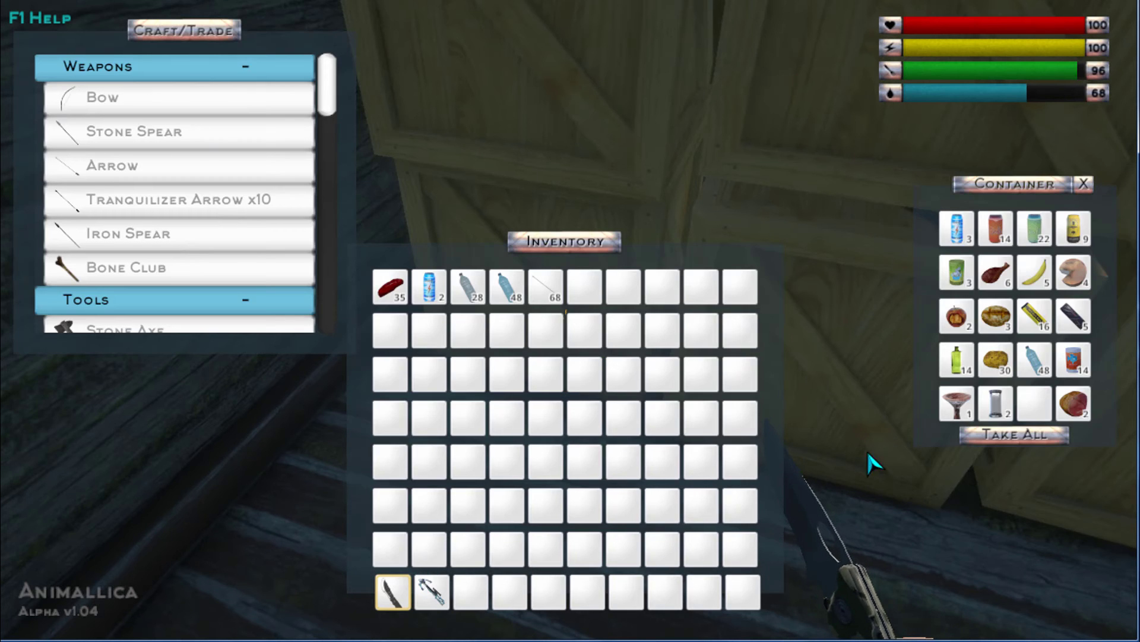
{"action": "key", "text": "escape"}
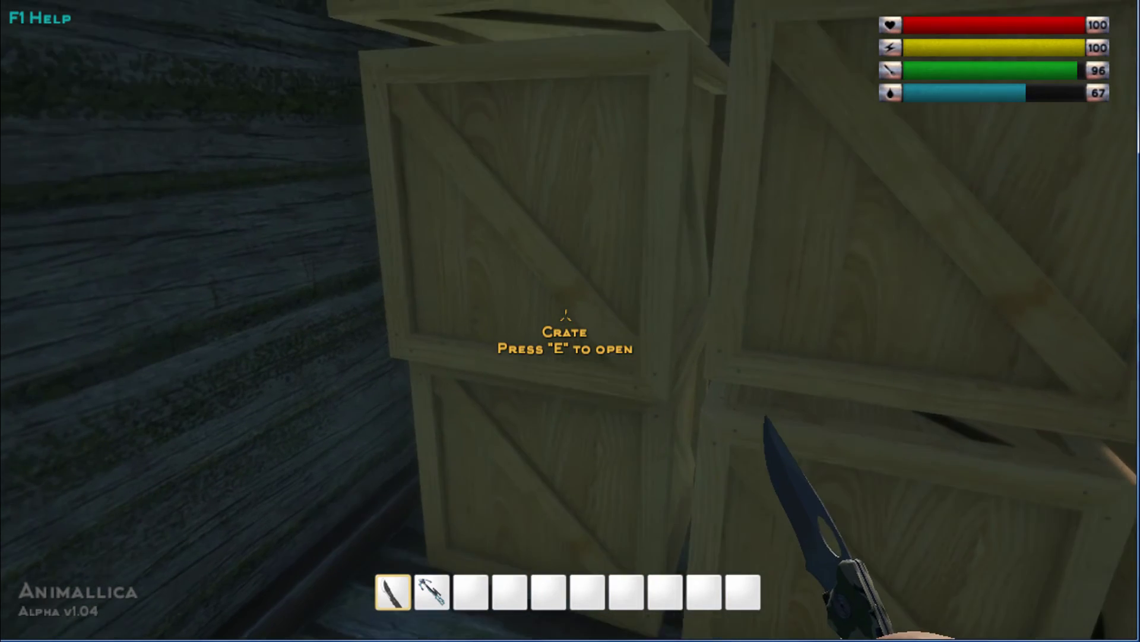
{"action": "key", "text": "e"}
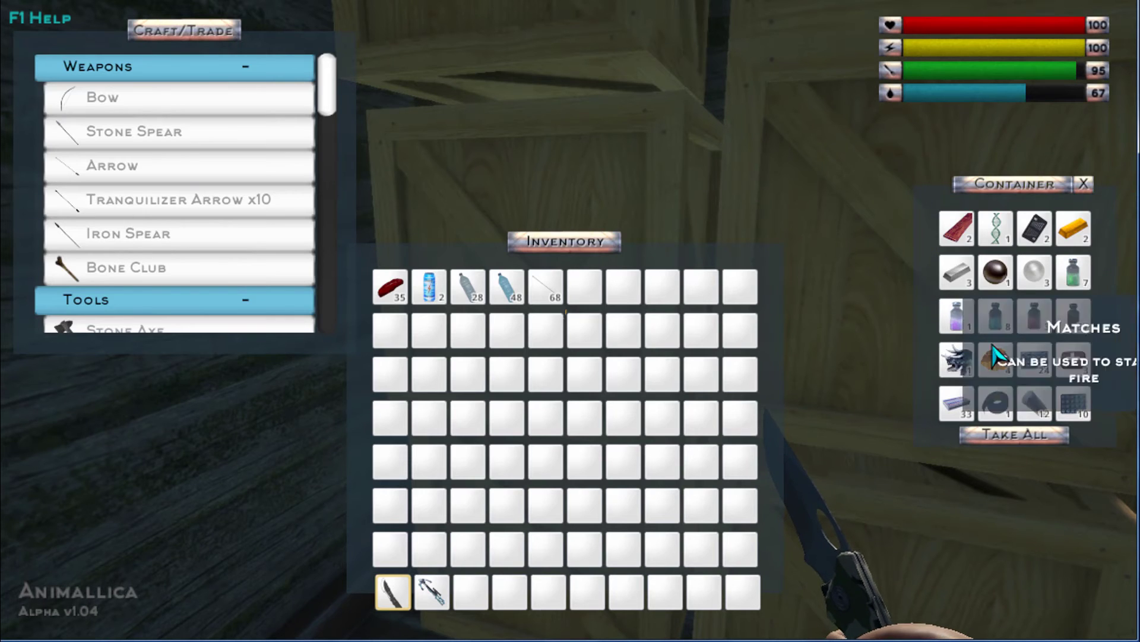
{"action": "mouse_move", "coordinate": [898, 305]}
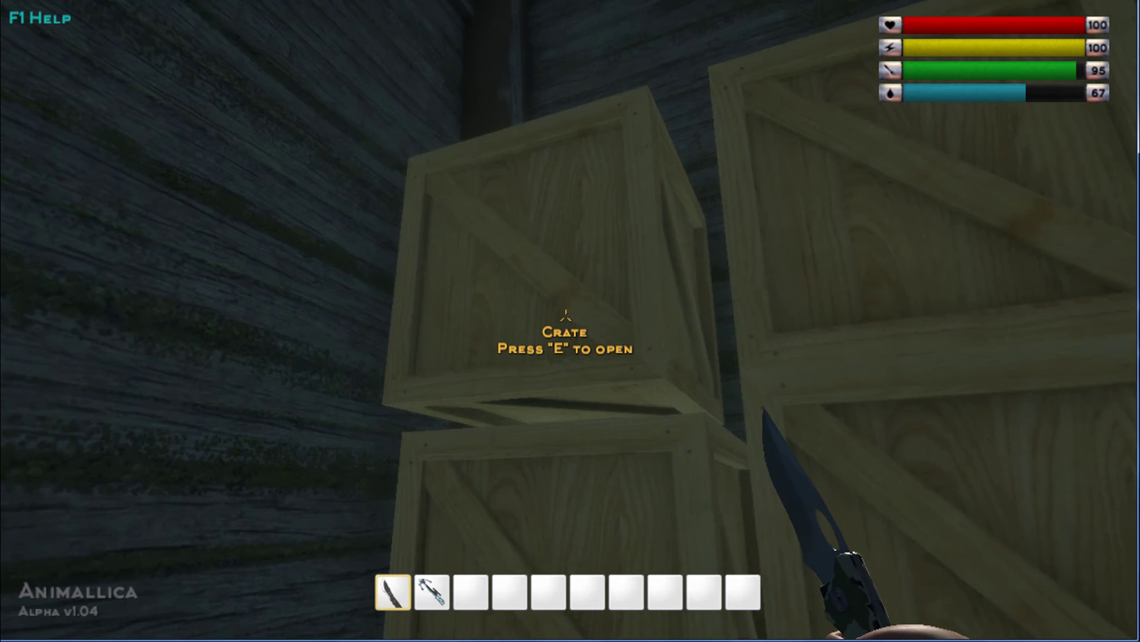
{"action": "key", "text": "e"}
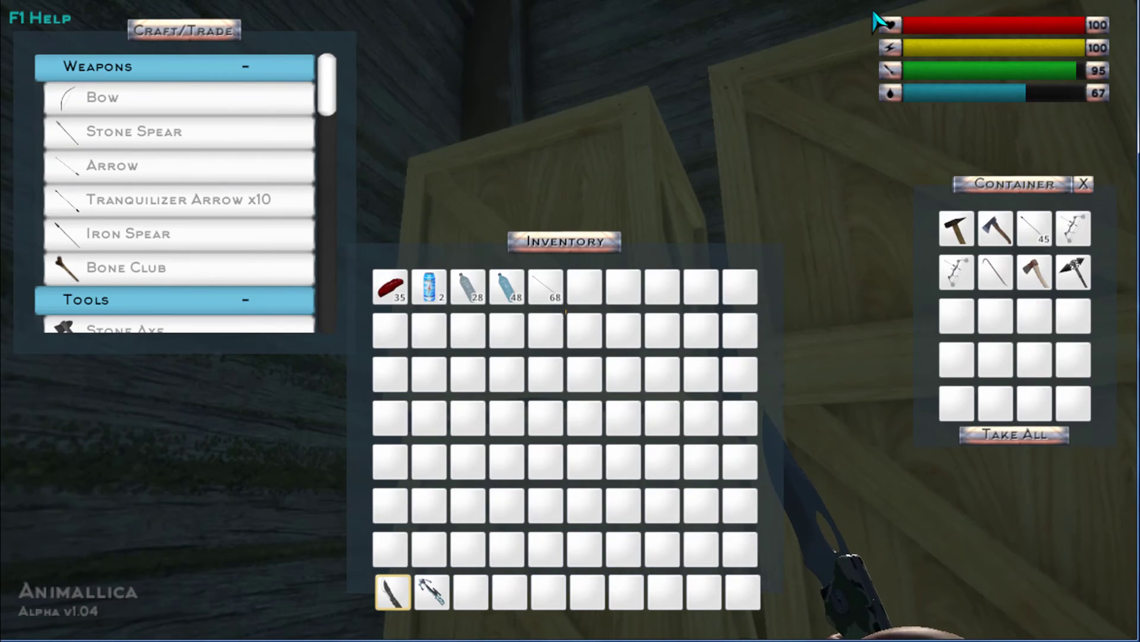
{"action": "mouse_move", "coordinate": [989, 326]}
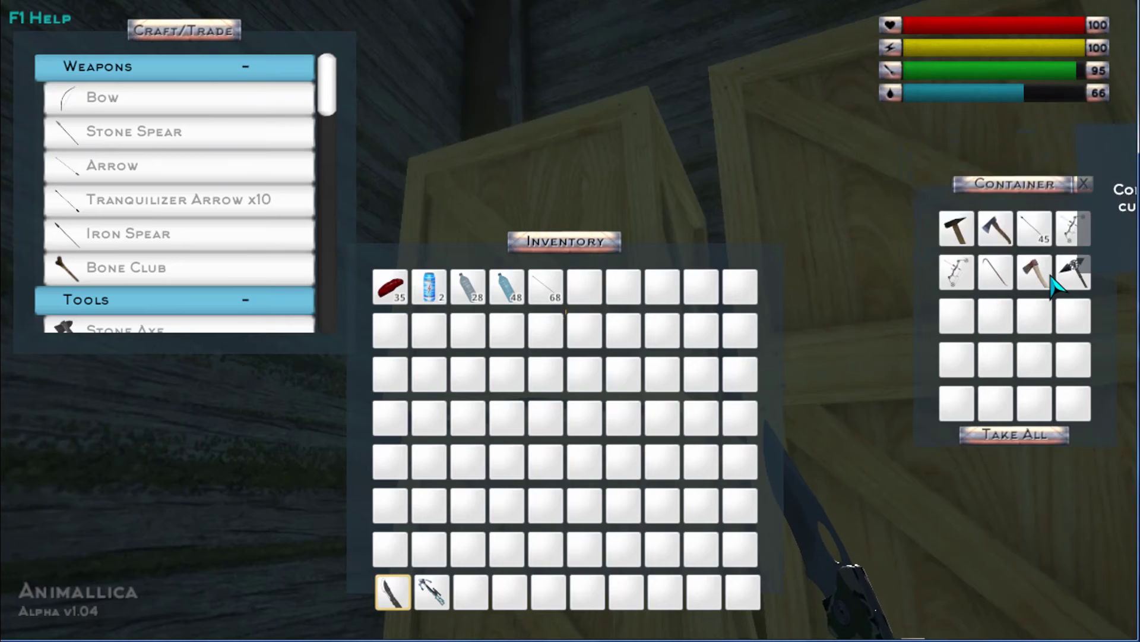
{"action": "mouse_move", "coordinate": [1033, 272]}
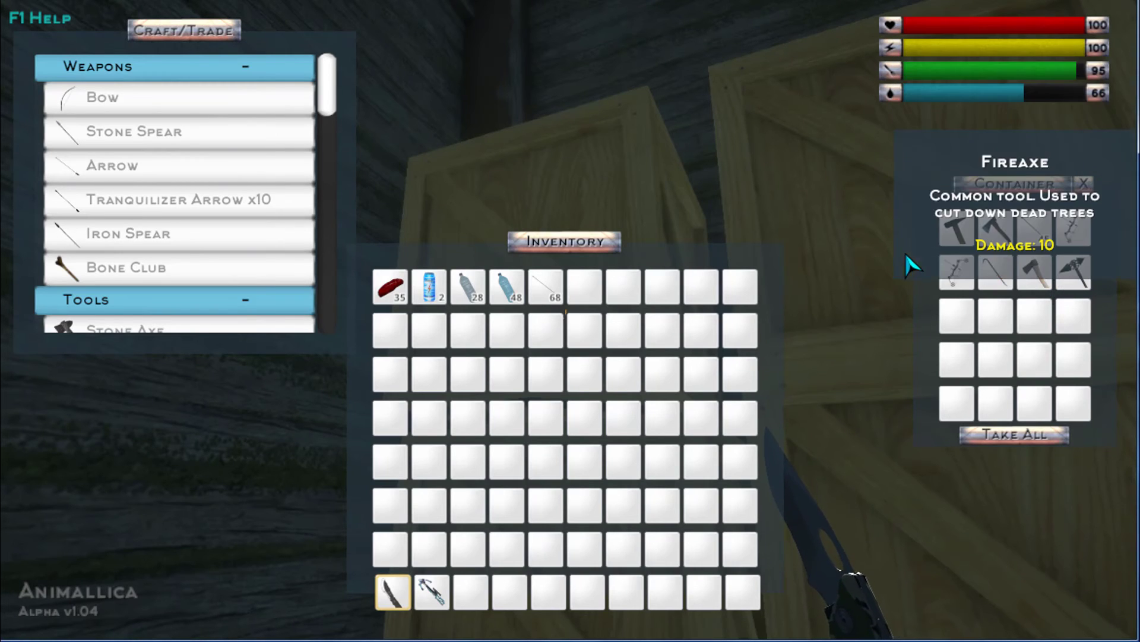
{"action": "mouse_move", "coordinate": [956, 228]}
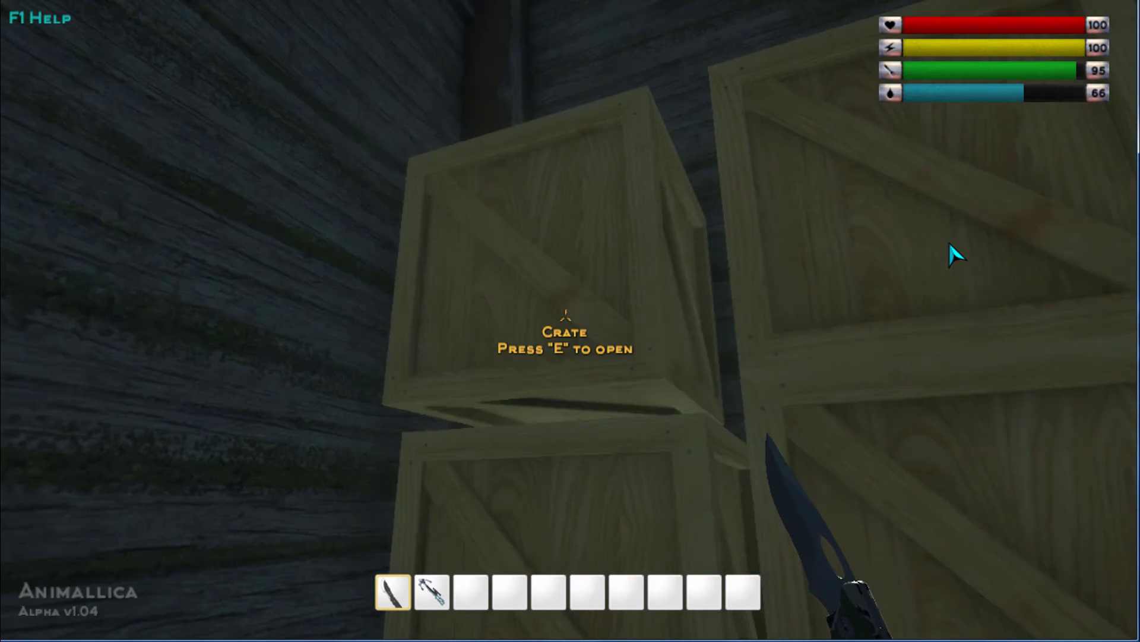
{"action": "key", "text": "e"}
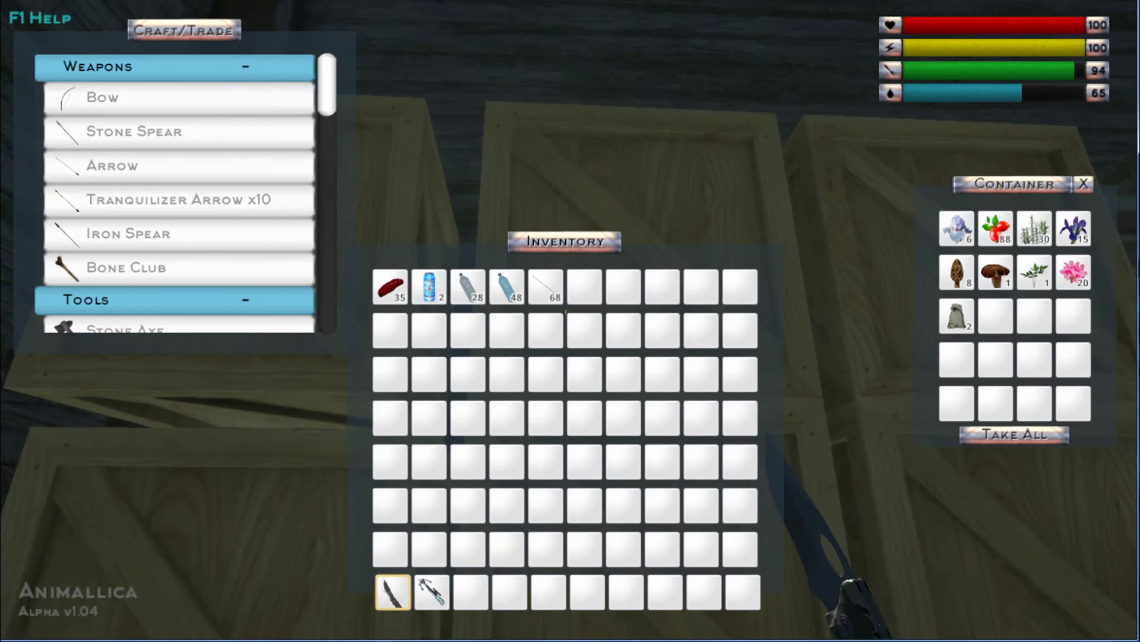
{"action": "mouse_move", "coordinate": [967, 305]}
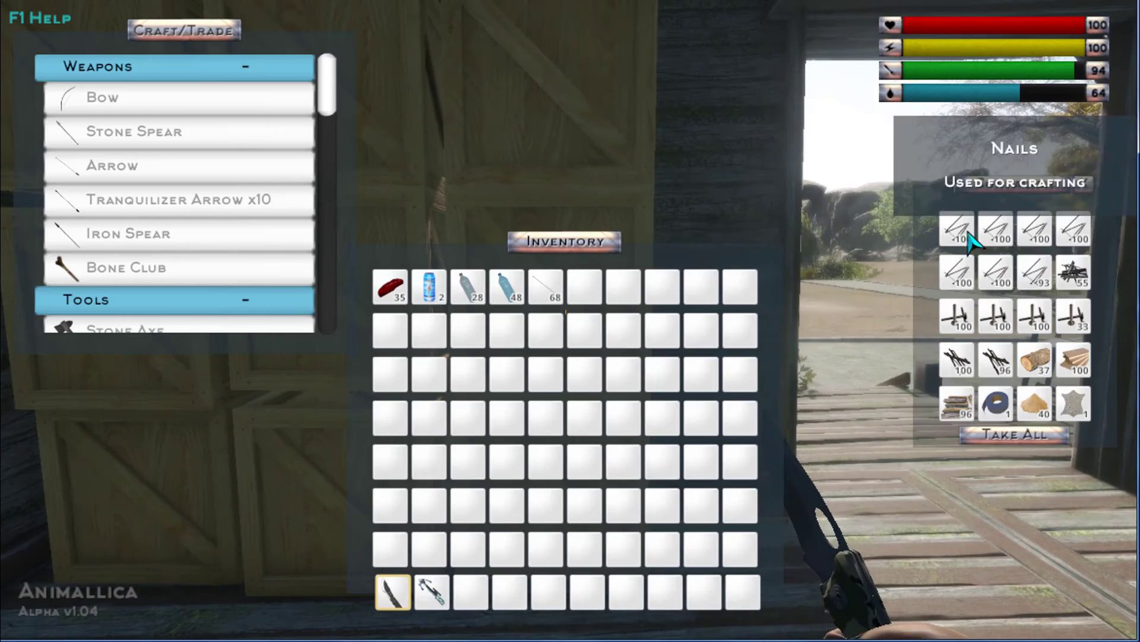
{"action": "key", "text": "Escape"}
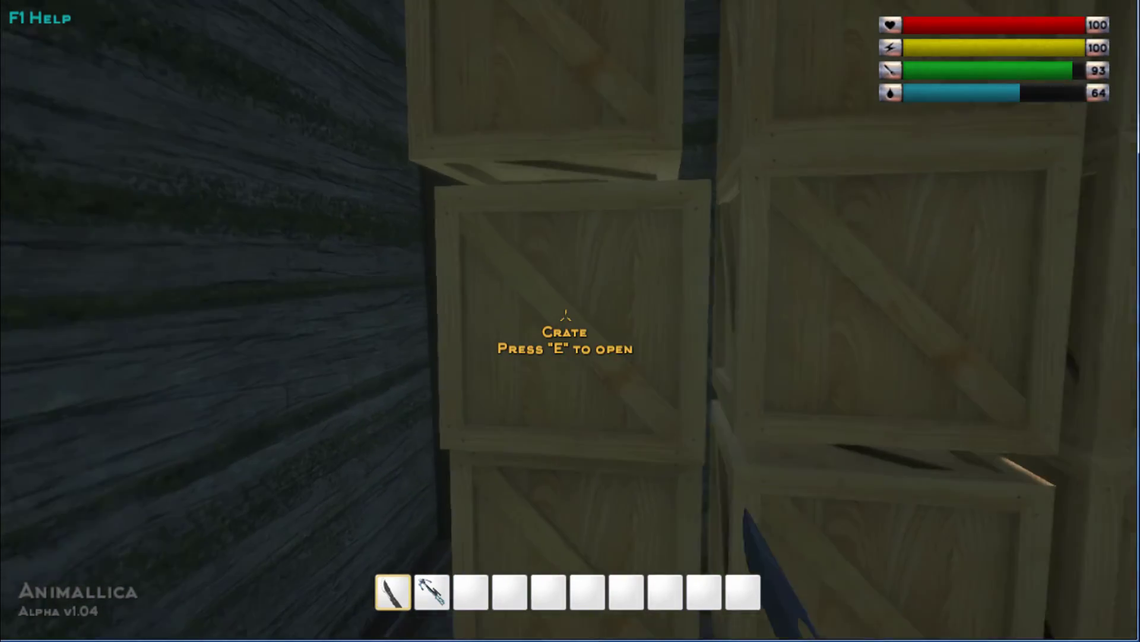
Open the next crate in the stack to inspect it.
{"action": "key", "text": "e"}
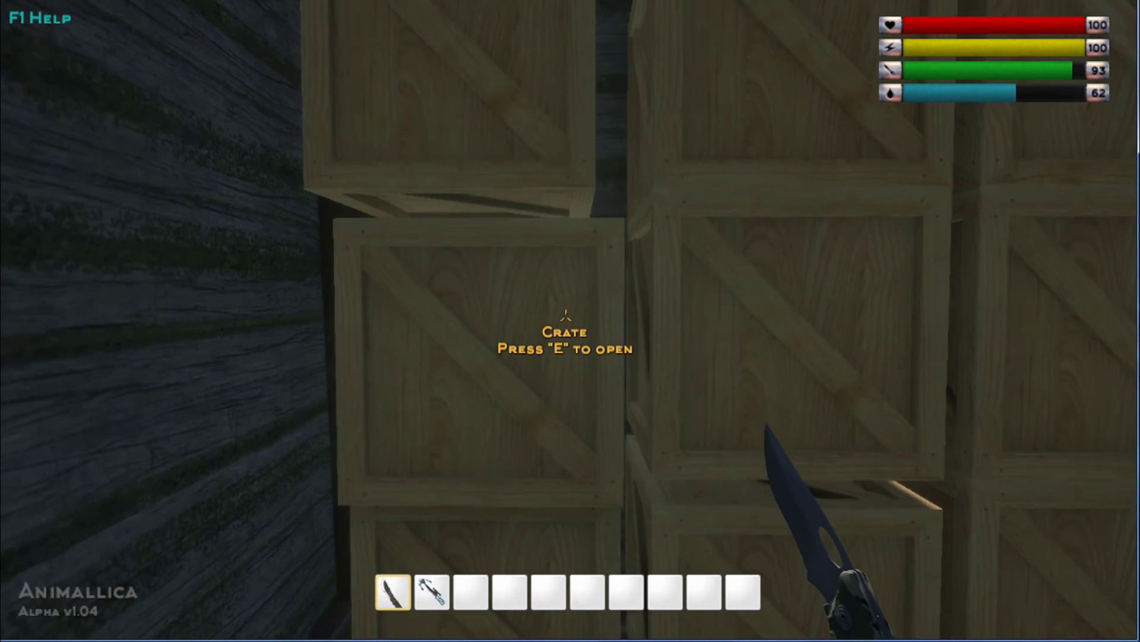
{"action": "mouse_move", "coordinate": [570, 320]}
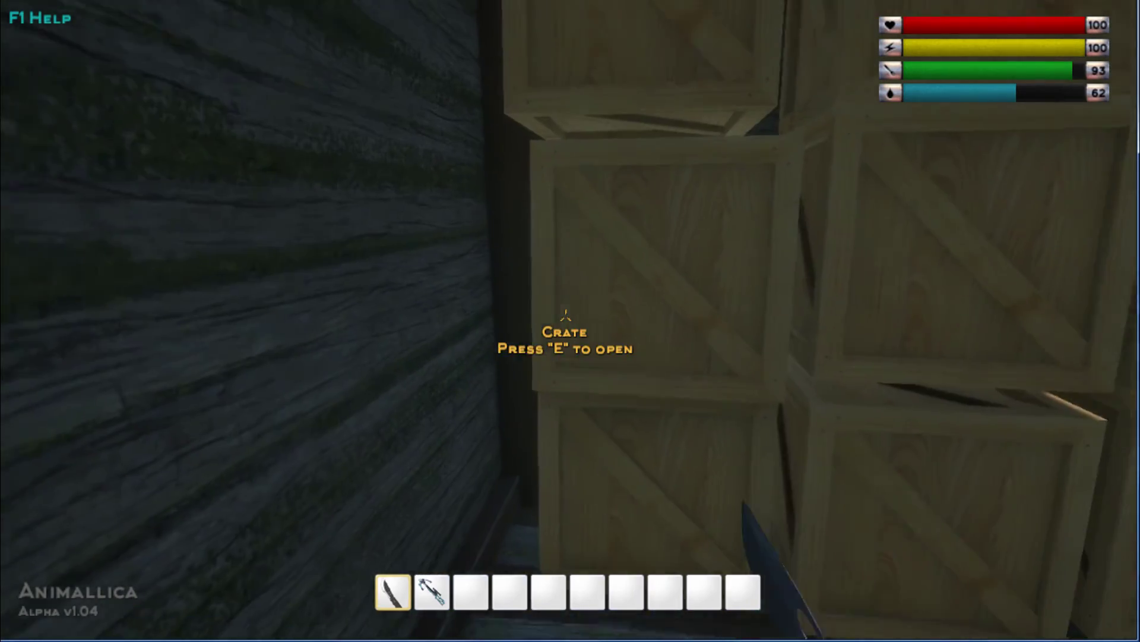
{"action": "mouse_move", "coordinate": [571, 321]}
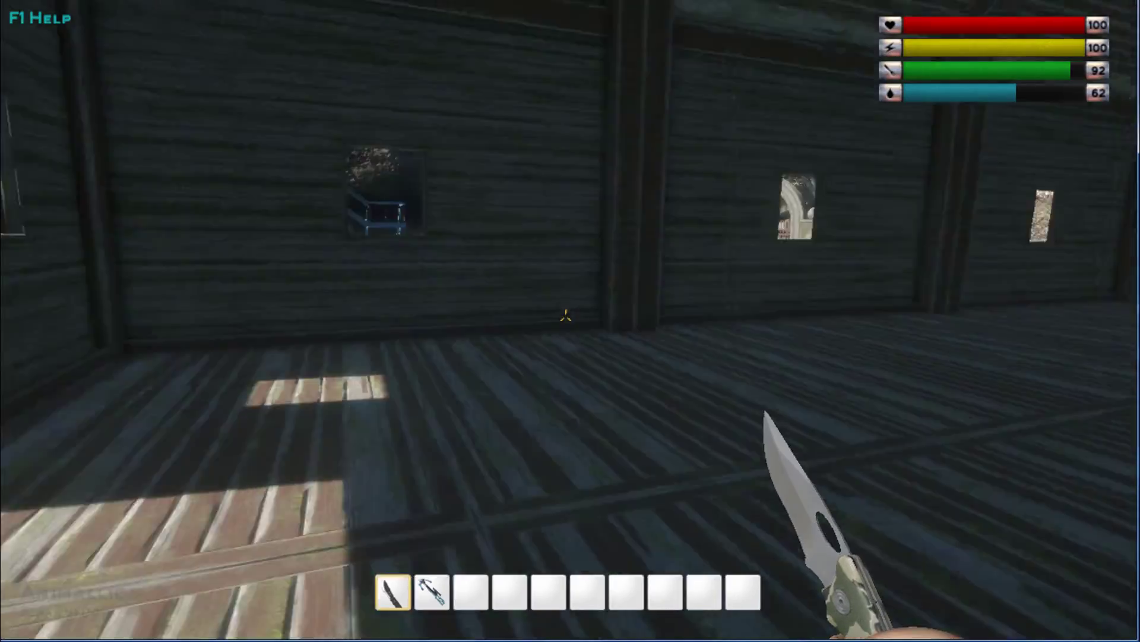
{"action": "mouse_move", "coordinate": [566, 315]}
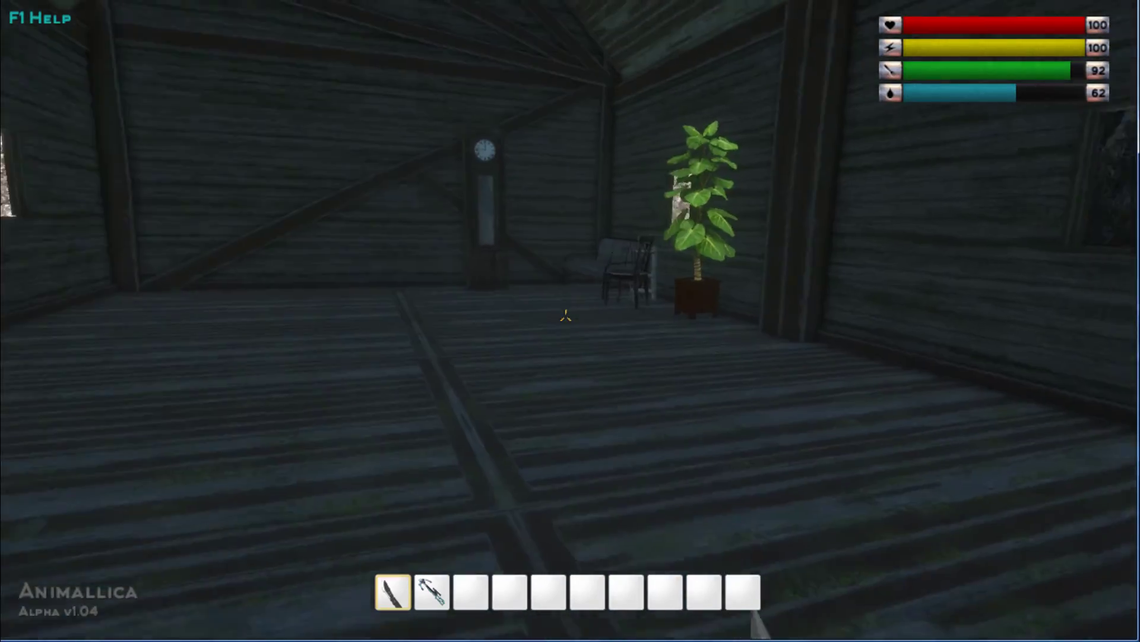
{"action": "mouse_move", "coordinate": [570, 313]}
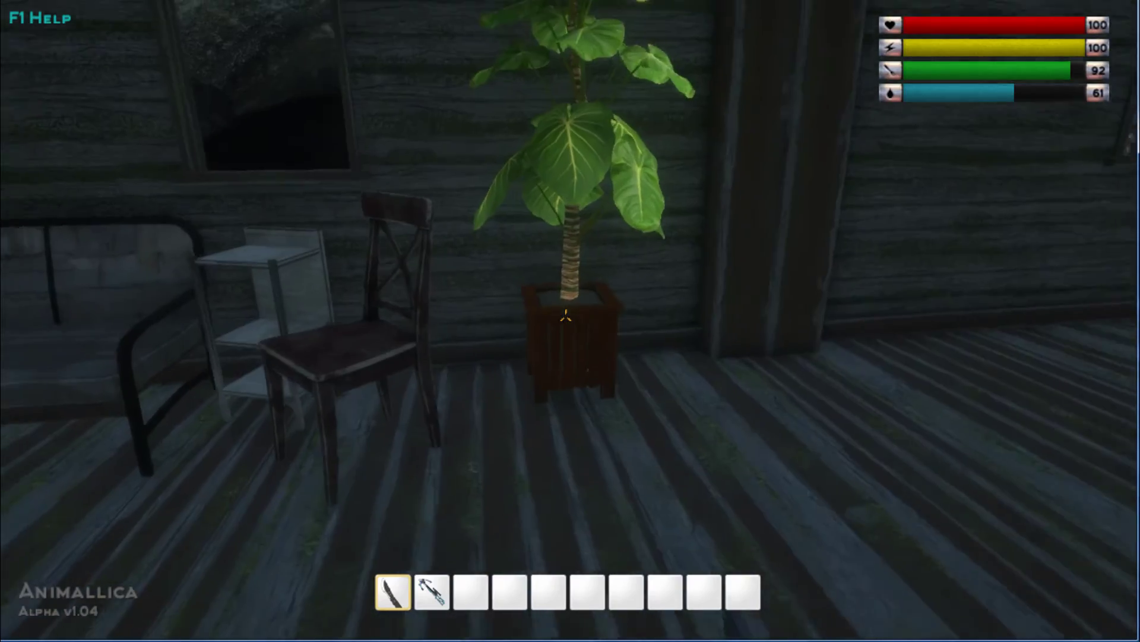
{"action": "mouse_move", "coordinate": [570, 321]}
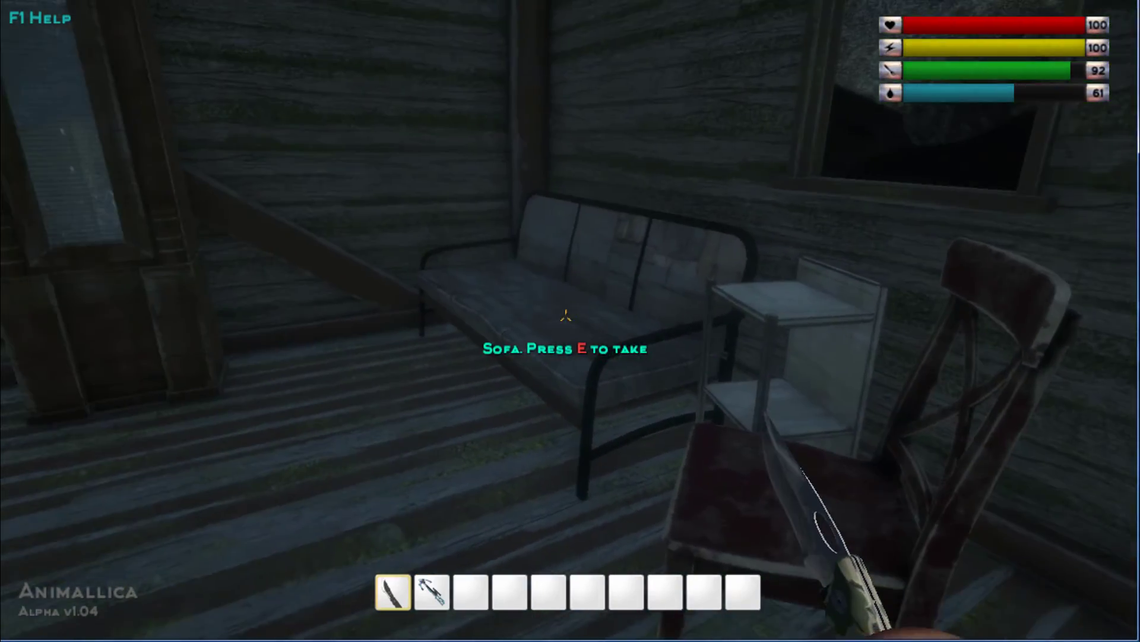
{"action": "mouse_move", "coordinate": [567, 317]}
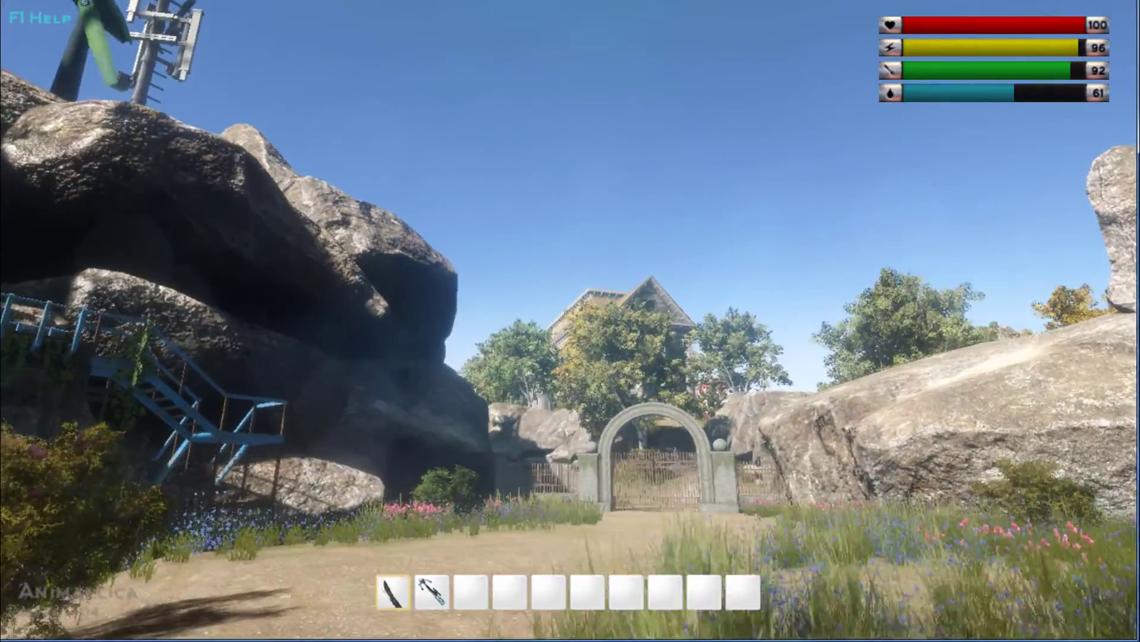
{"action": "mouse_move", "coordinate": [570, 320]}
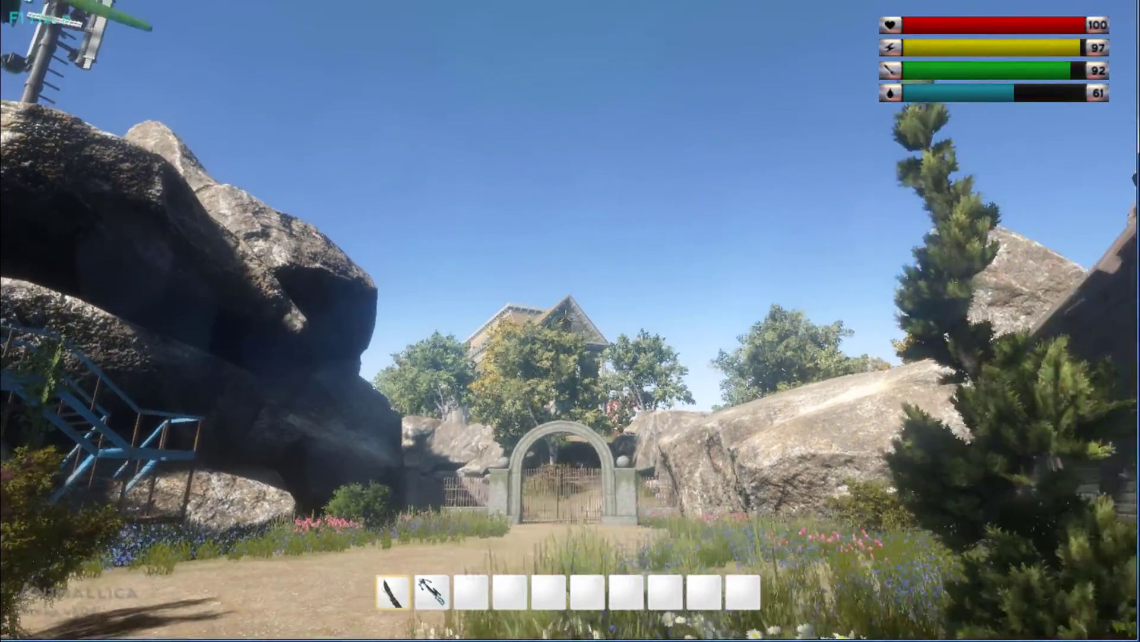
{"action": "mouse_move", "coordinate": [570, 321]}
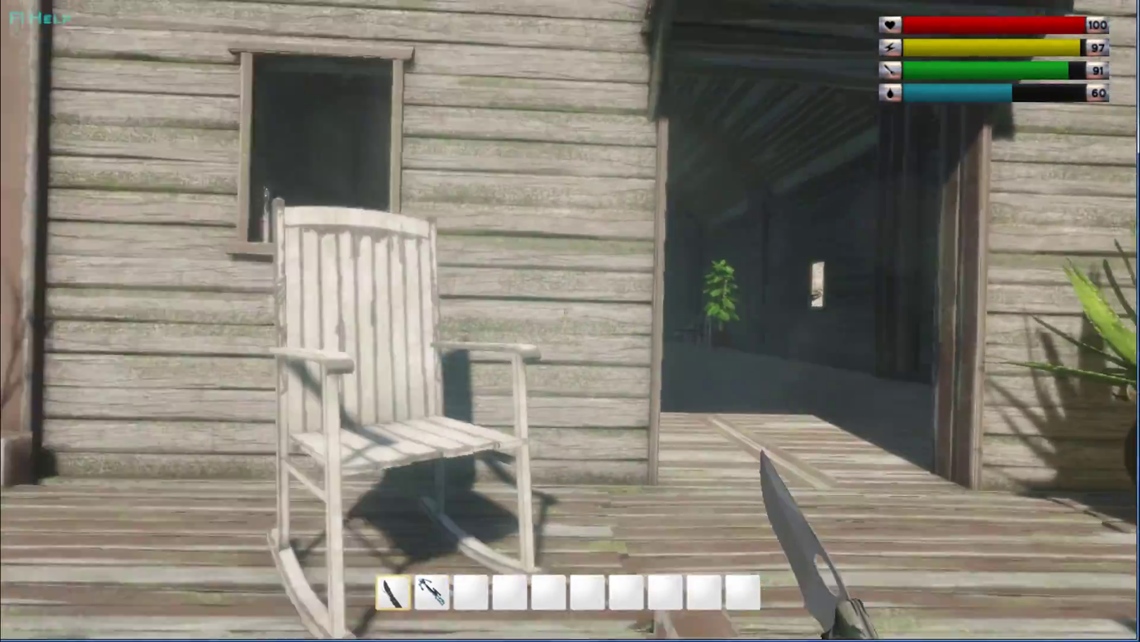
{"action": "mouse_move", "coordinate": [570, 321]}
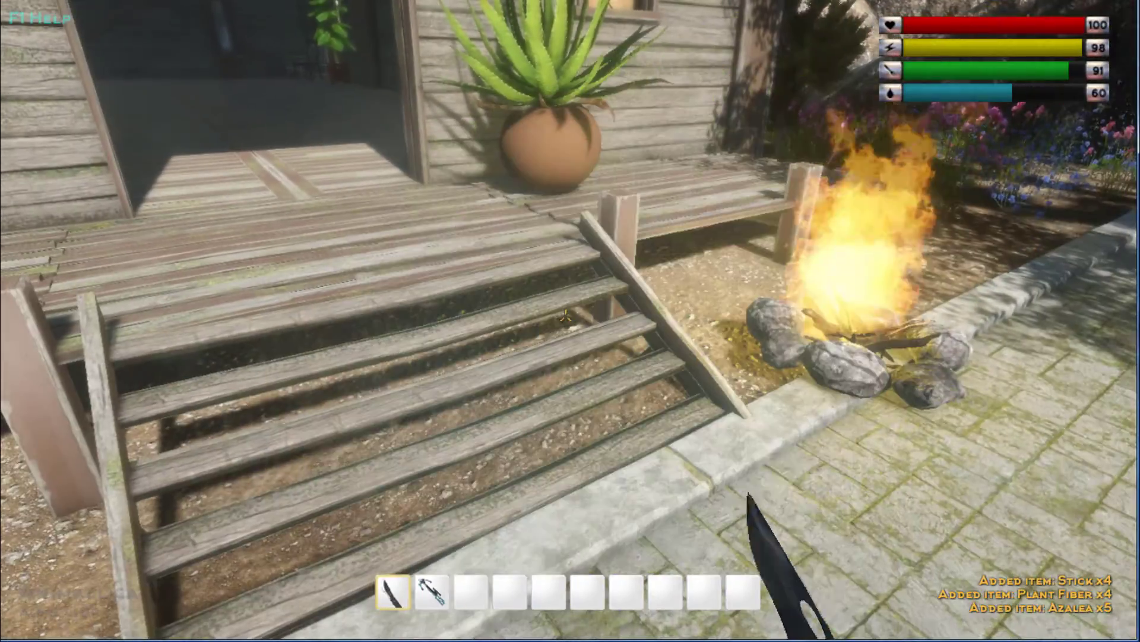
{"action": "mouse_move", "coordinate": [570, 321]}
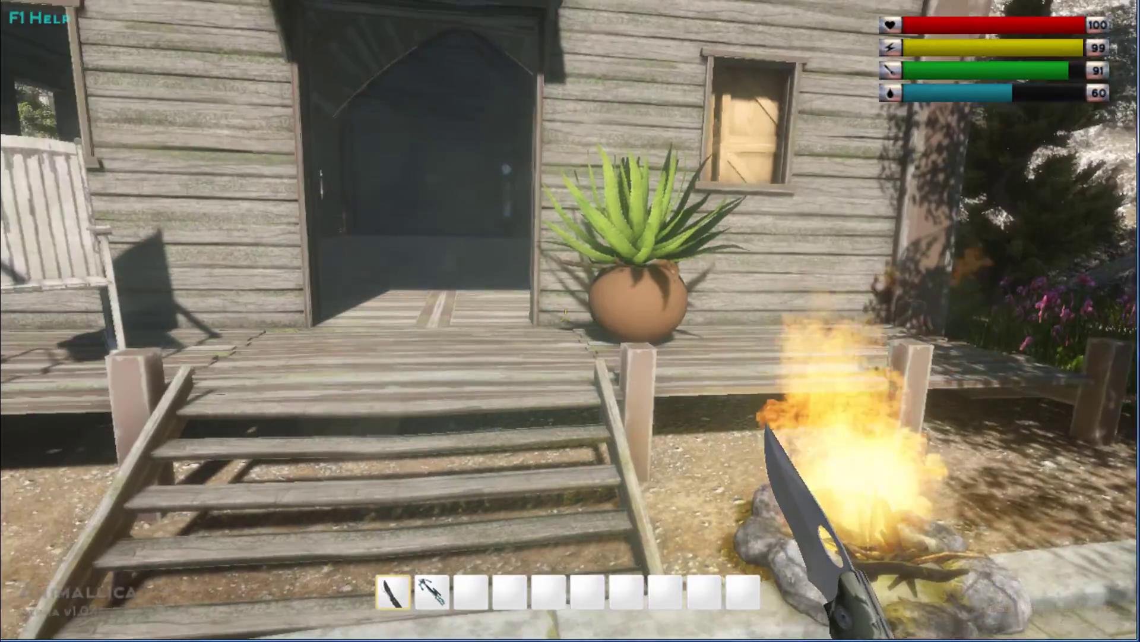
{"action": "mouse_move", "coordinate": [571, 321]}
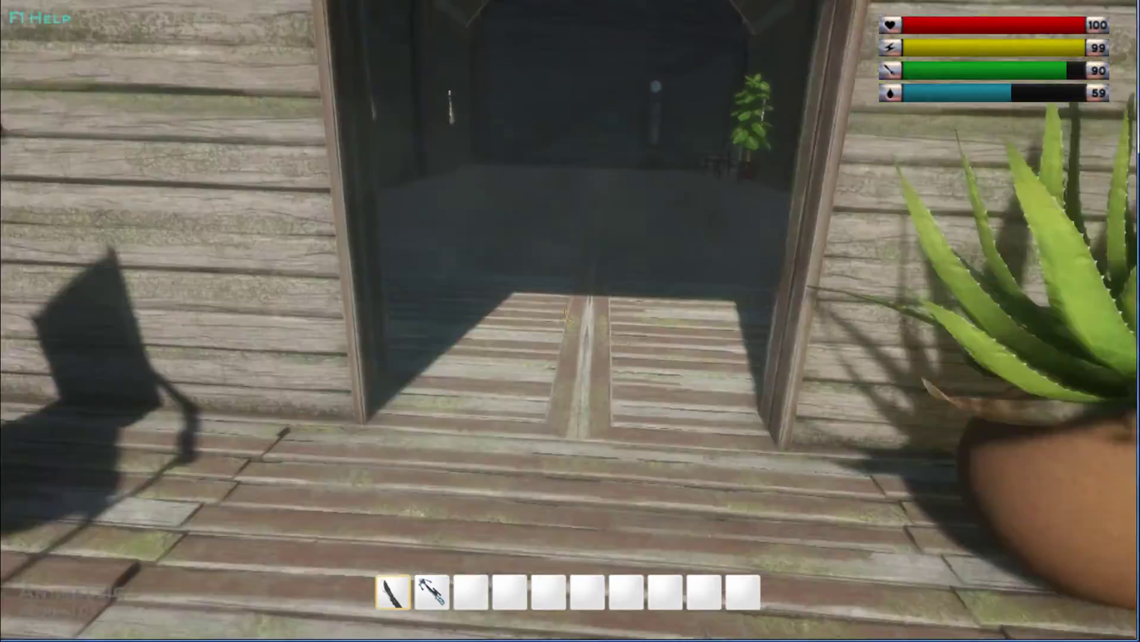
{"action": "mouse_move", "coordinate": [571, 321]}
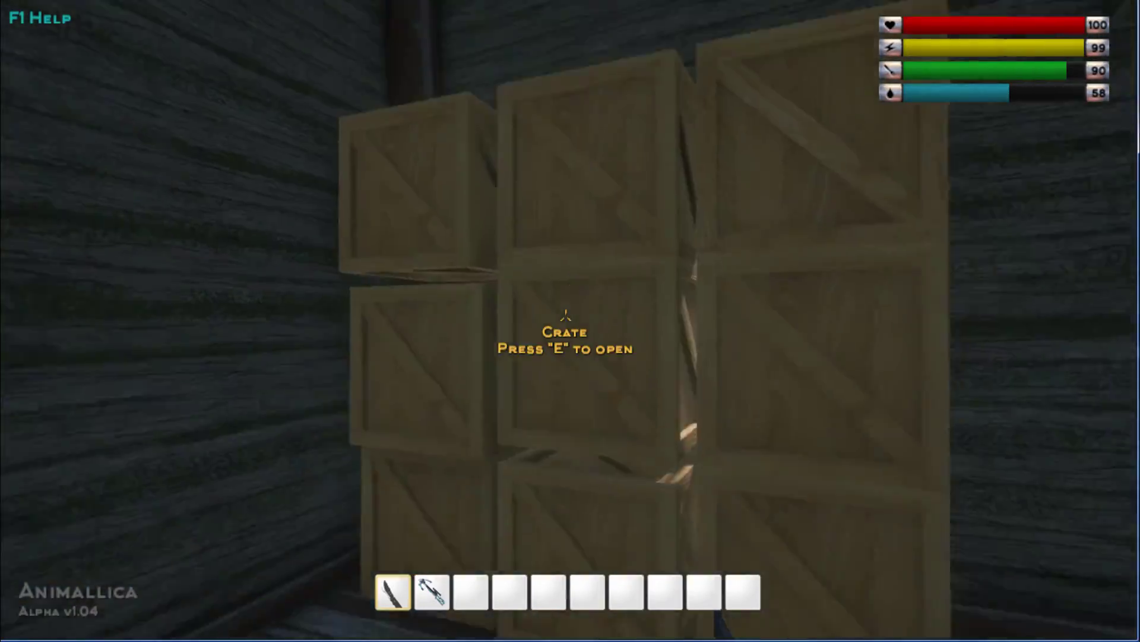
{"action": "key", "text": "e"}
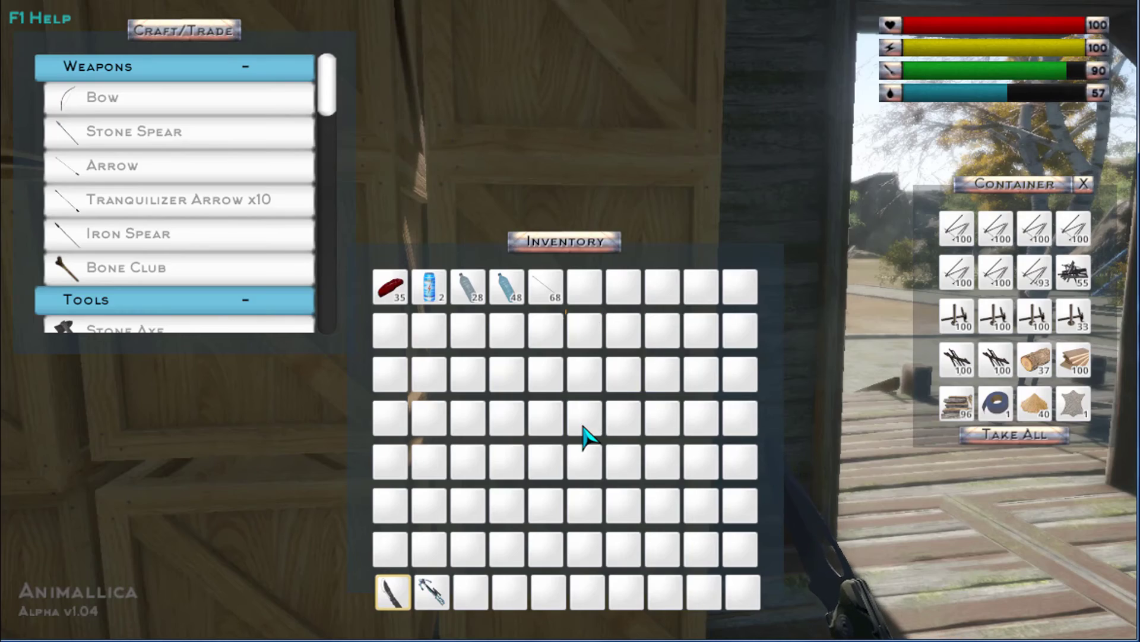
{"action": "left_click", "coordinate": [1082, 183]}
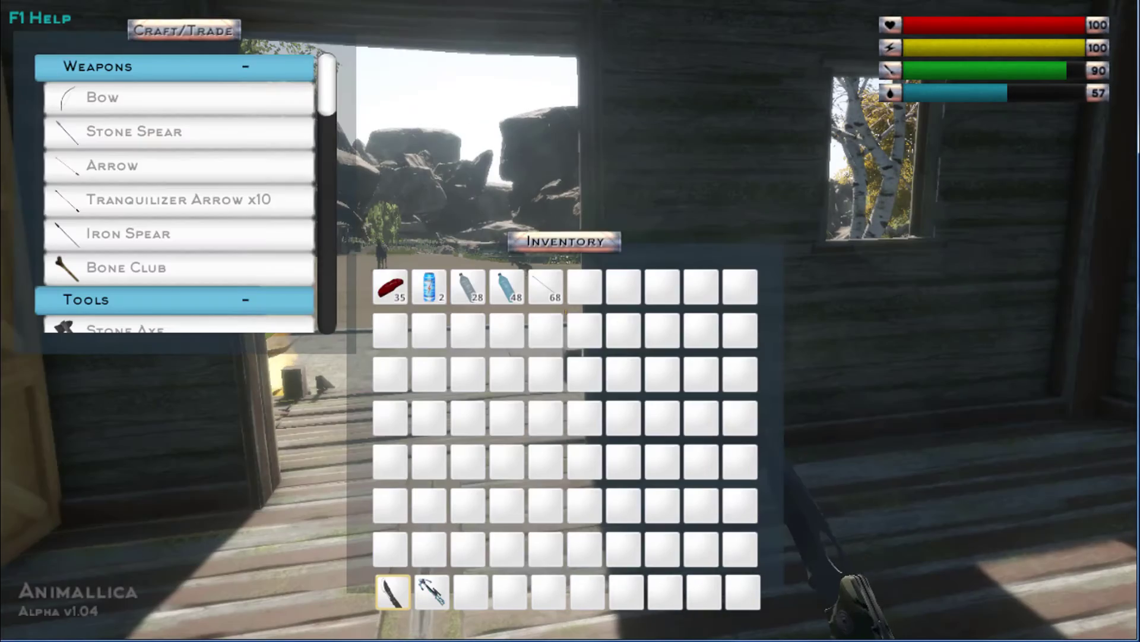
{"action": "mouse_move", "coordinate": [393, 286]}
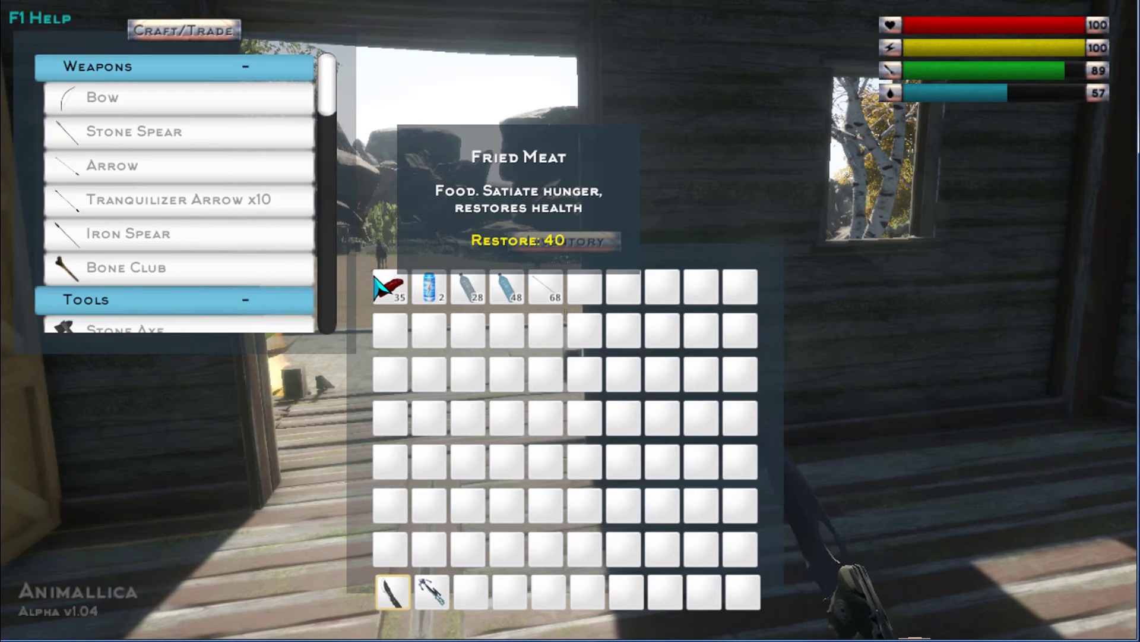
{"action": "mouse_move", "coordinate": [507, 286]}
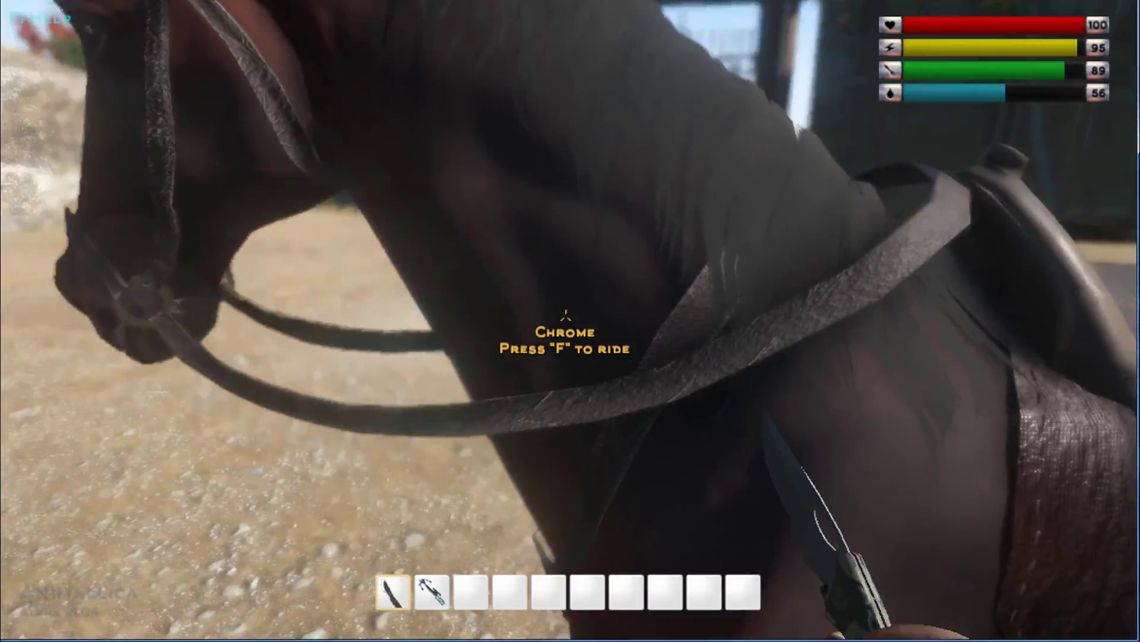
Mount the horse Chrome, ride across the shallow river, and dismount at the boardwalk.
{"action": "key", "text": "f"}
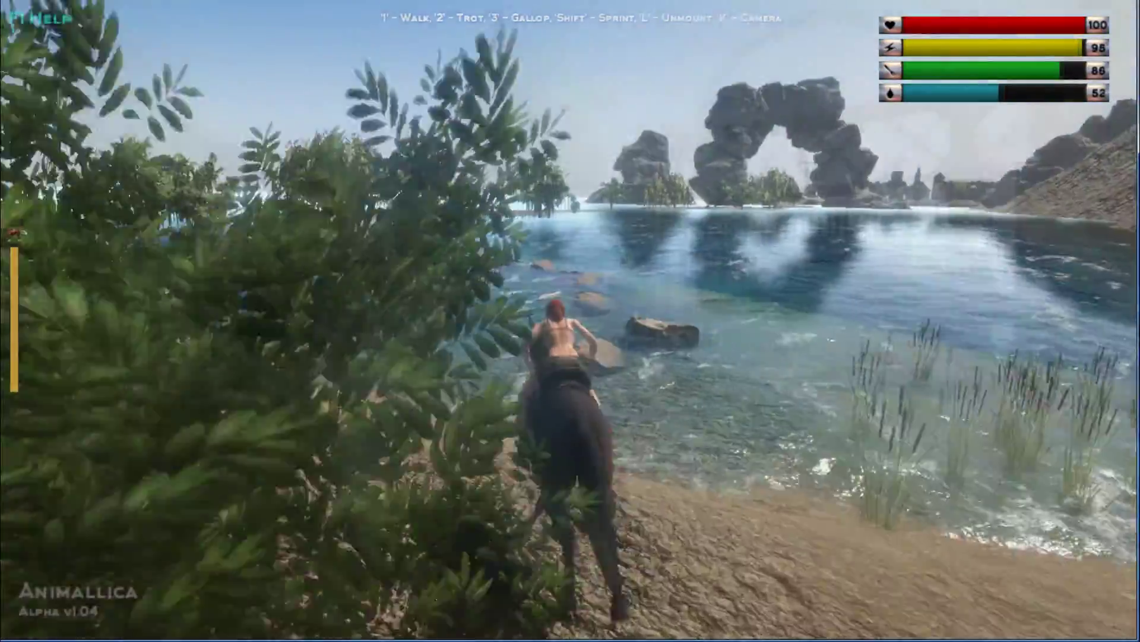
{"action": "key", "text": "w"}
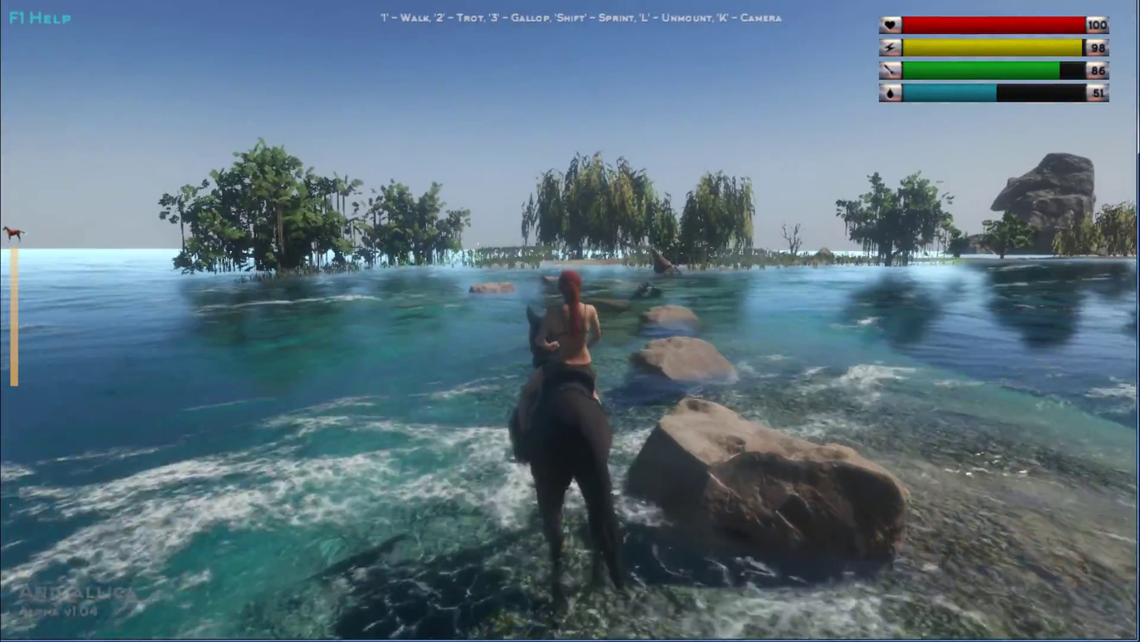
{"action": "key", "text": "w"}
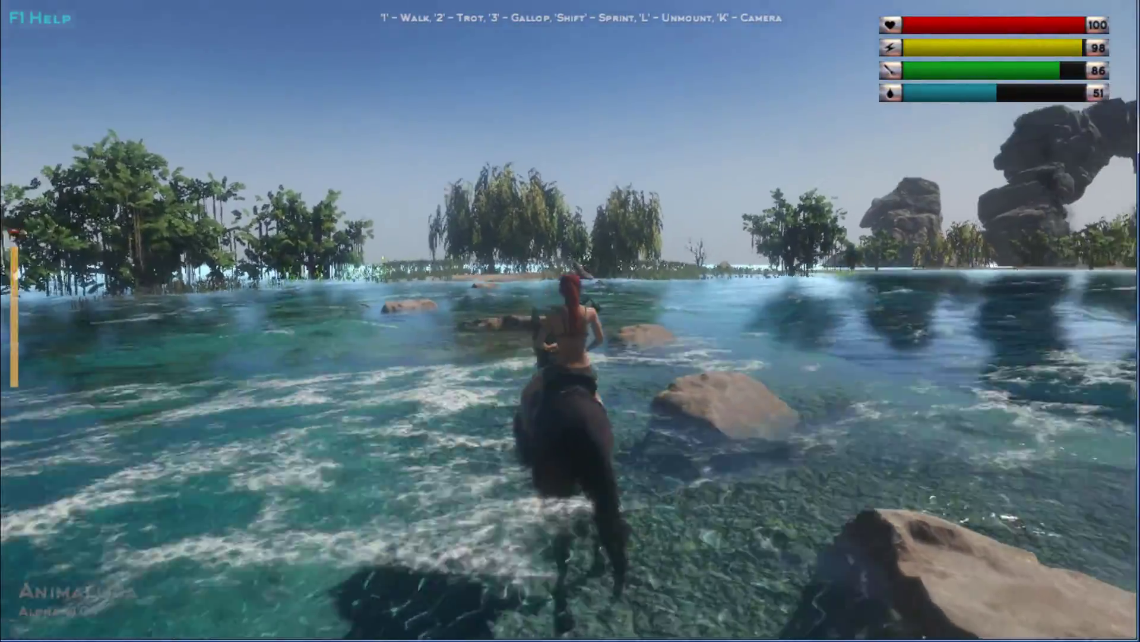
{"action": "key", "text": "w"}
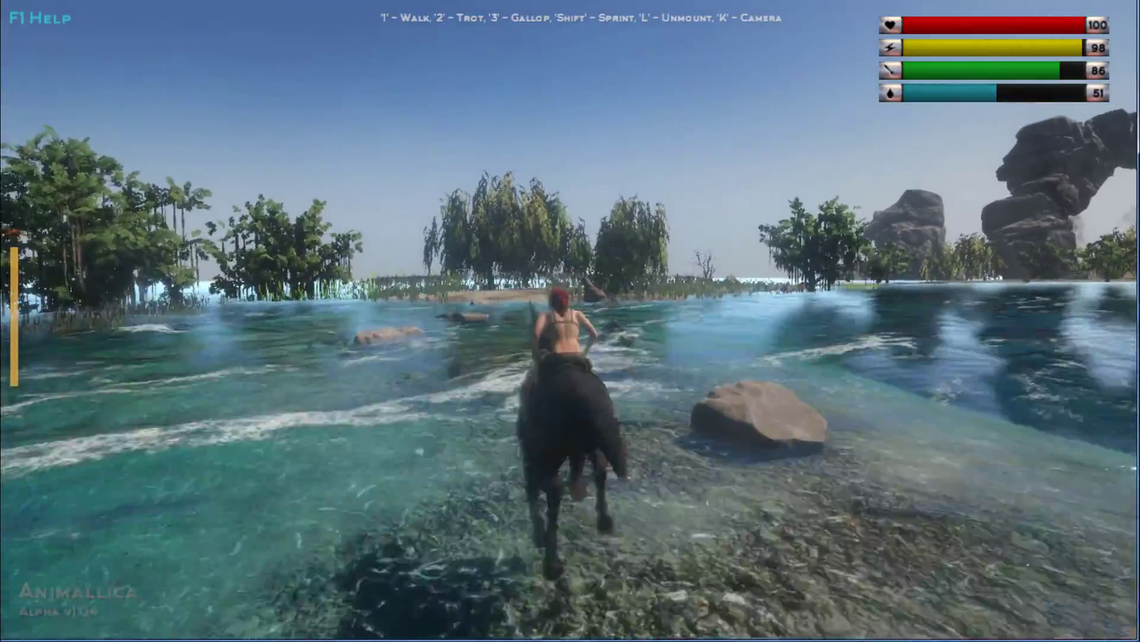
{"action": "key", "text": "w"}
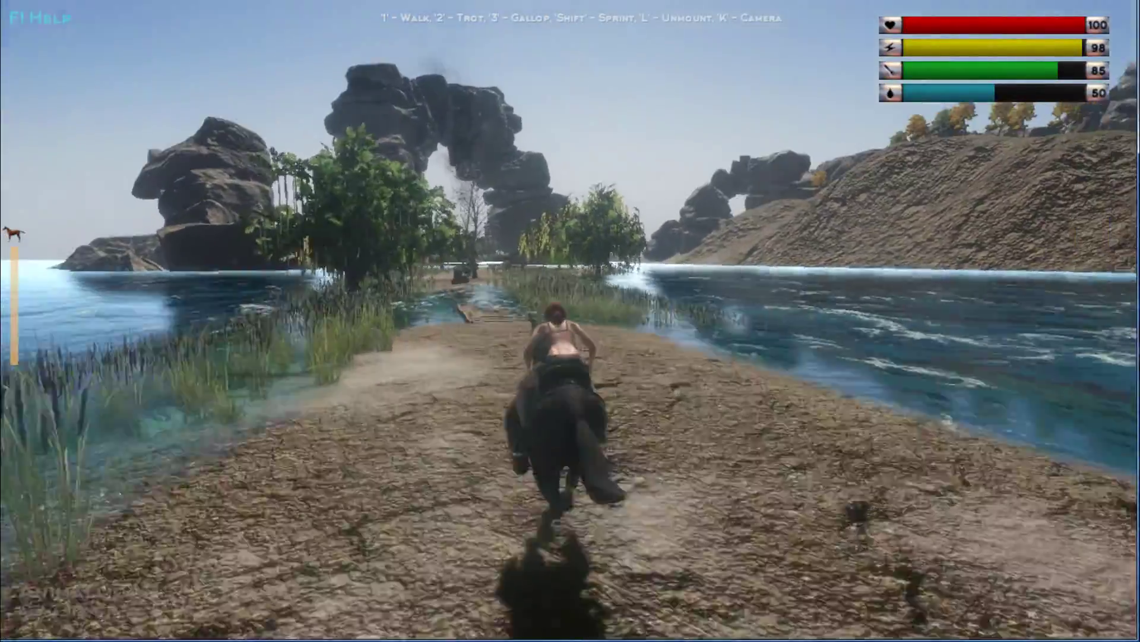
{"action": "key", "text": "w"}
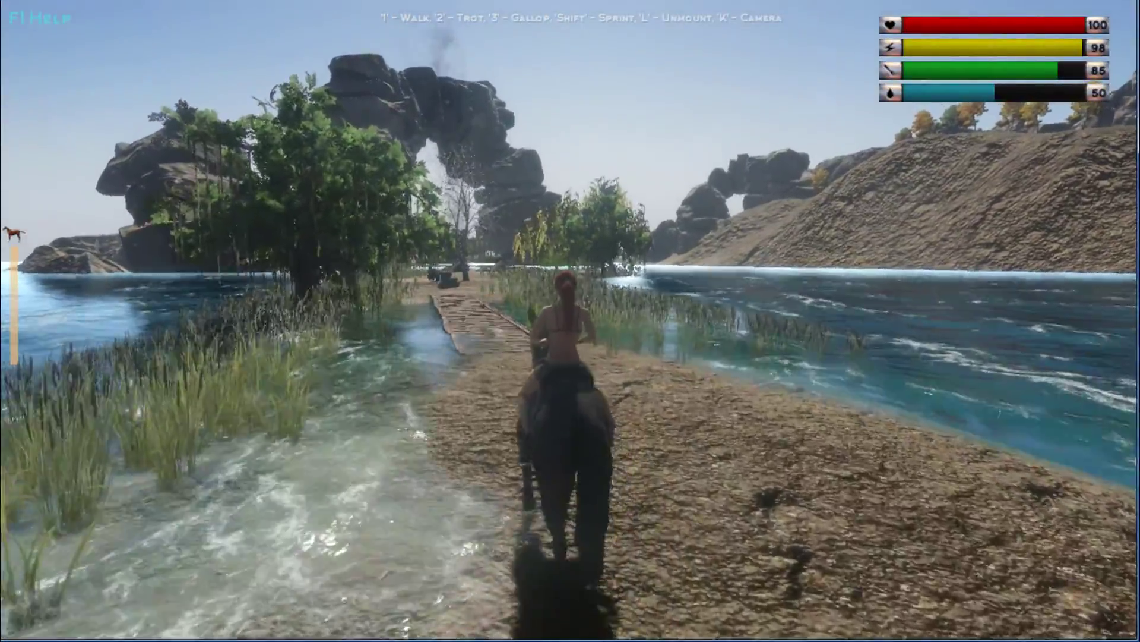
{"action": "key", "text": "l"}
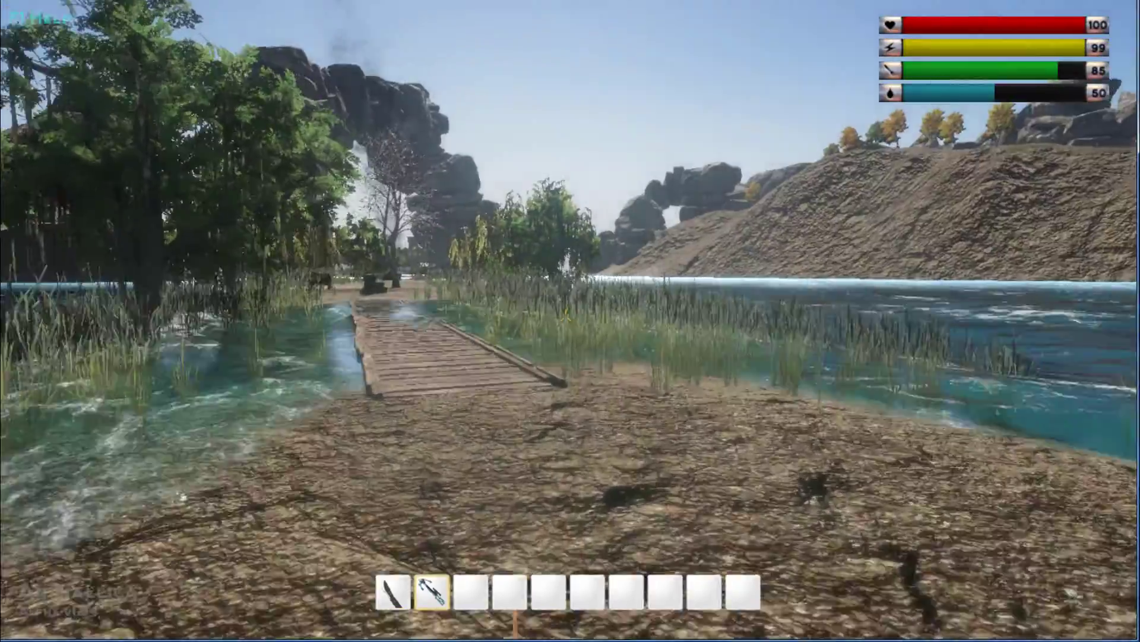
Walk onto the boardwalk, shoot the animal with the crossbow, and collect its Hard Skin.
{"action": "key", "text": "w"}
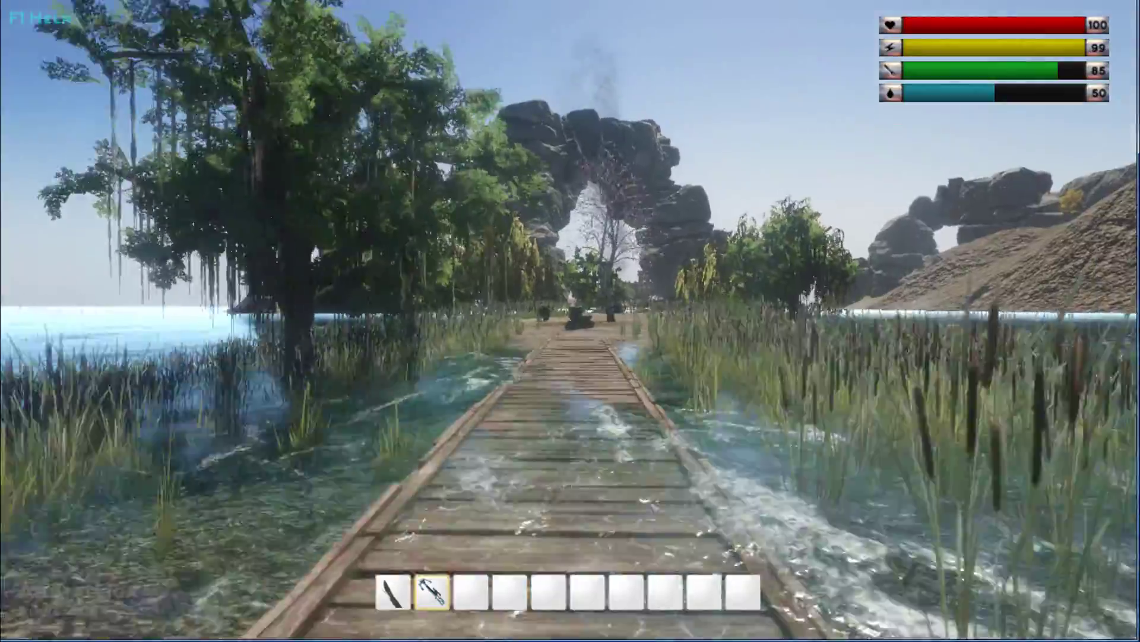
{"action": "key", "text": "w"}
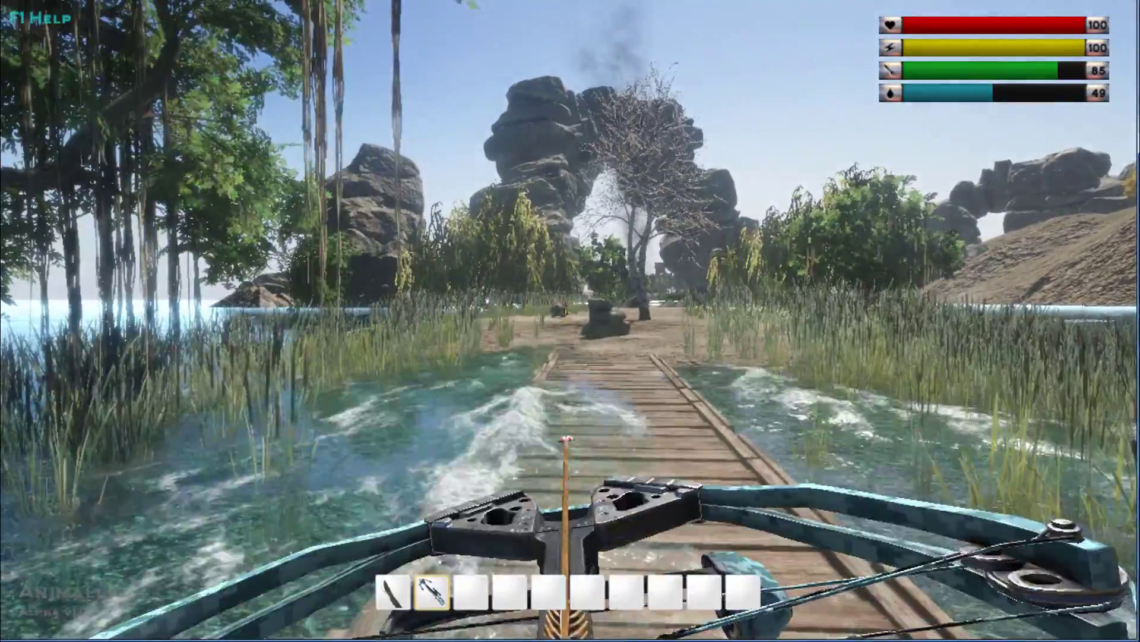
{"action": "key", "text": "w"}
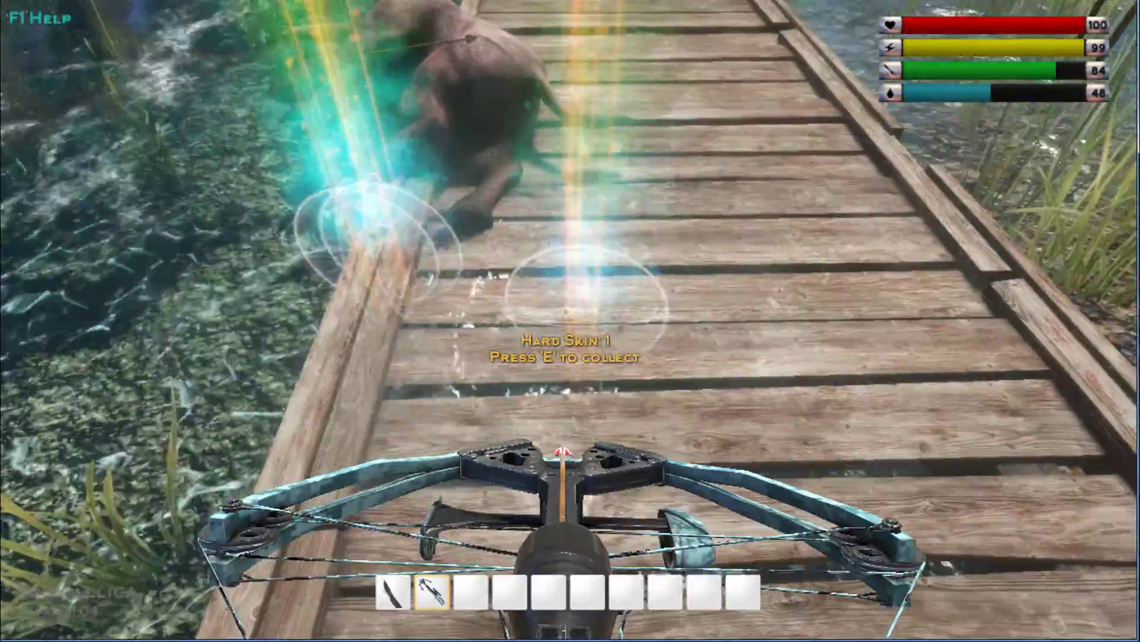
{"action": "key", "text": "e"}
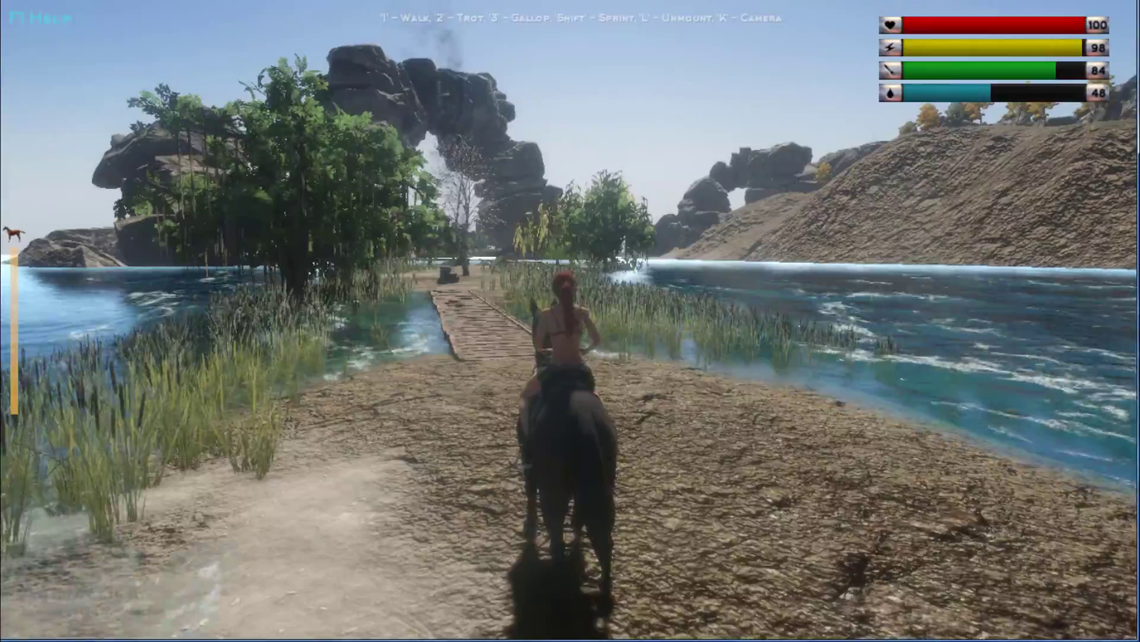
Ride from the boardwalk across the grassy island to the village houses.
{"action": "key", "text": "w"}
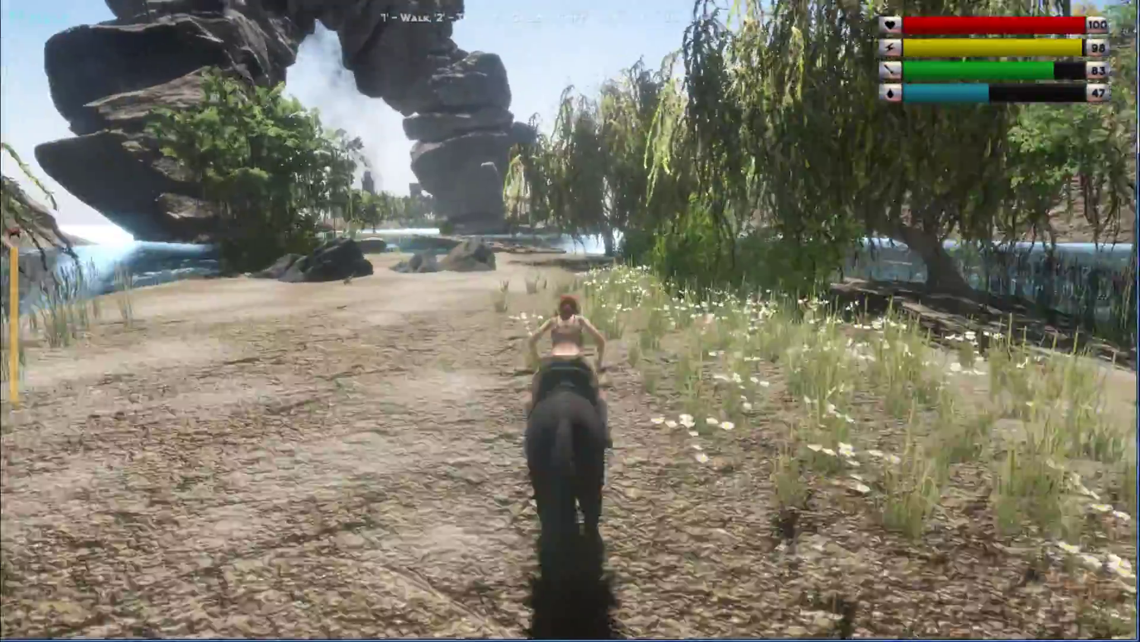
{"action": "key", "text": "w"}
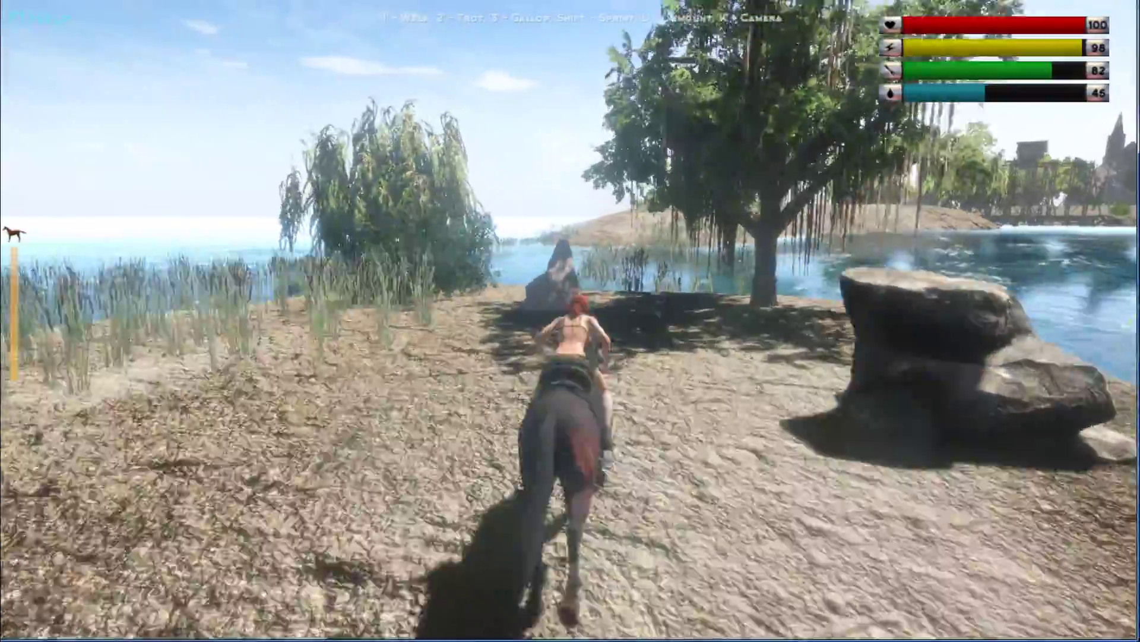
{"action": "key", "text": "w"}
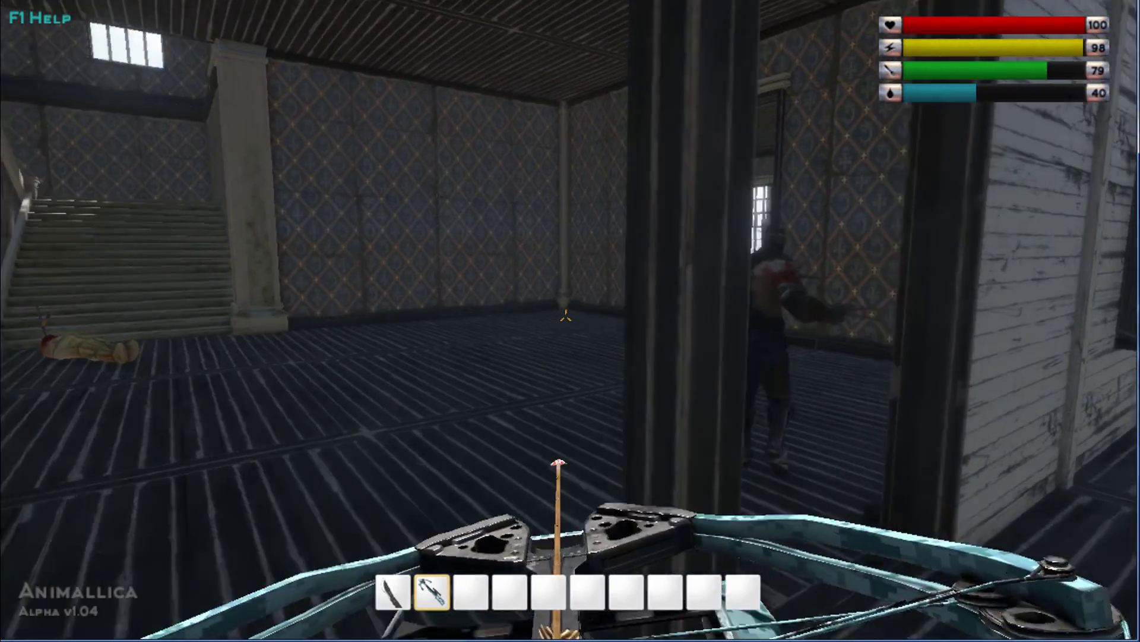
{"action": "mouse_move", "coordinate": [571, 313]}
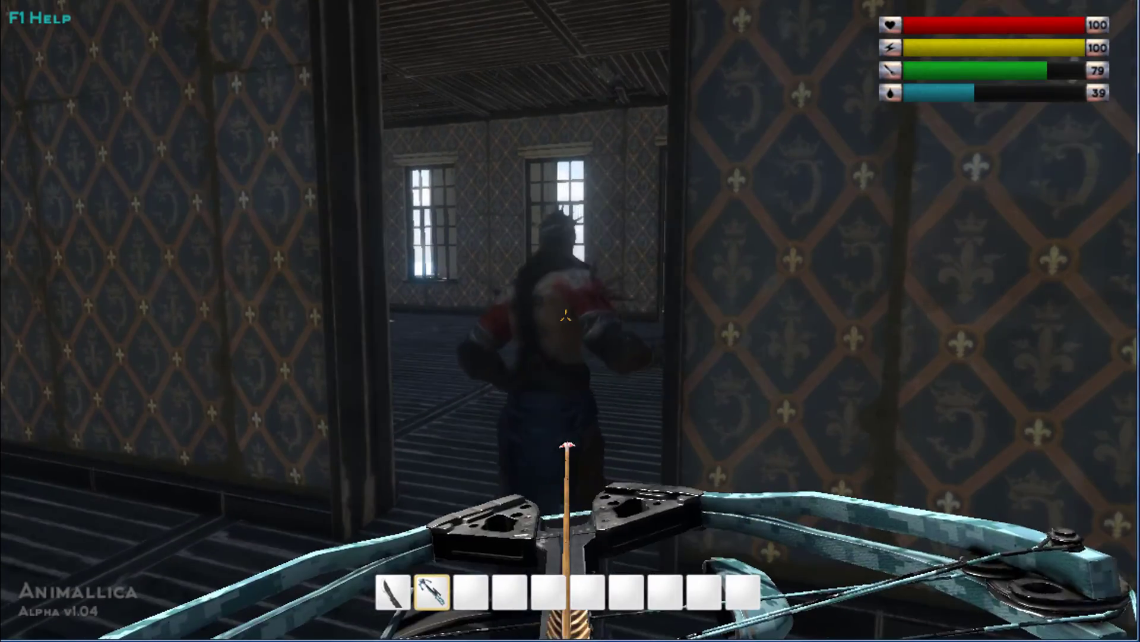
Shoot the attacker in the doorway and collect the Strange Box from the floor.
{"action": "left_click", "coordinate": [570, 321]}
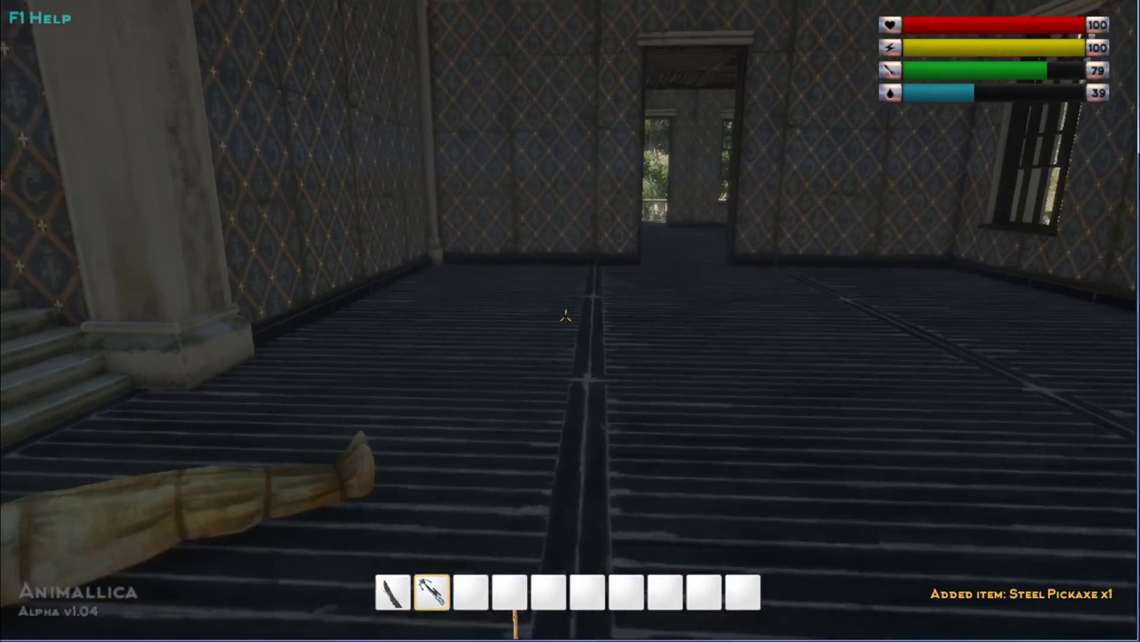
{"action": "mouse_move", "coordinate": [571, 320]}
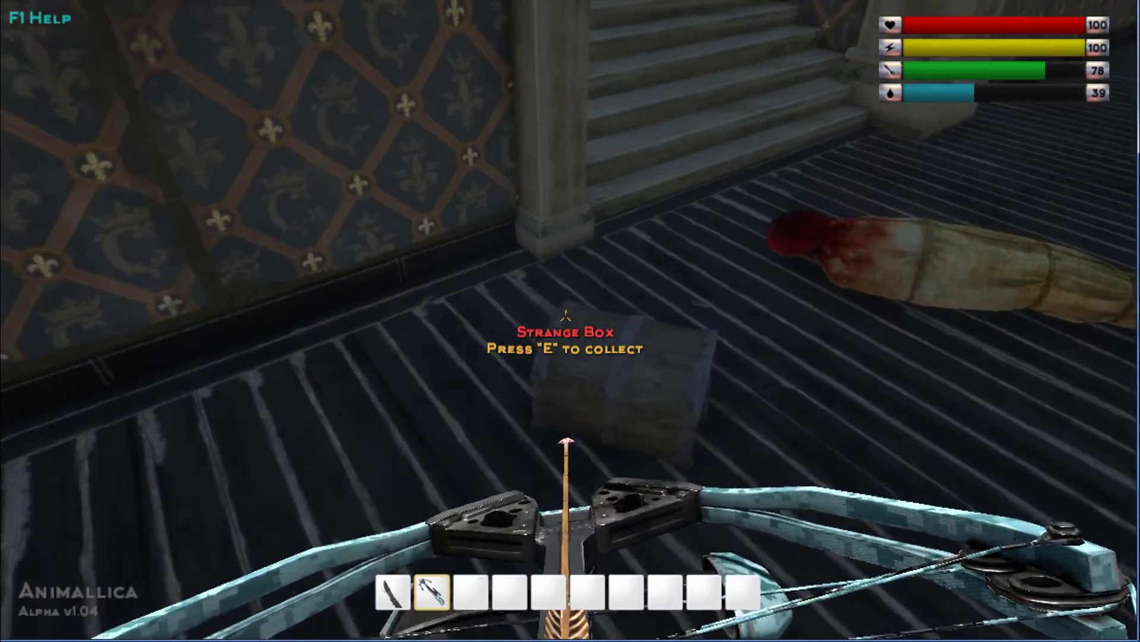
{"action": "key", "text": "e"}
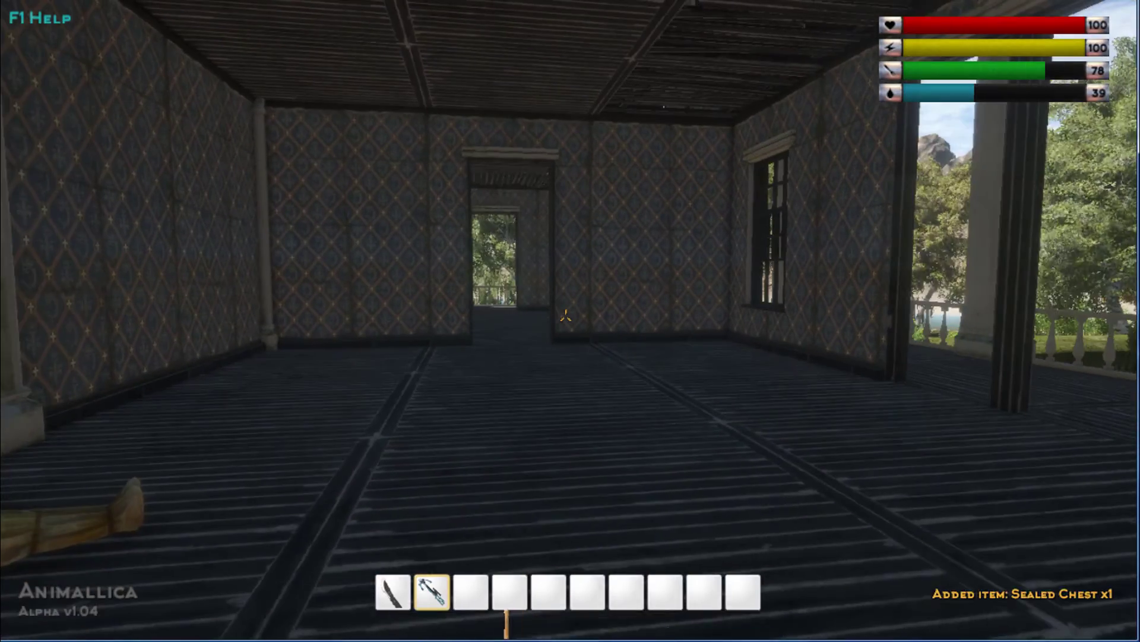
{"action": "mouse_move", "coordinate": [570, 321]}
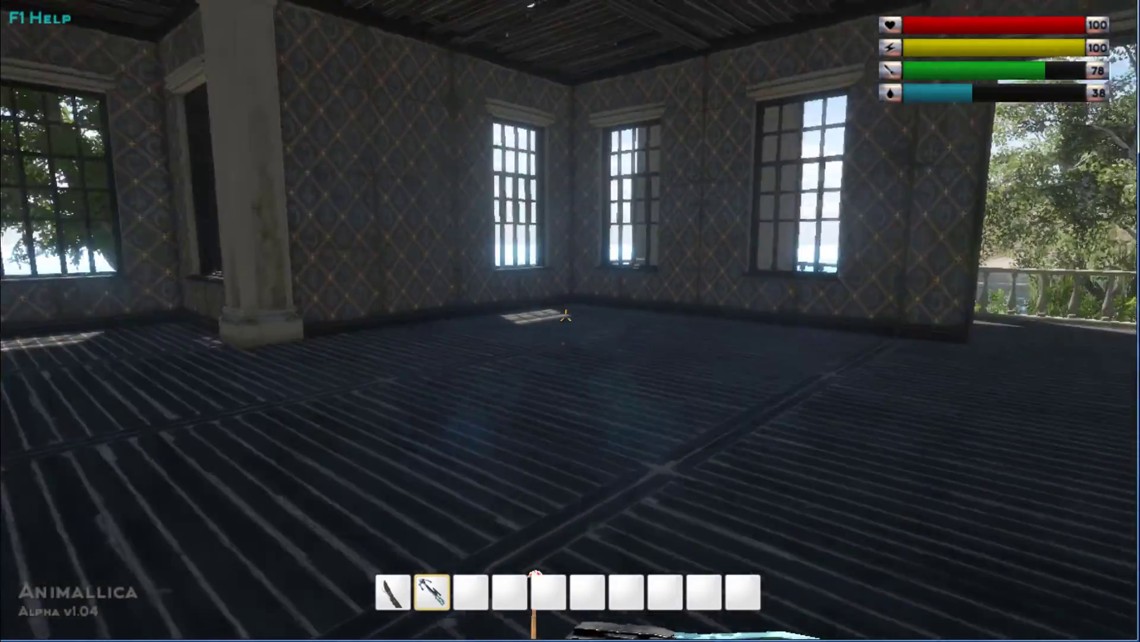
{"action": "mouse_move", "coordinate": [570, 321]}
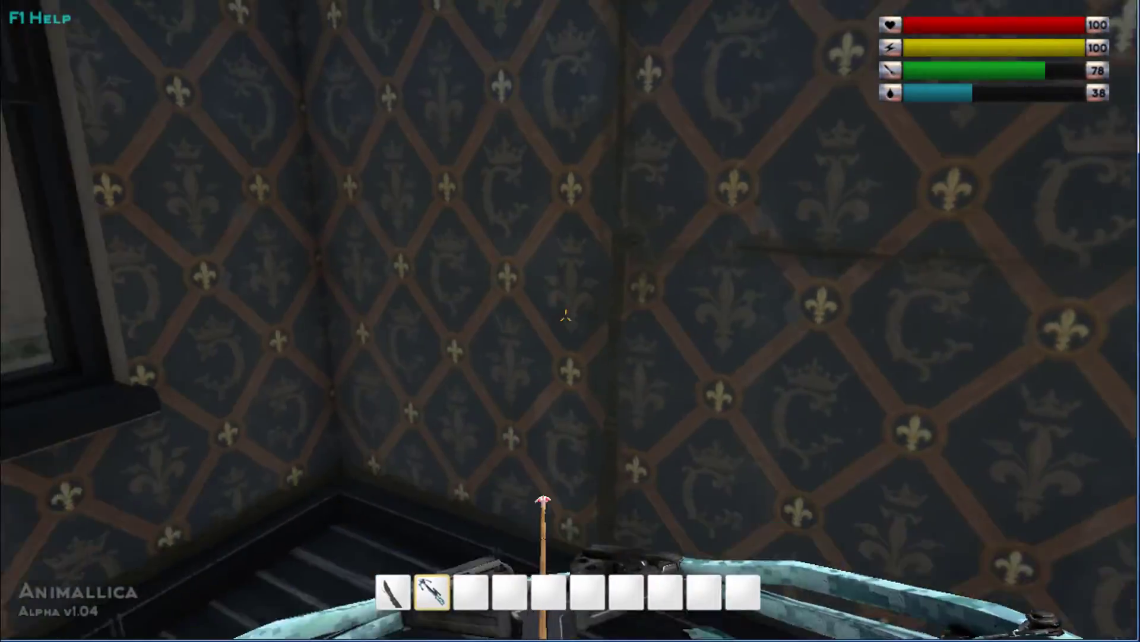
{"action": "mouse_move", "coordinate": [570, 317]}
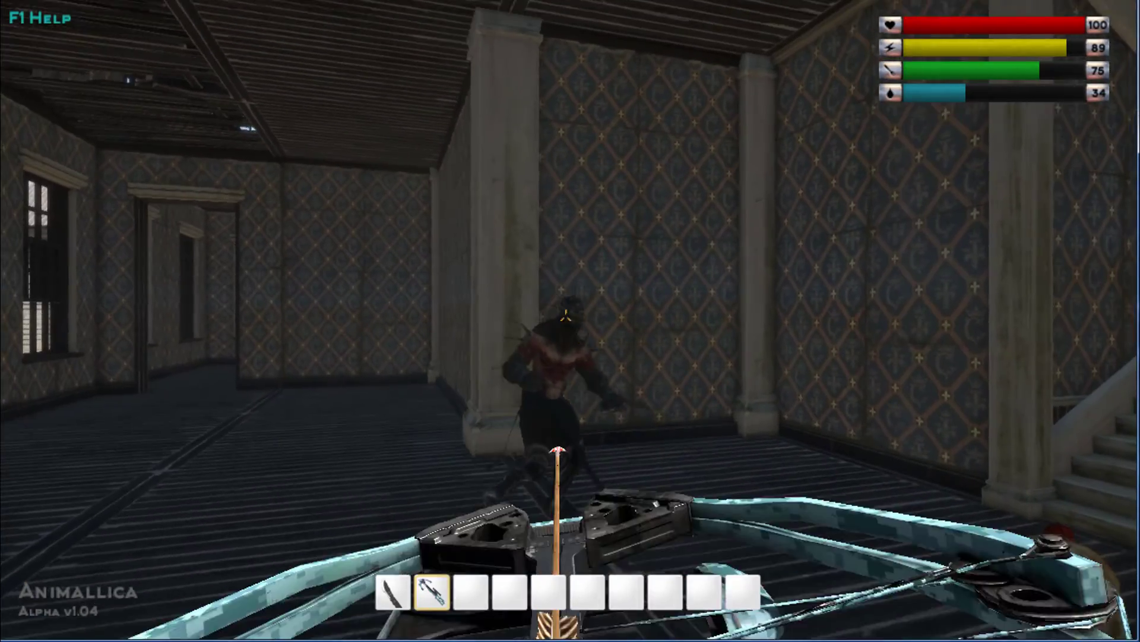
{"action": "mouse_move", "coordinate": [570, 321]}
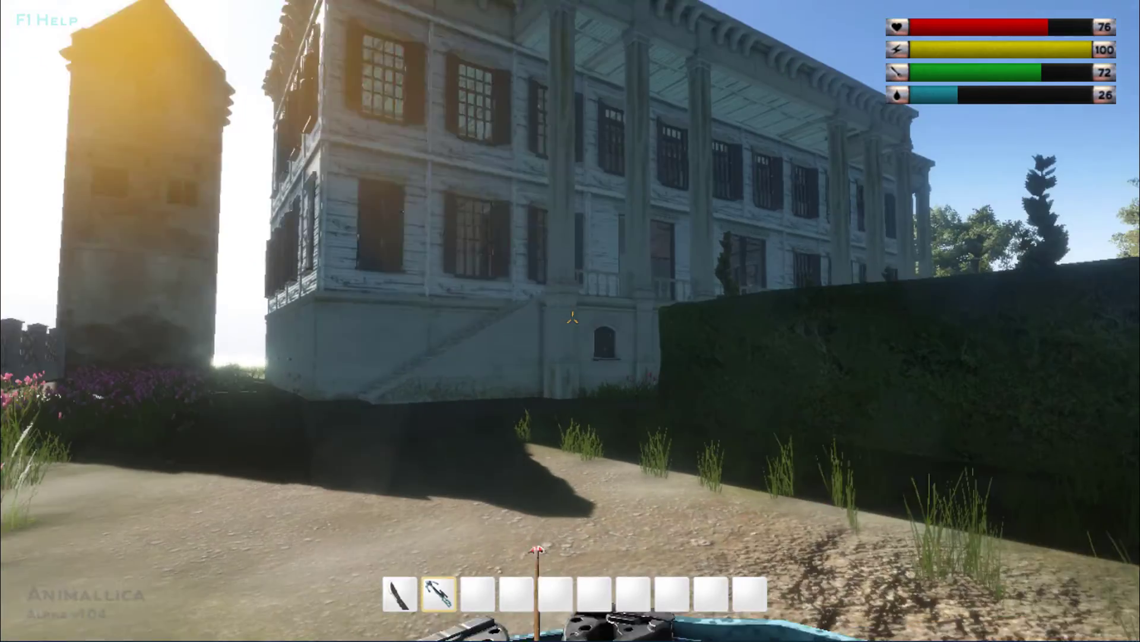
{"action": "mouse_move", "coordinate": [571, 320]}
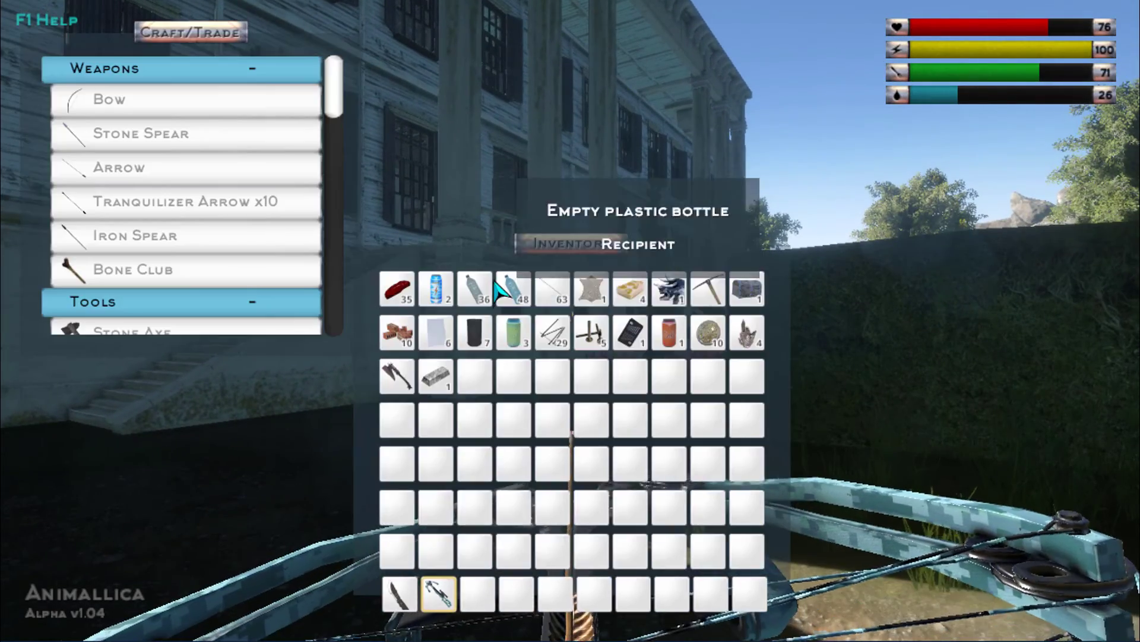
{"action": "mouse_move", "coordinate": [435, 289]}
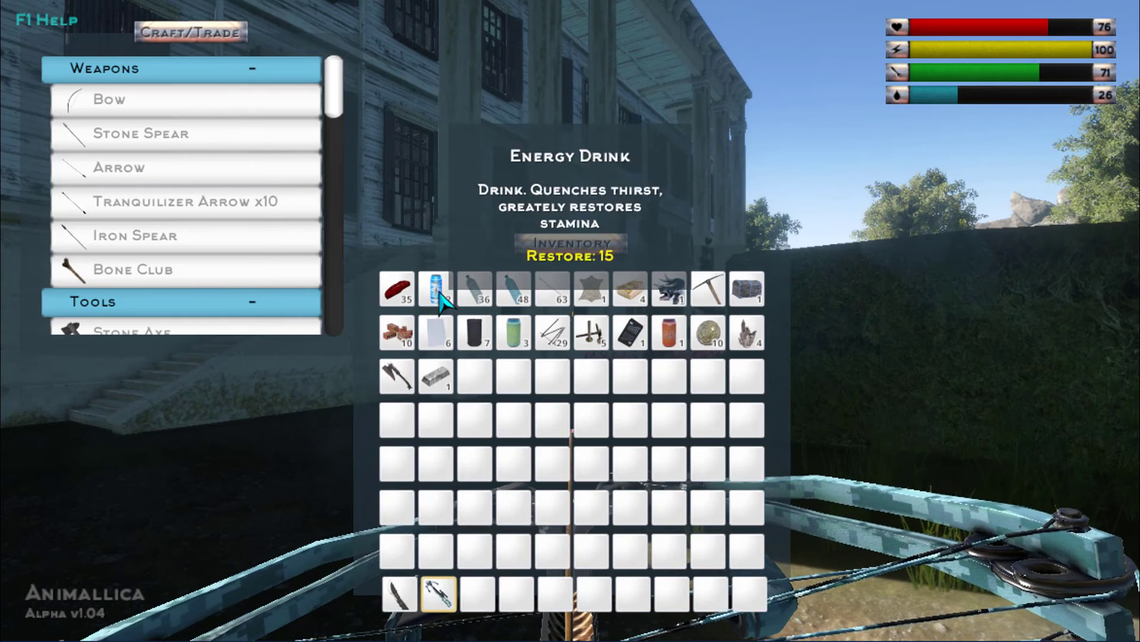
{"action": "mouse_move", "coordinate": [512, 289]}
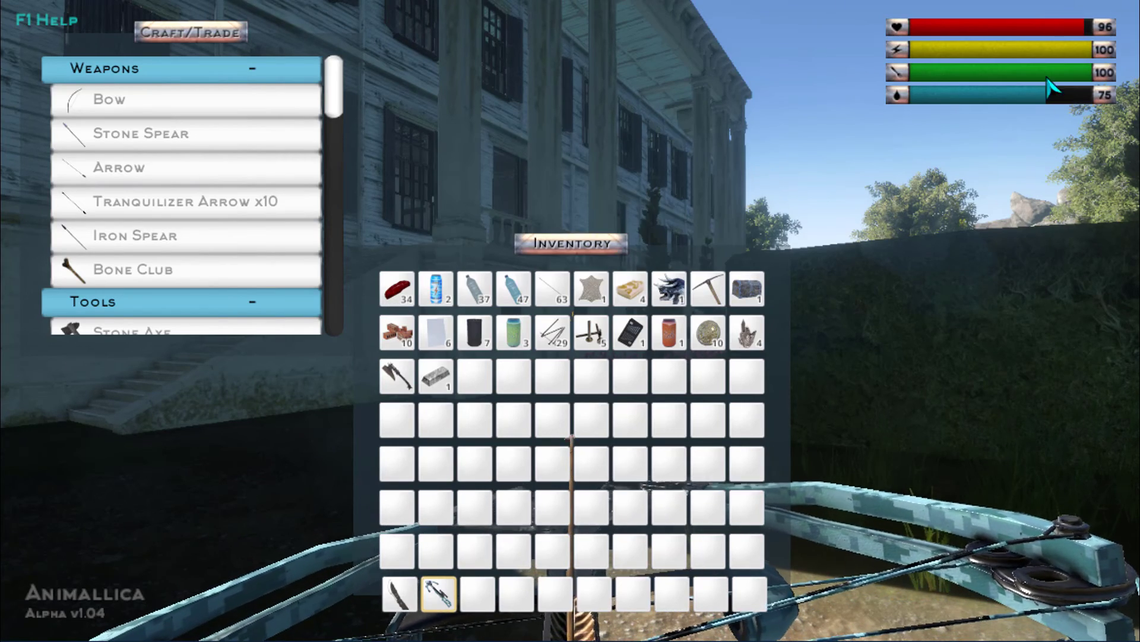
{"action": "mouse_move", "coordinate": [435, 376]}
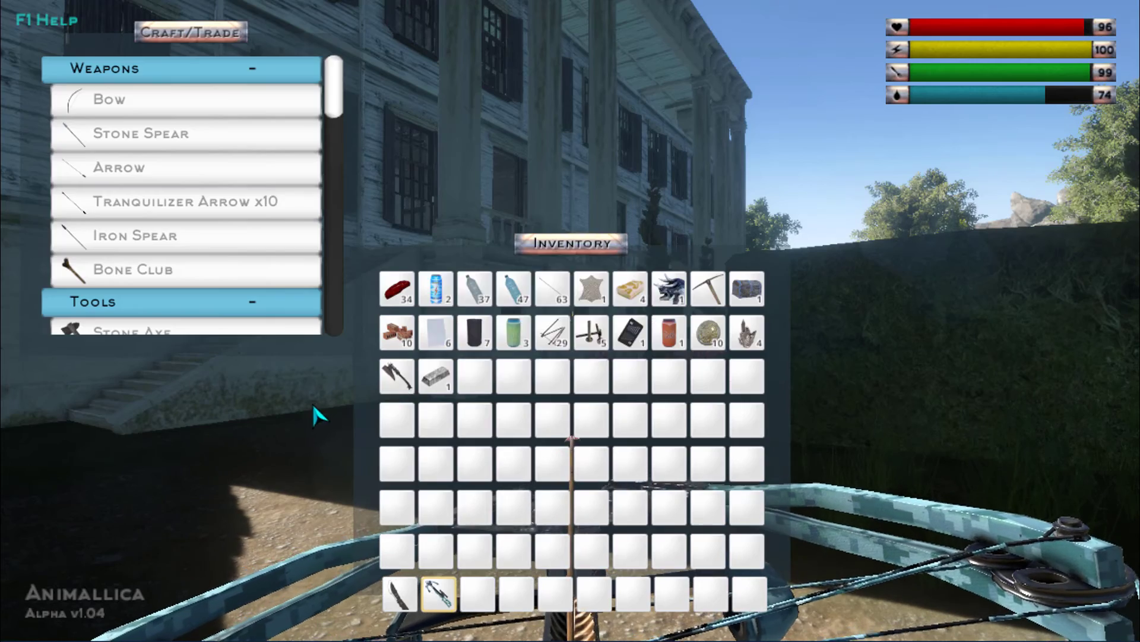
{"action": "mouse_move", "coordinate": [397, 376]}
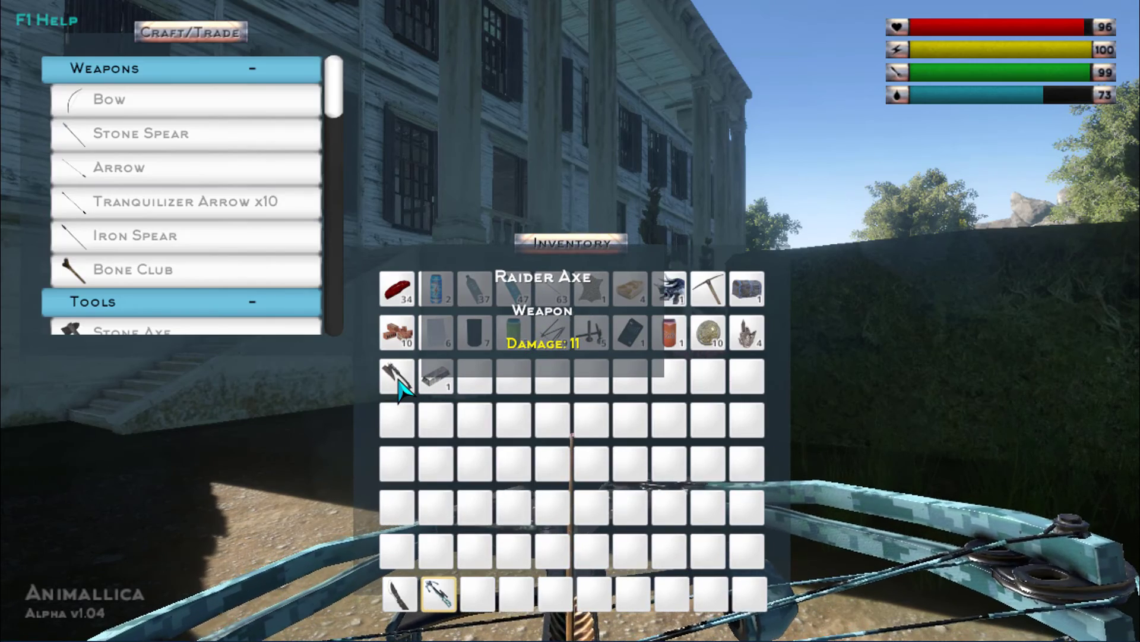
{"action": "mouse_move", "coordinate": [709, 333]}
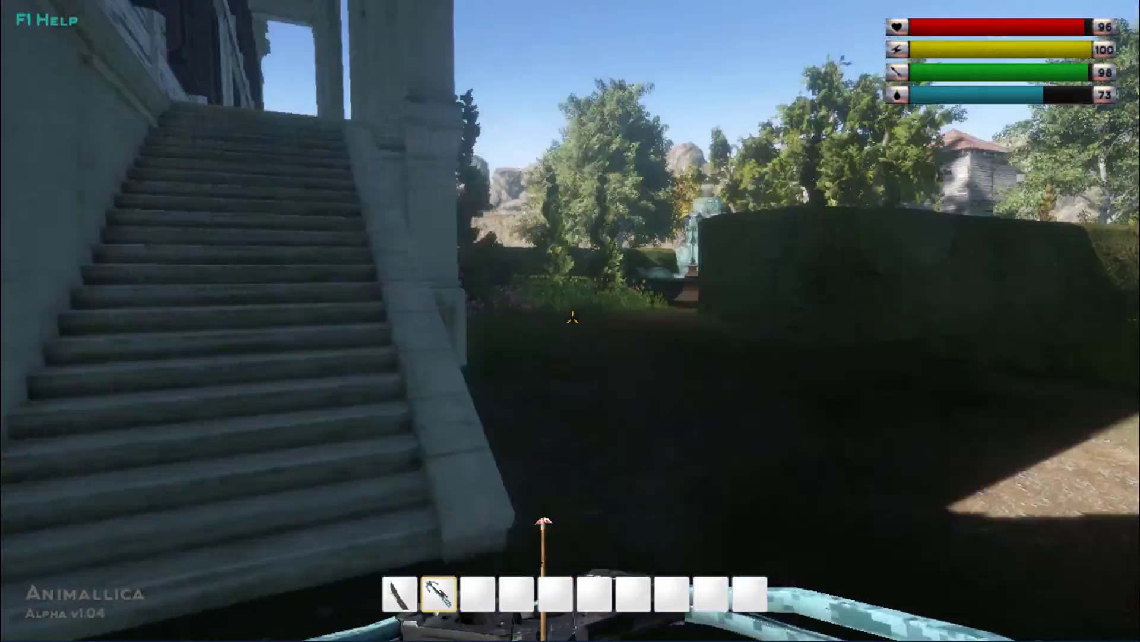
{"action": "mouse_move", "coordinate": [570, 320]}
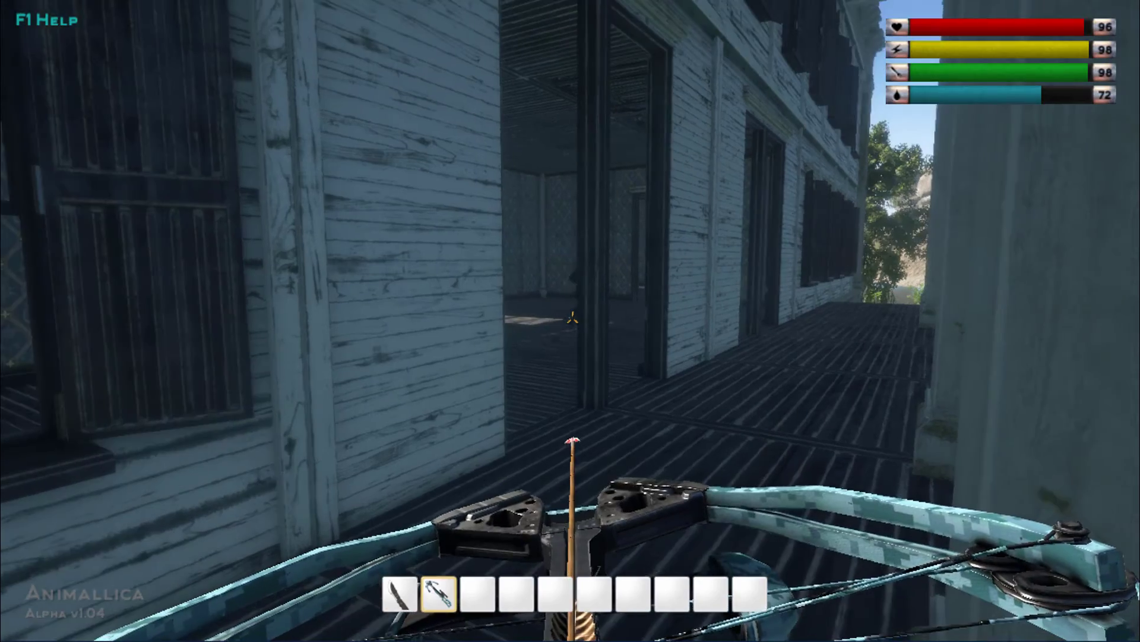
{"action": "mouse_move", "coordinate": [571, 321]}
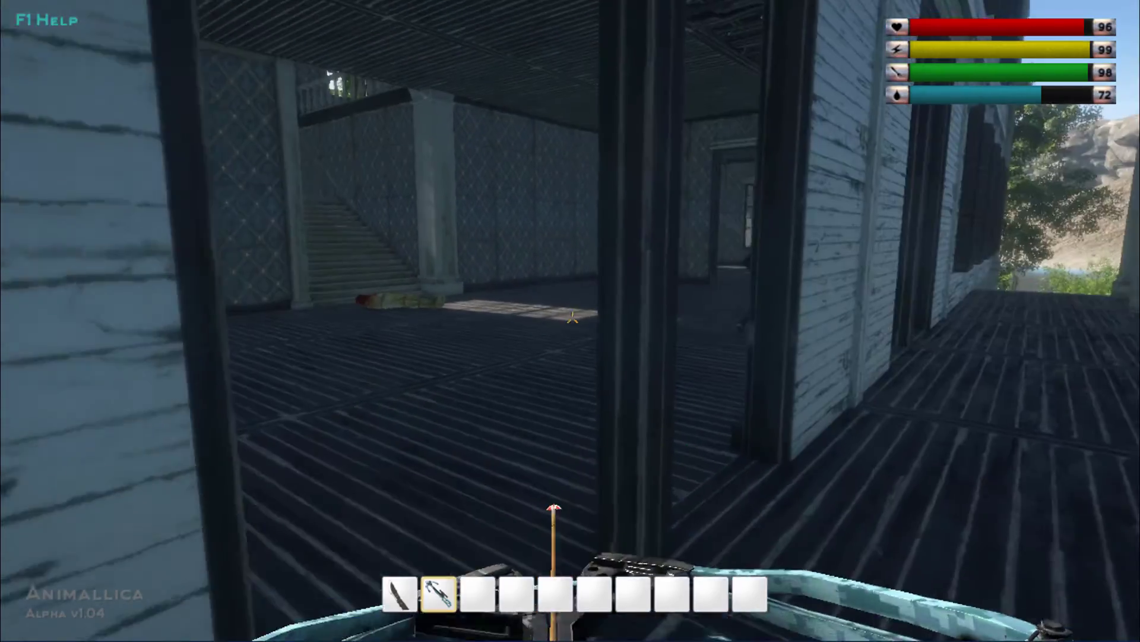
{"action": "mouse_move", "coordinate": [570, 321]}
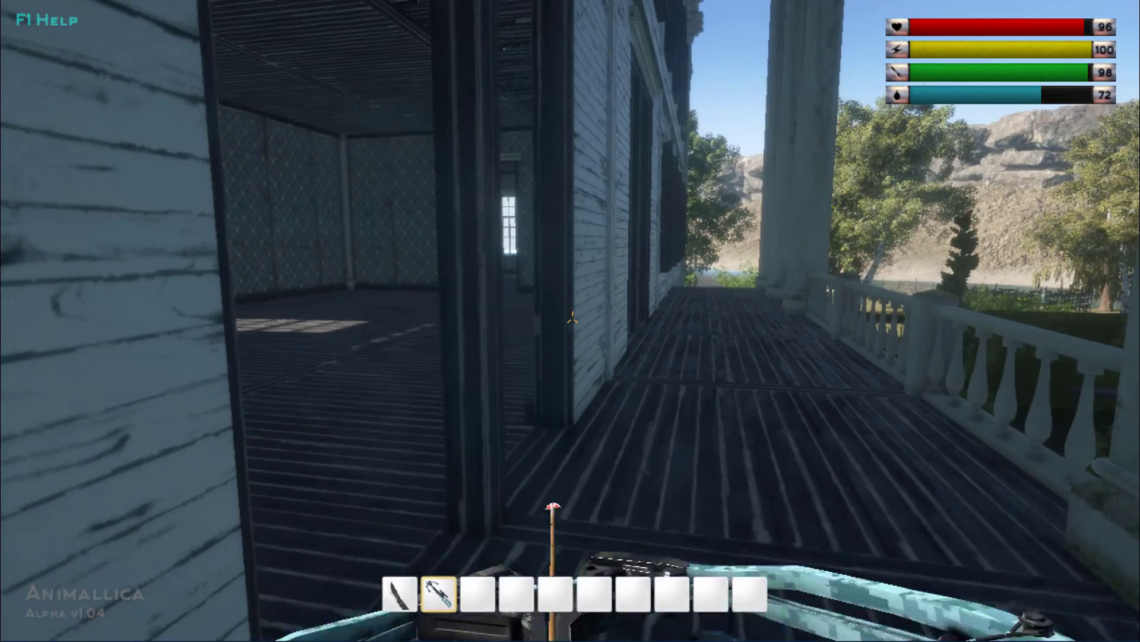
Loot the downed creature's gold coins, crystals, steel ingot and harpoon.
{"action": "key", "text": "tab"}
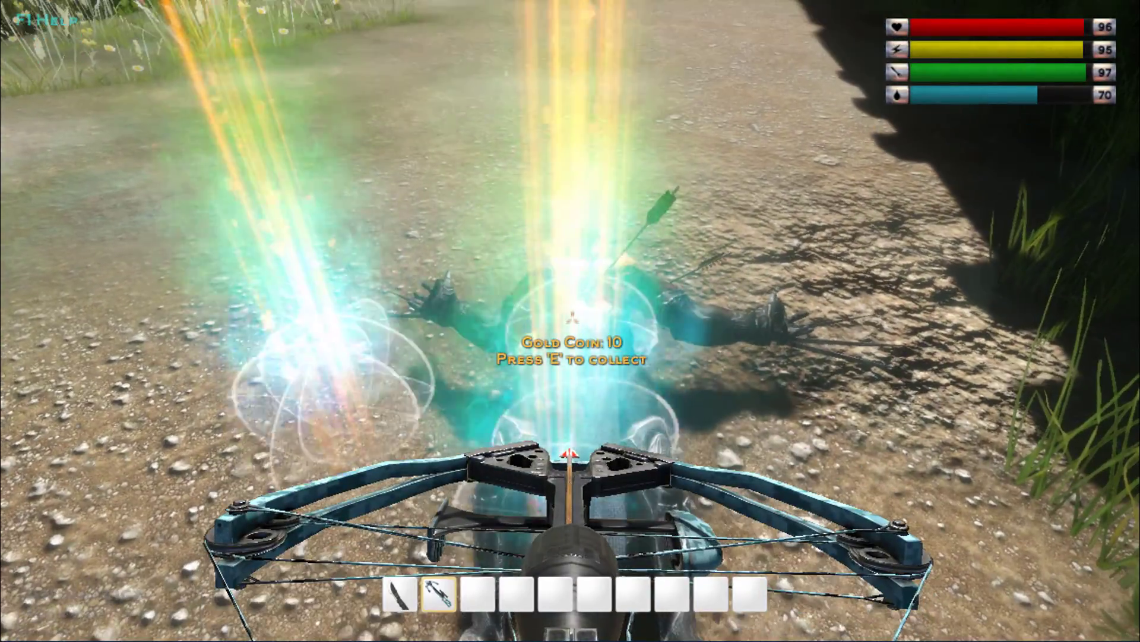
{"action": "key", "text": "e"}
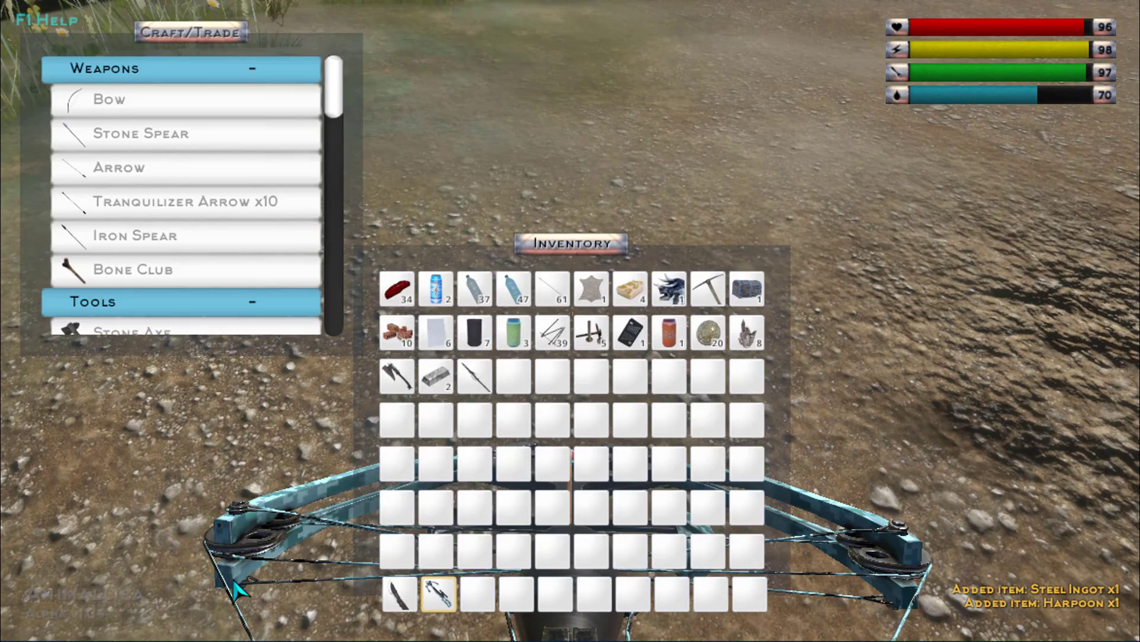
{"action": "mouse_move", "coordinate": [475, 376]}
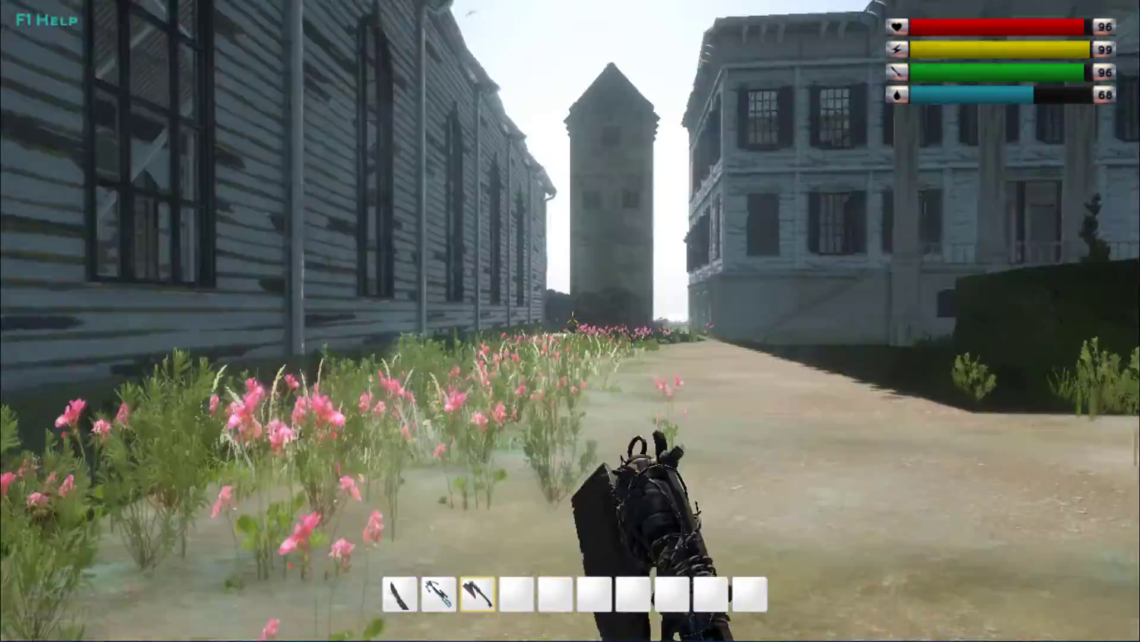
{"action": "mouse_move", "coordinate": [570, 320]}
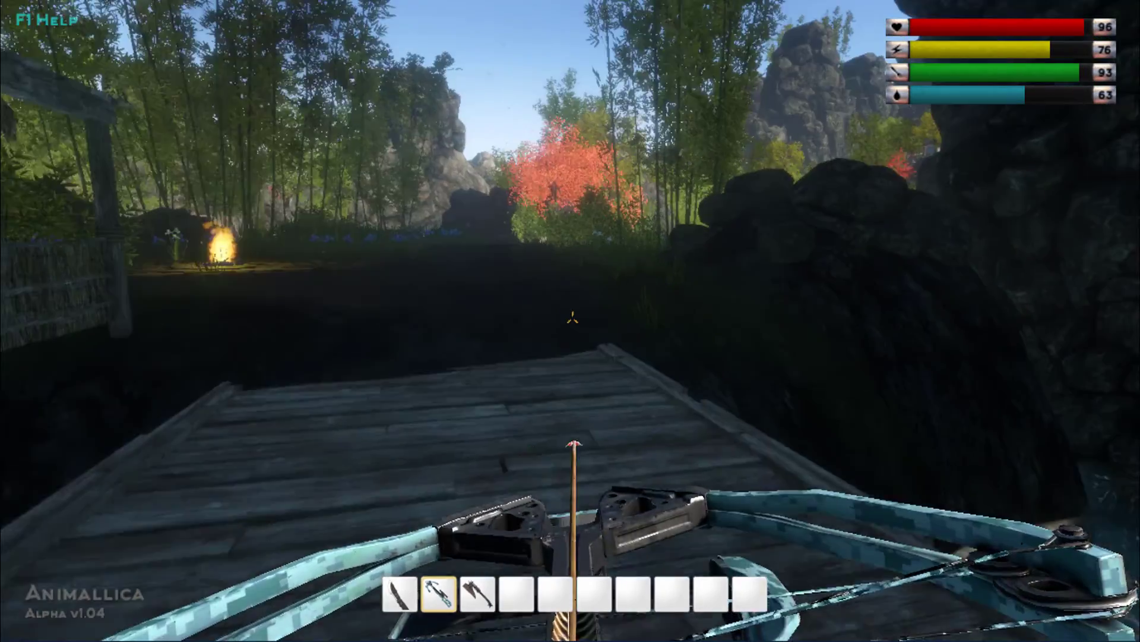
{"action": "mouse_move", "coordinate": [570, 320]}
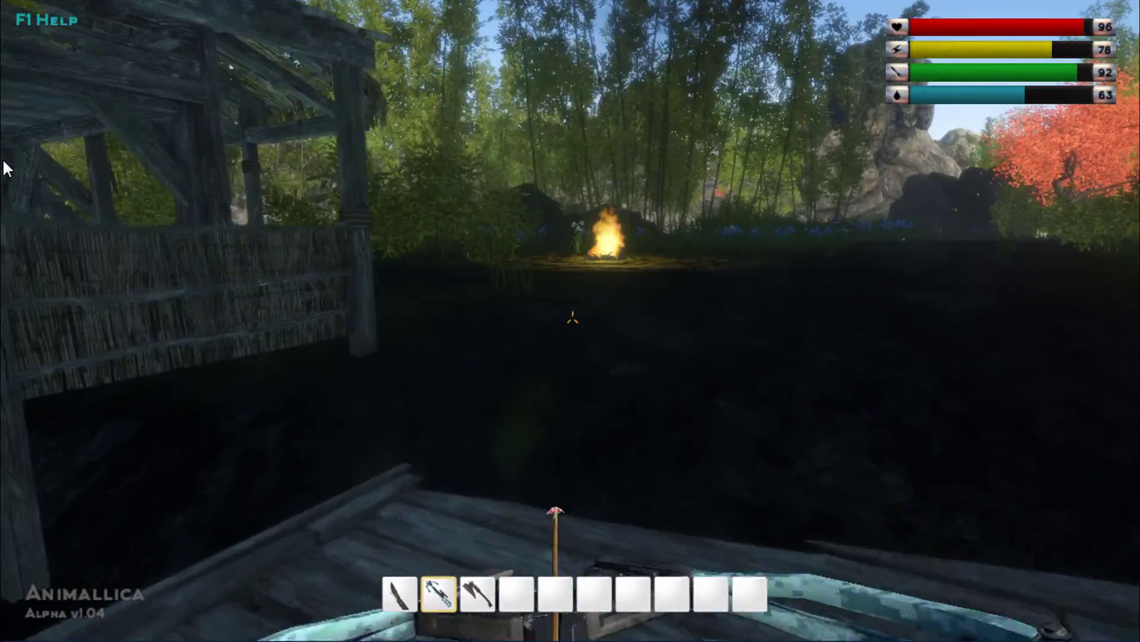
{"action": "mouse_move", "coordinate": [570, 320]}
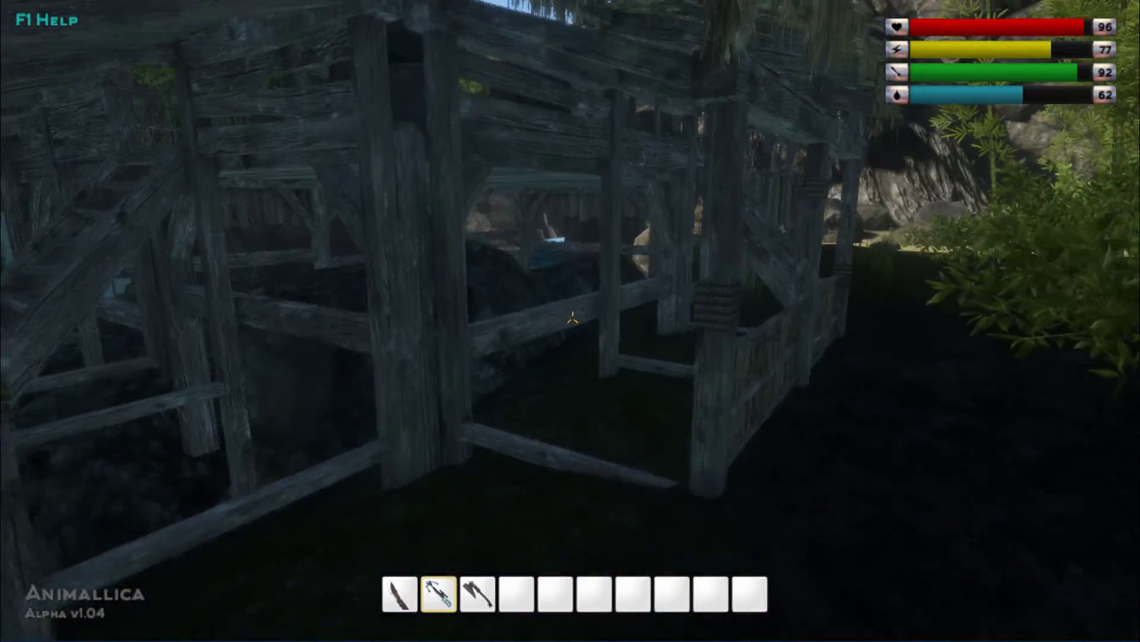
{"action": "mouse_move", "coordinate": [570, 321]}
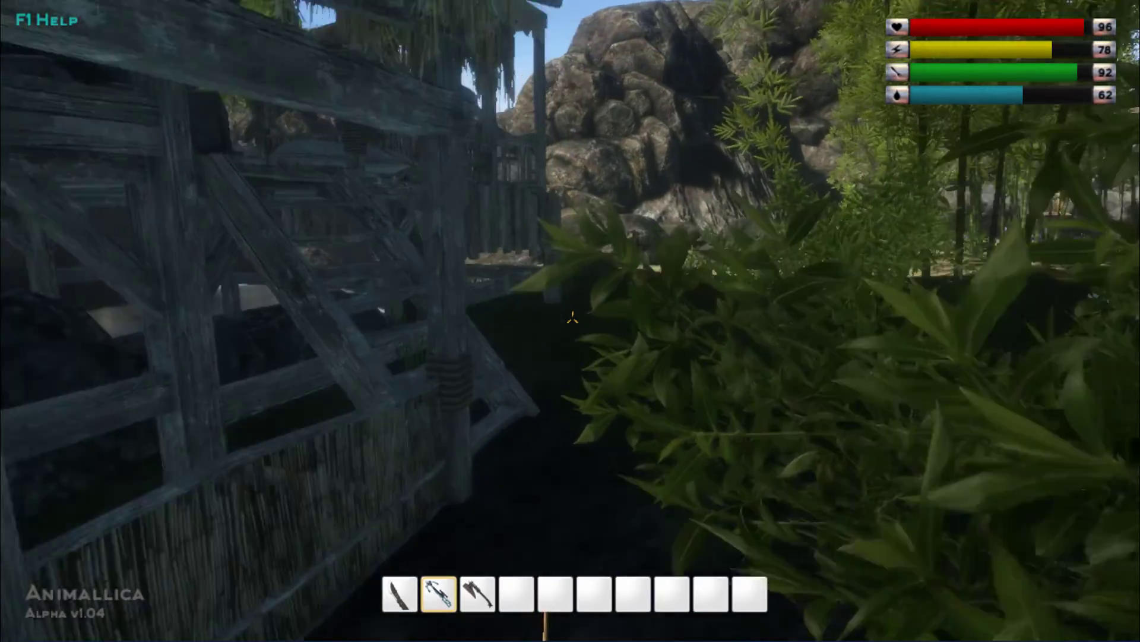
{"action": "mouse_move", "coordinate": [571, 320]}
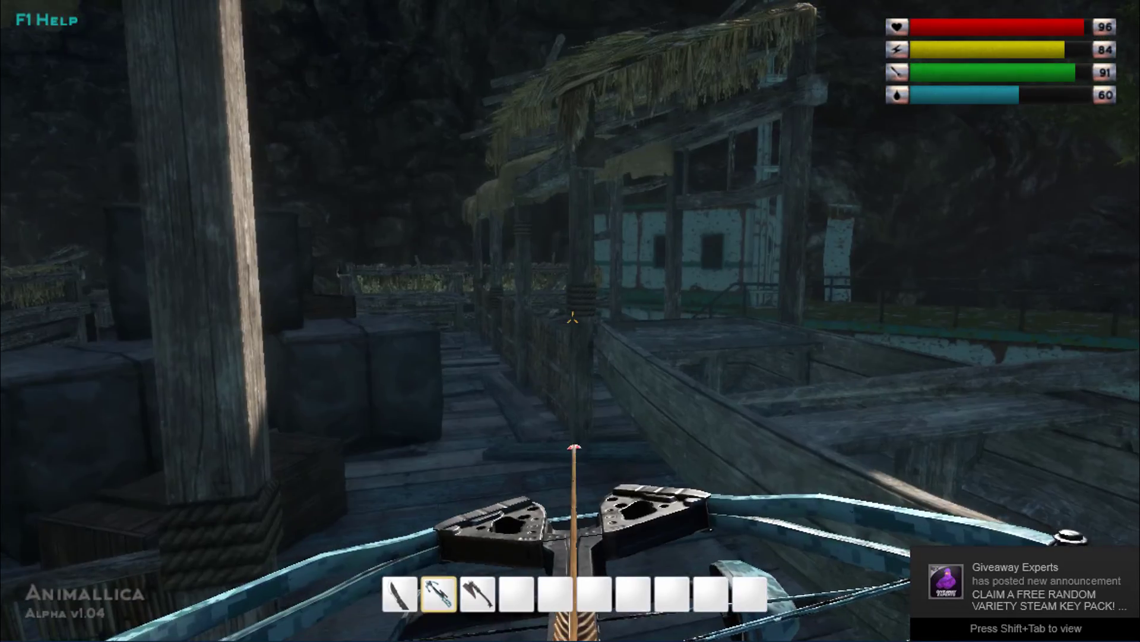
{"action": "mouse_move", "coordinate": [571, 320]}
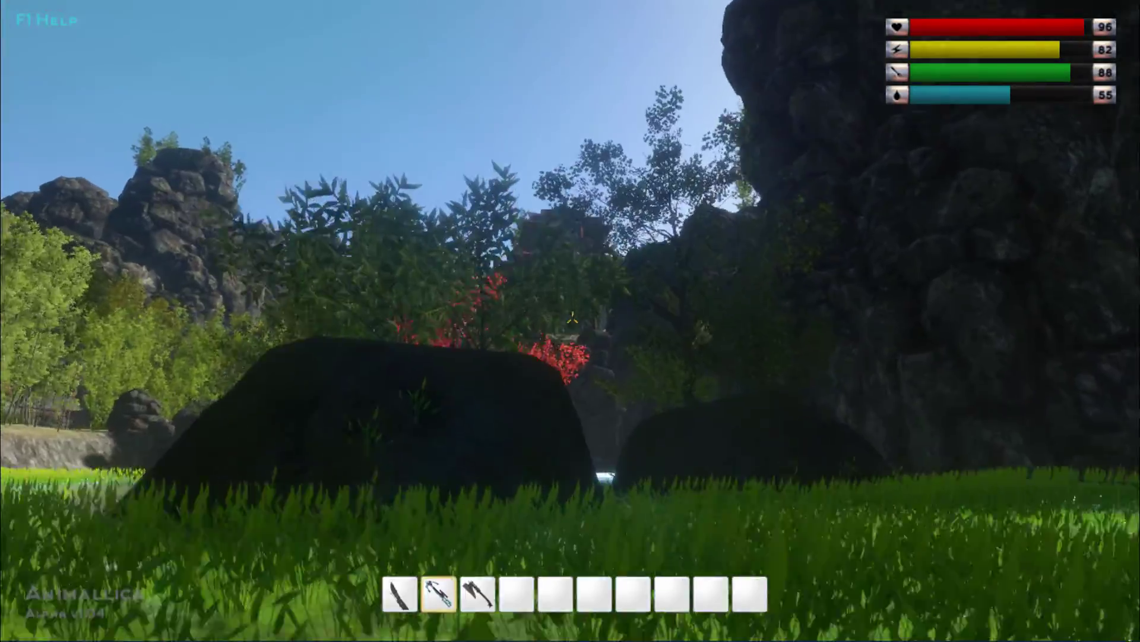
Walk forward past the stilt structures into the garden with red lanterns.
{"action": "key", "text": "w"}
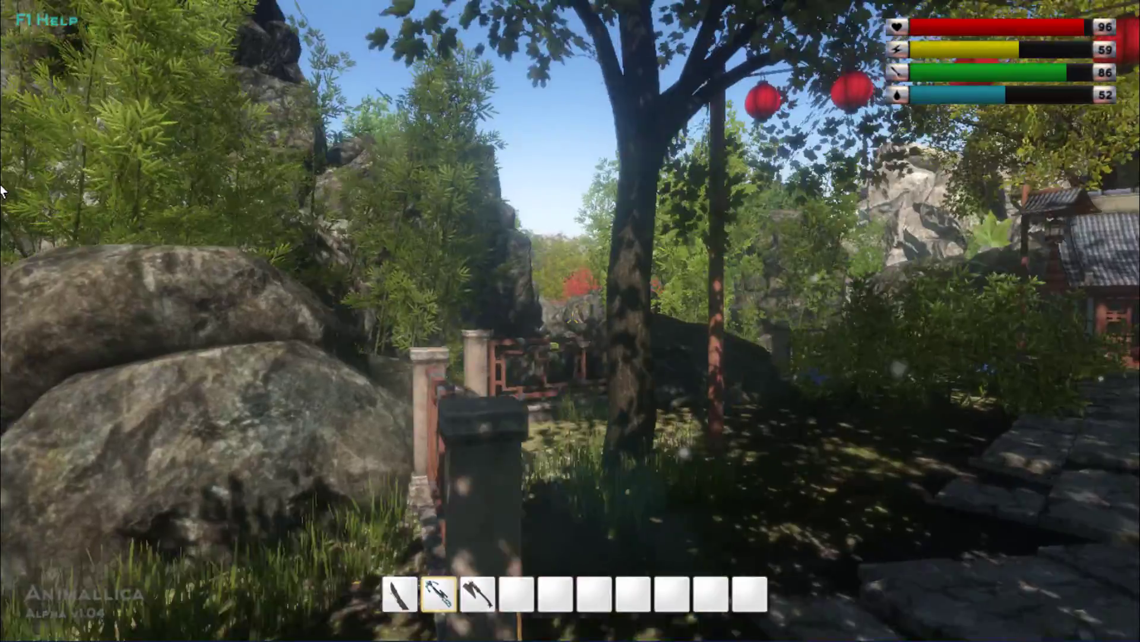
{"action": "mouse_move", "coordinate": [570, 321]}
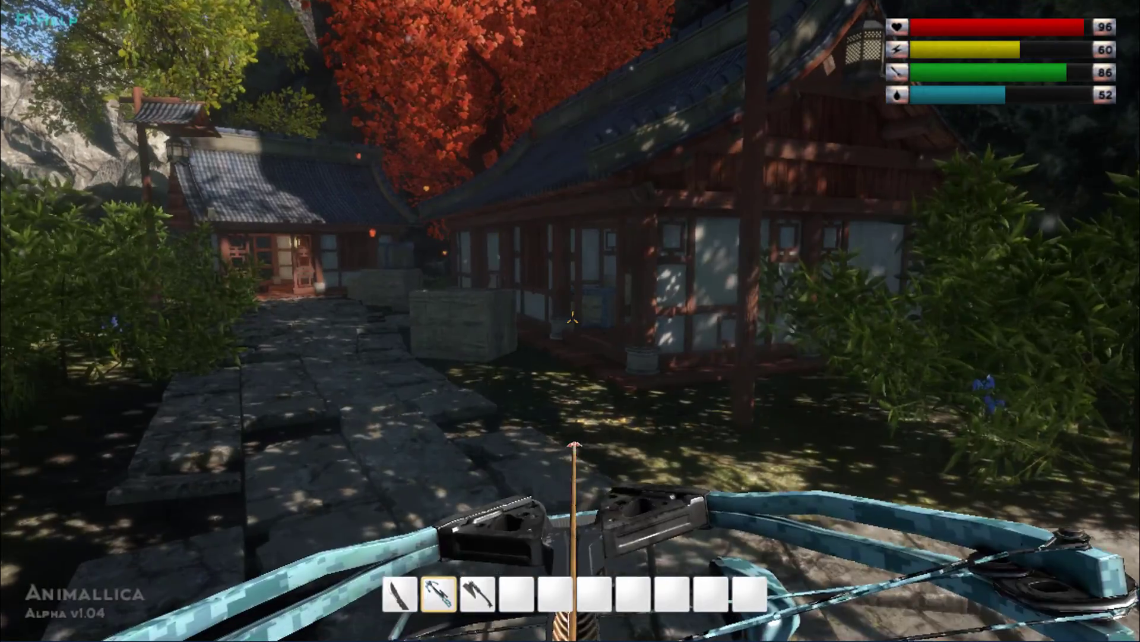
{"action": "mouse_move", "coordinate": [570, 320]}
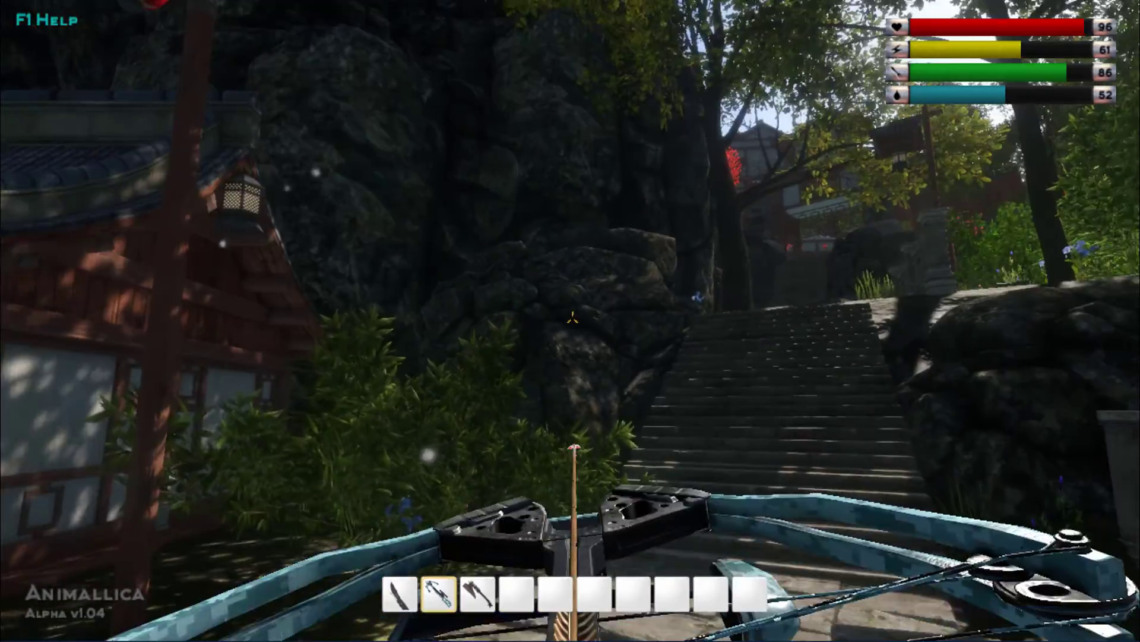
{"action": "mouse_move", "coordinate": [570, 321]}
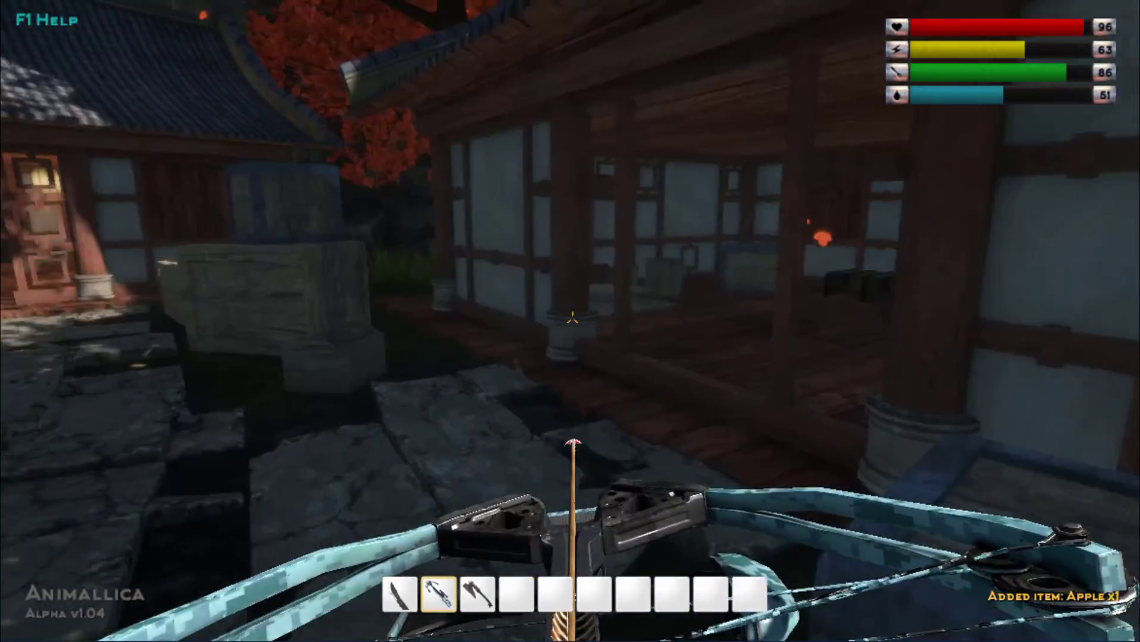
{"action": "mouse_move", "coordinate": [570, 321]}
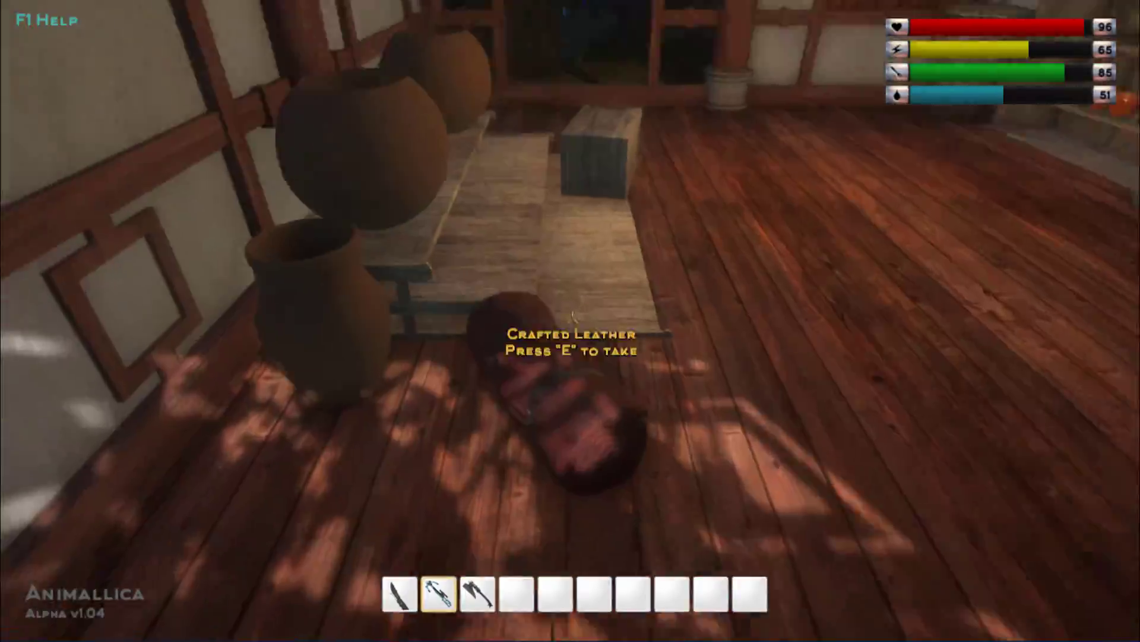
Collect leather, a milk jug, apples, and ten potatoes inside the village house.
{"action": "key", "text": "e"}
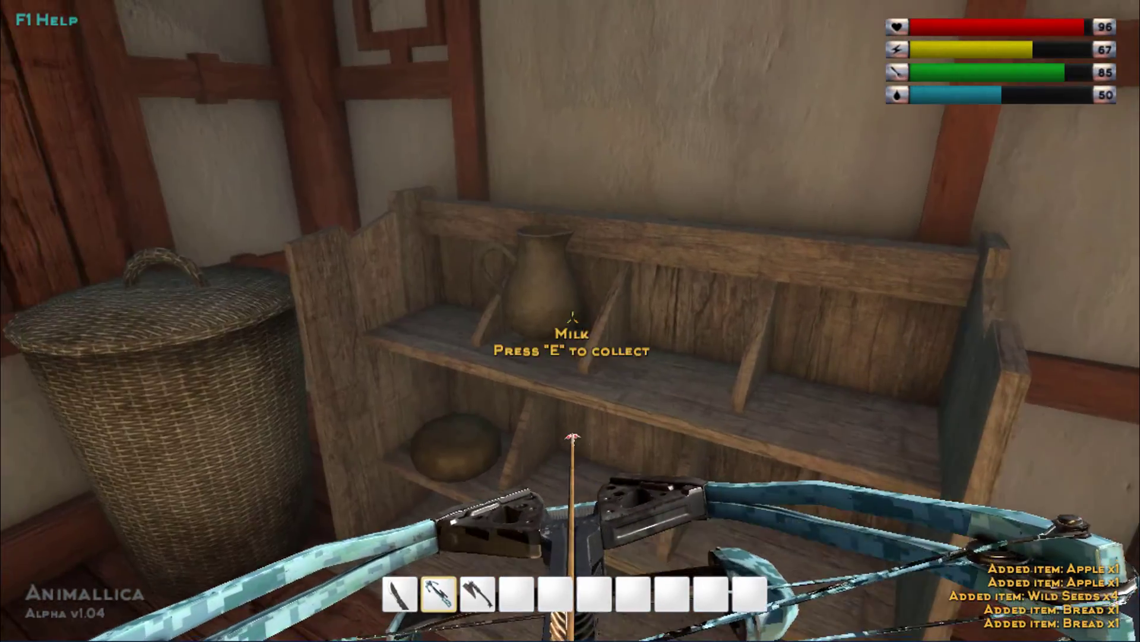
{"action": "key", "text": "e"}
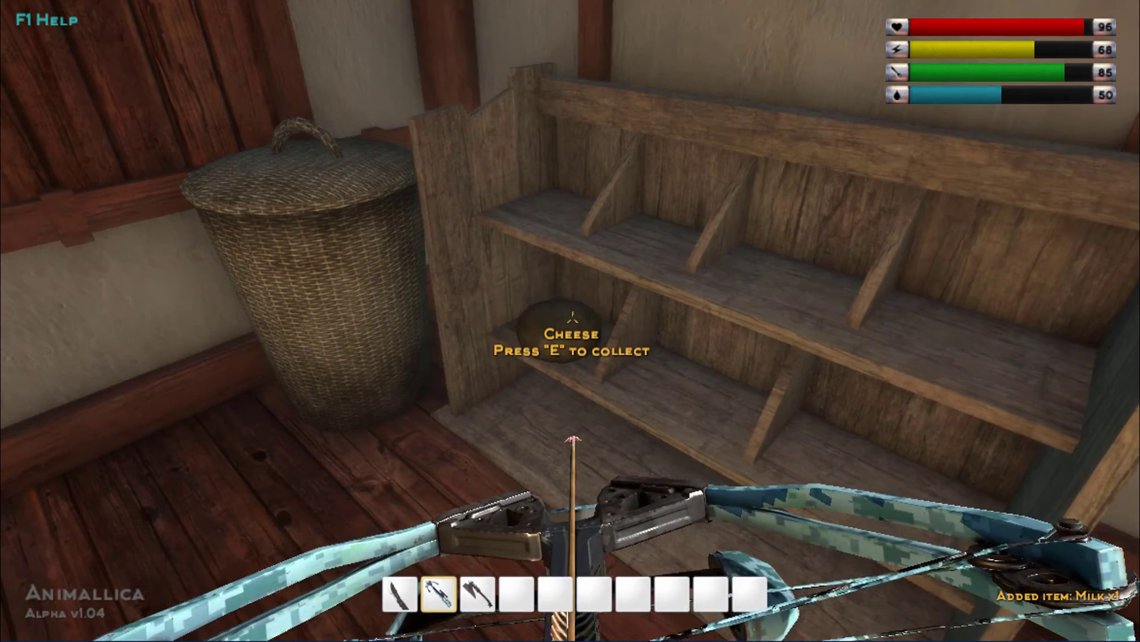
{"action": "mouse_move", "coordinate": [570, 321]}
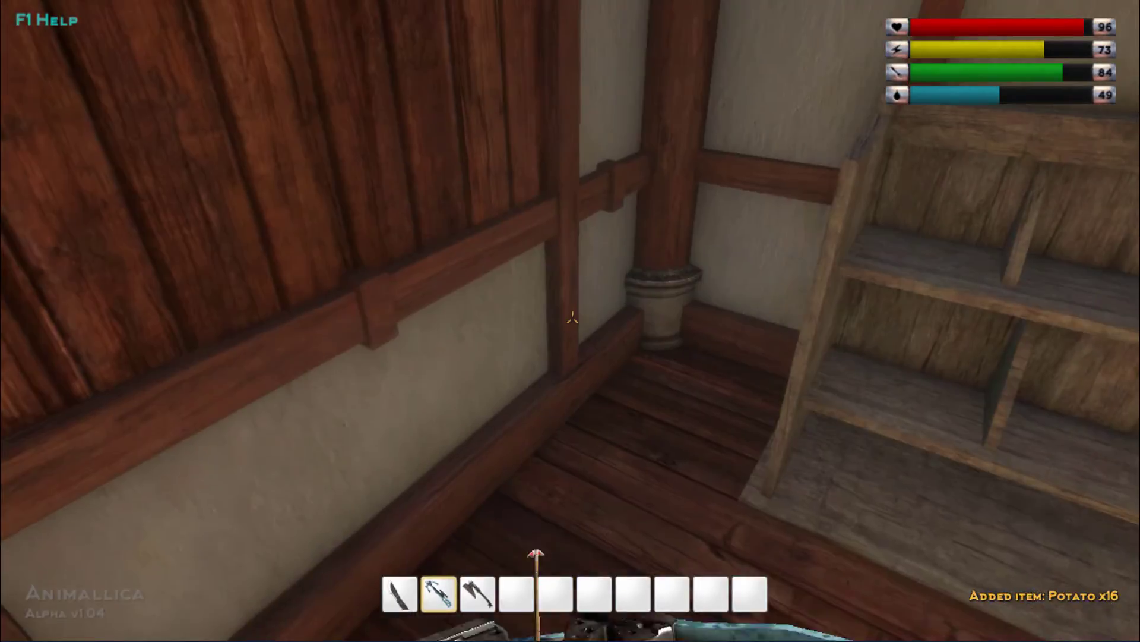
{"action": "mouse_move", "coordinate": [571, 321]}
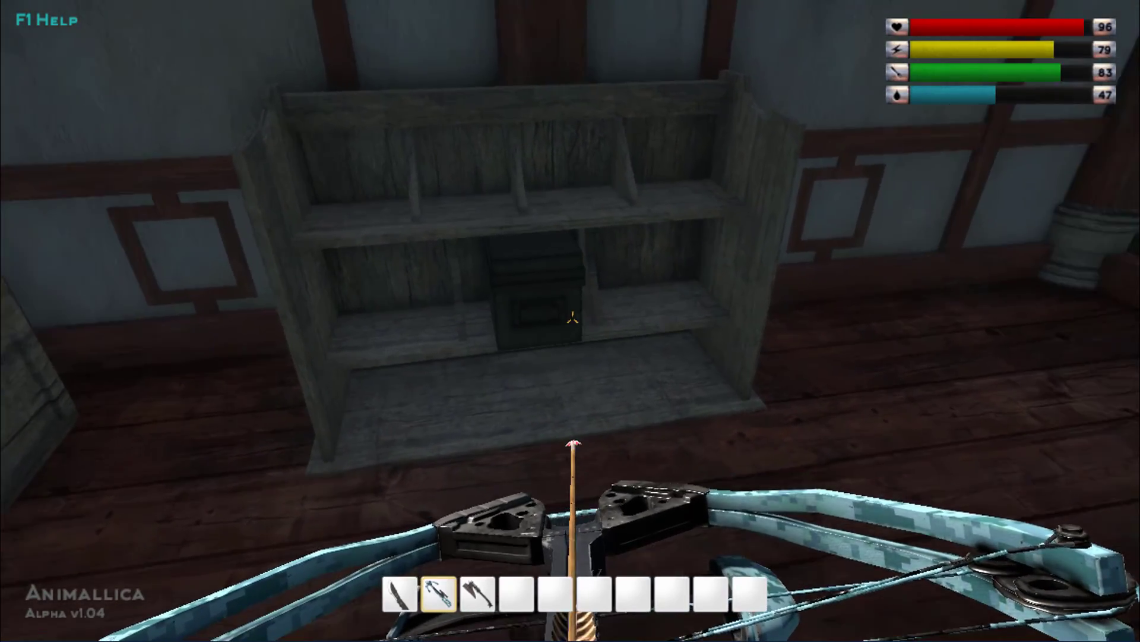
{"action": "mouse_move", "coordinate": [570, 321]}
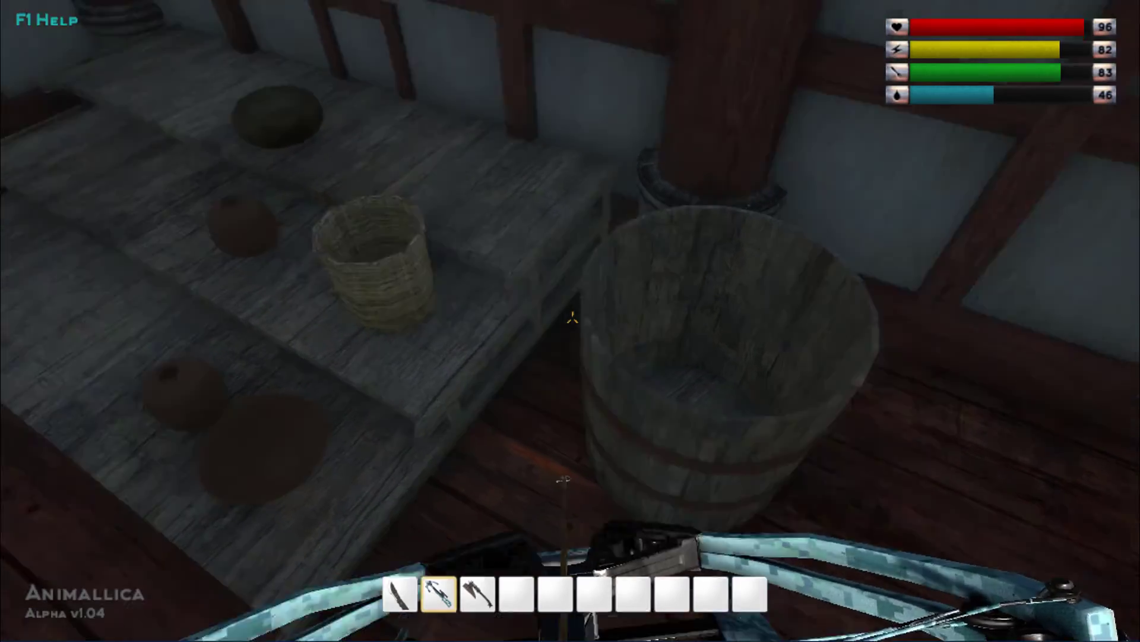
{"action": "mouse_move", "coordinate": [570, 321]}
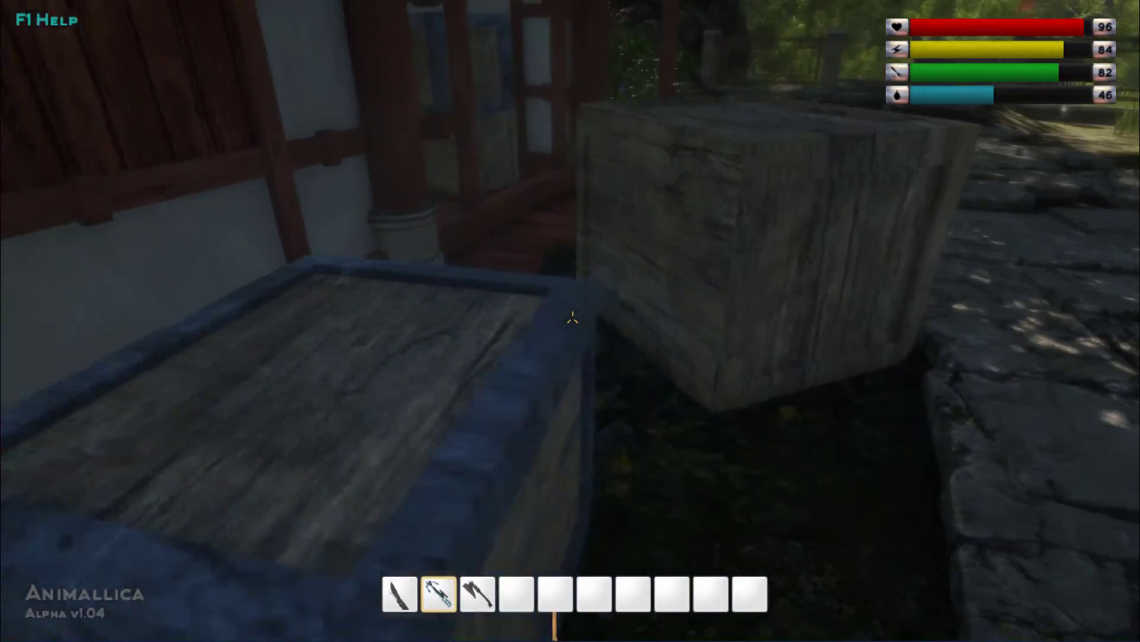
{"action": "mouse_move", "coordinate": [571, 321]}
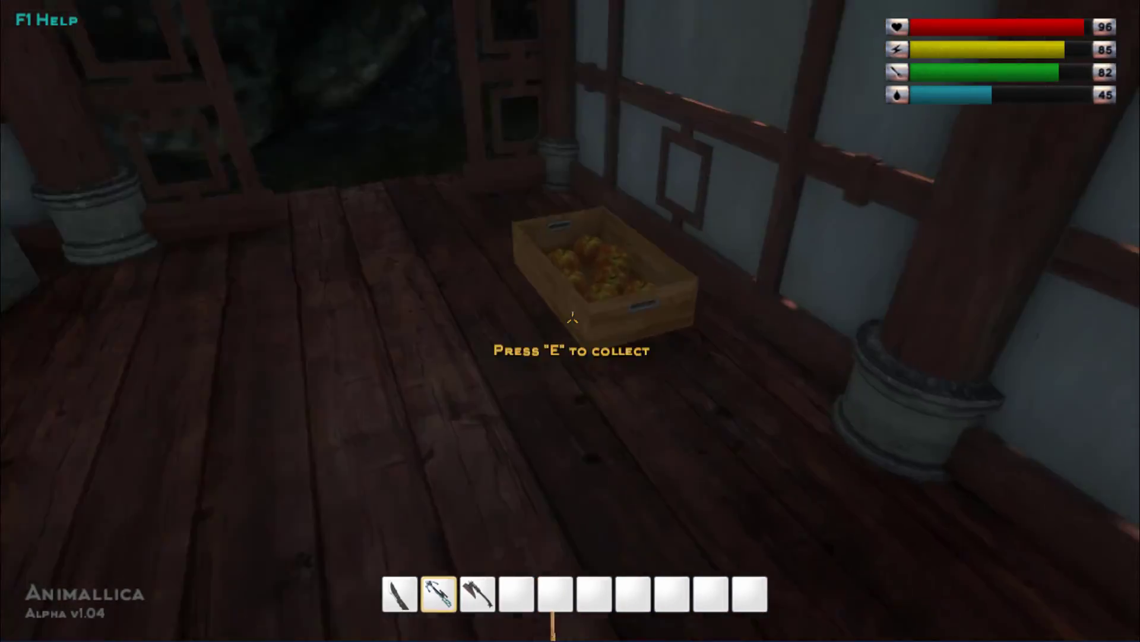
{"action": "key", "text": "e"}
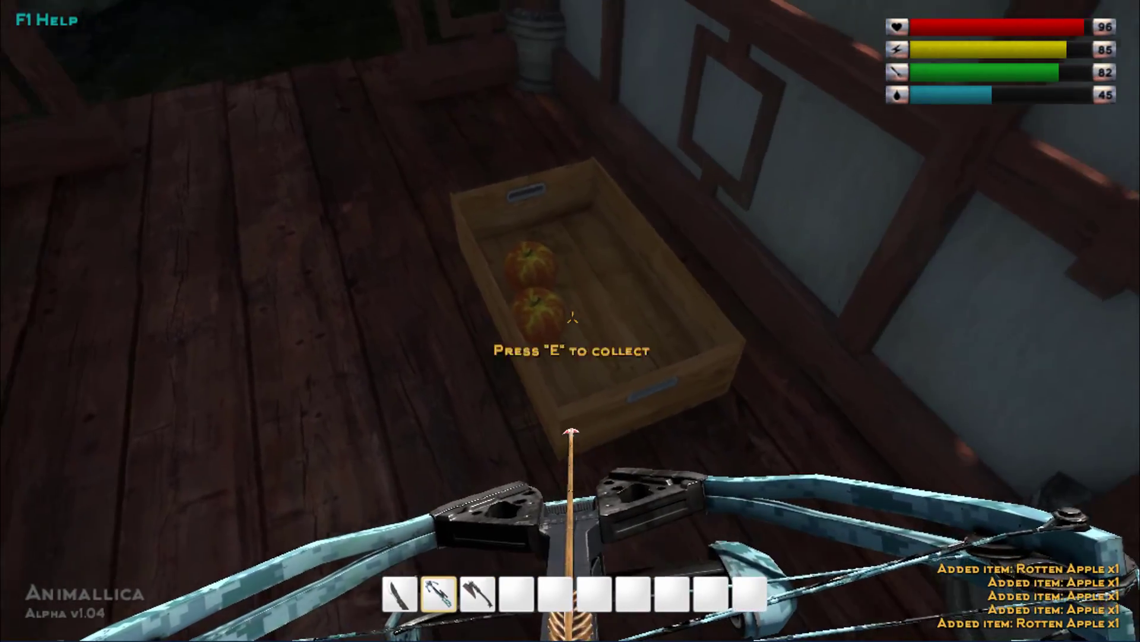
{"action": "key", "text": "e"}
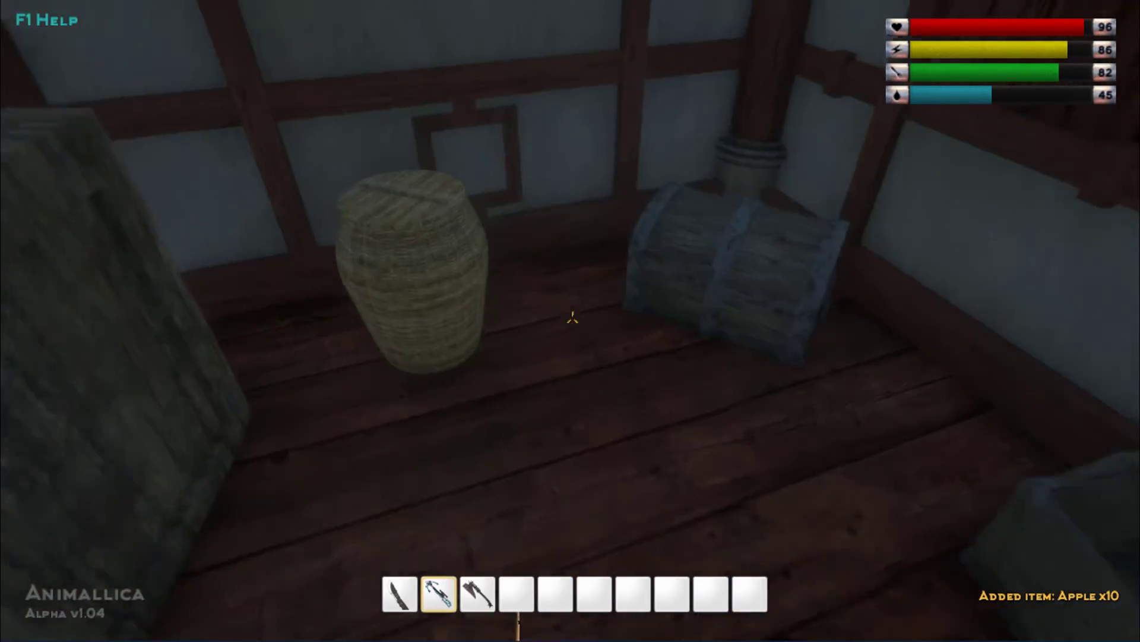
{"action": "mouse_move", "coordinate": [570, 320]}
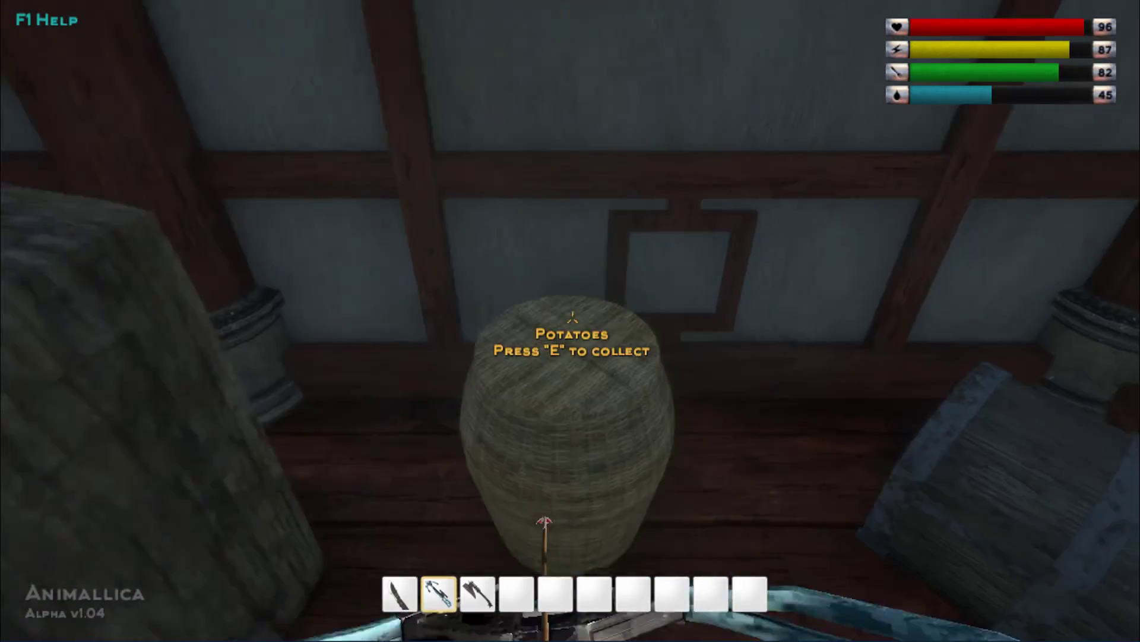
{"action": "key", "text": "e"}
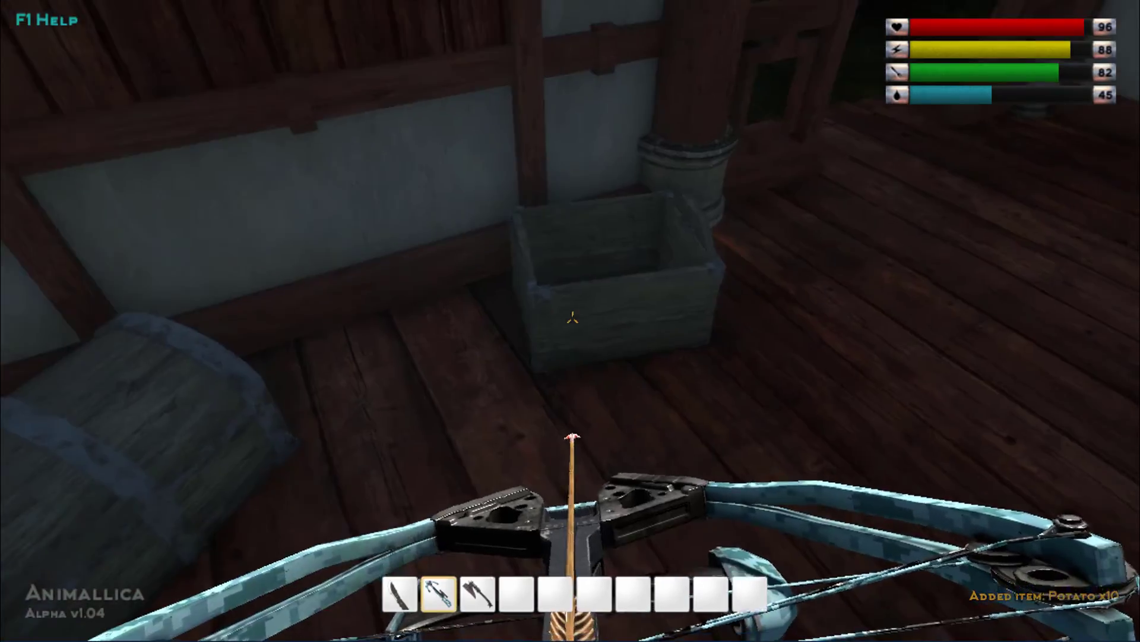
{"action": "mouse_move", "coordinate": [570, 321]}
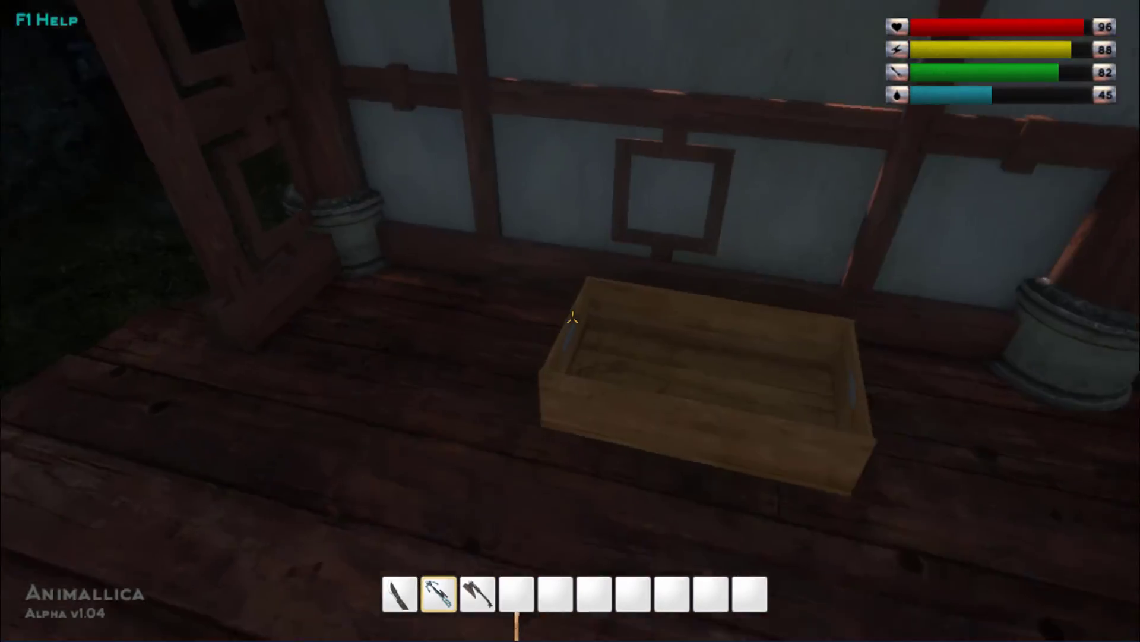
{"action": "mouse_move", "coordinate": [570, 321]}
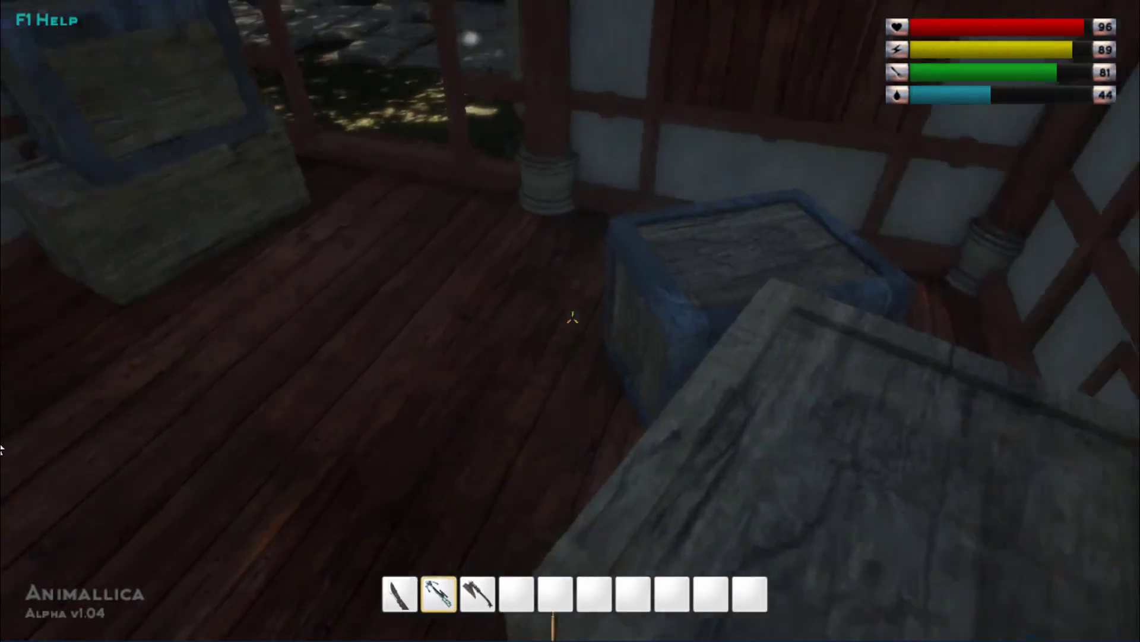
{"action": "mouse_move", "coordinate": [570, 320]}
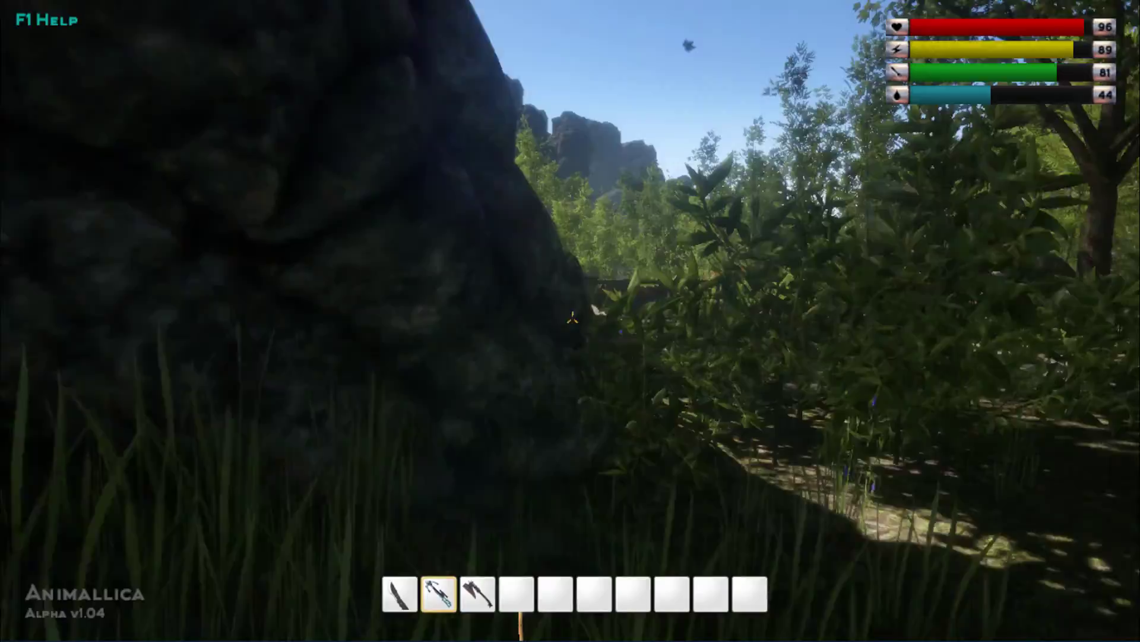
{"action": "mouse_move", "coordinate": [570, 321]}
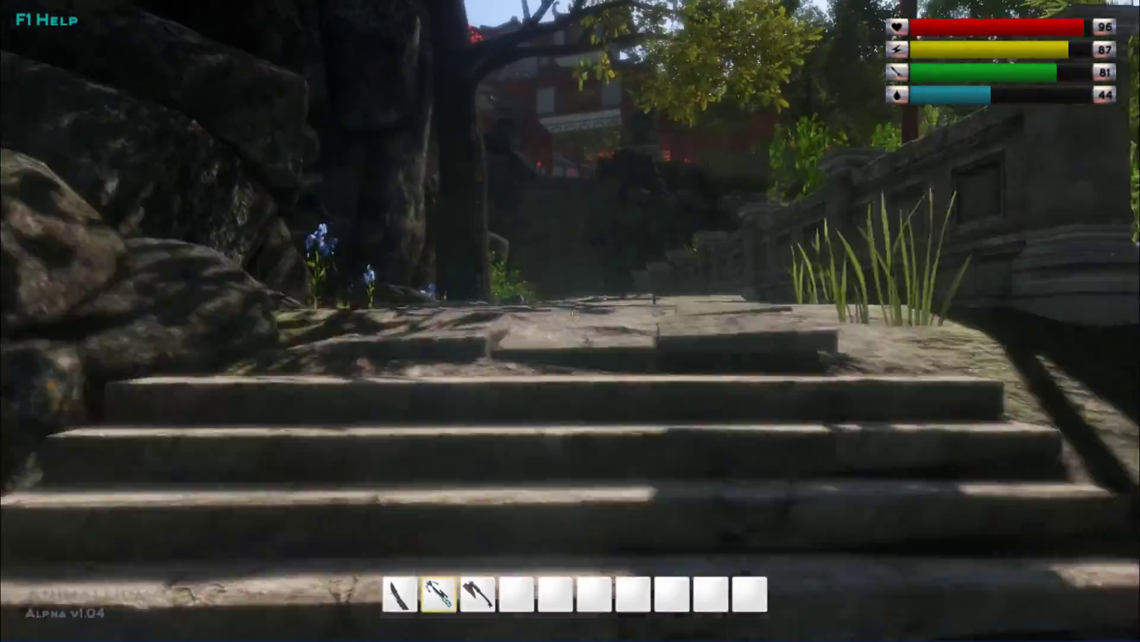
{"action": "mouse_move", "coordinate": [570, 320]}
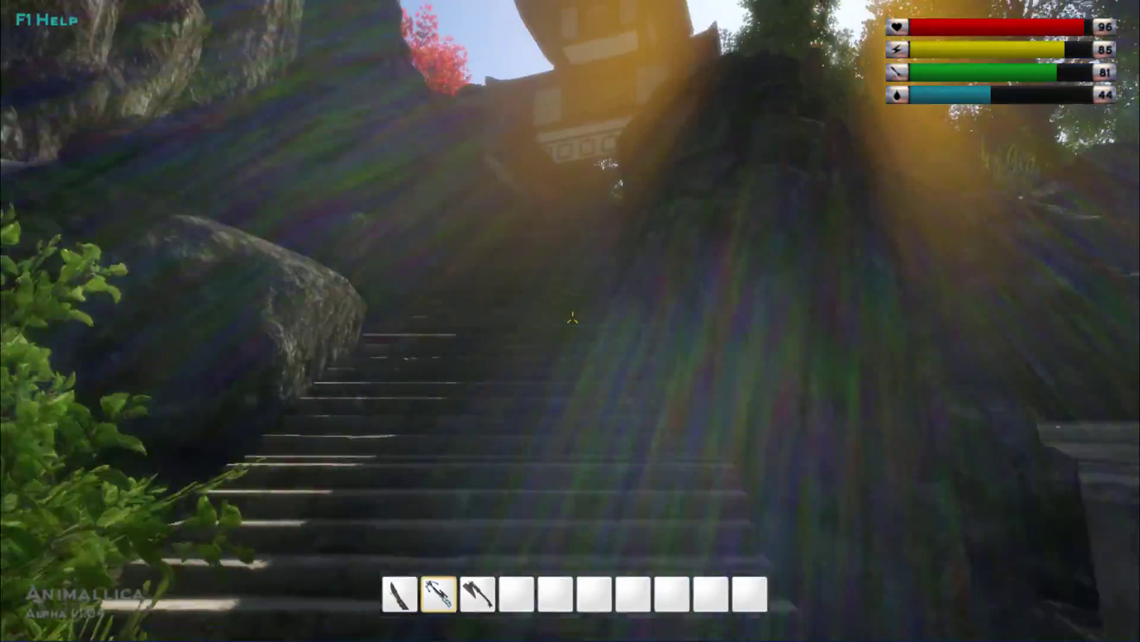
{"action": "mouse_move", "coordinate": [570, 320]}
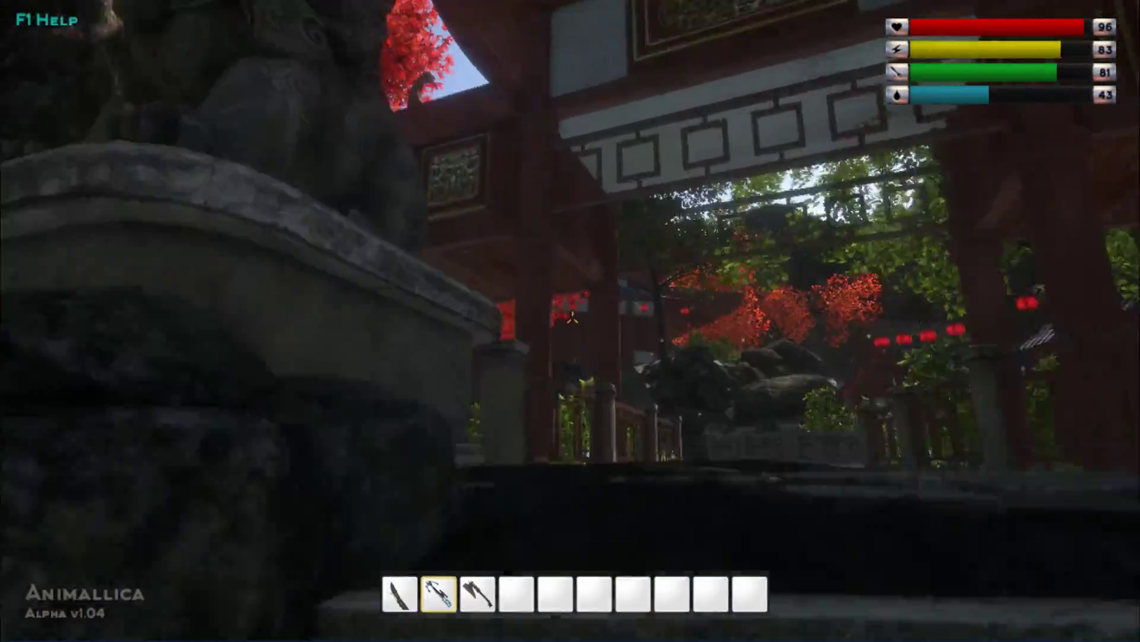
{"action": "mouse_move", "coordinate": [570, 320]}
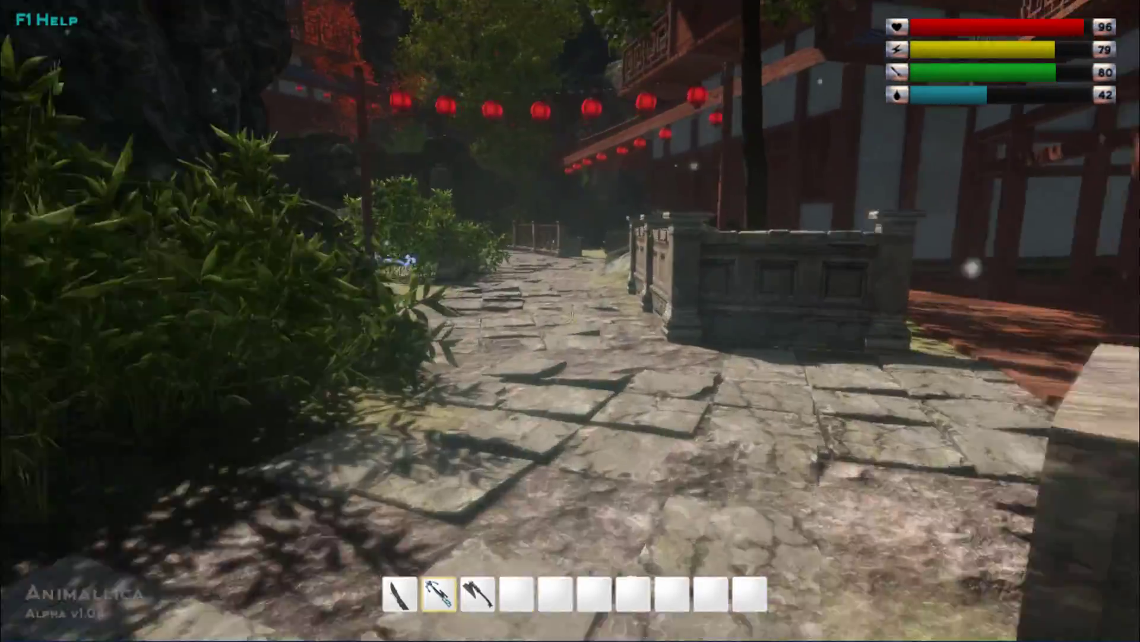
{"action": "mouse_move", "coordinate": [570, 321]}
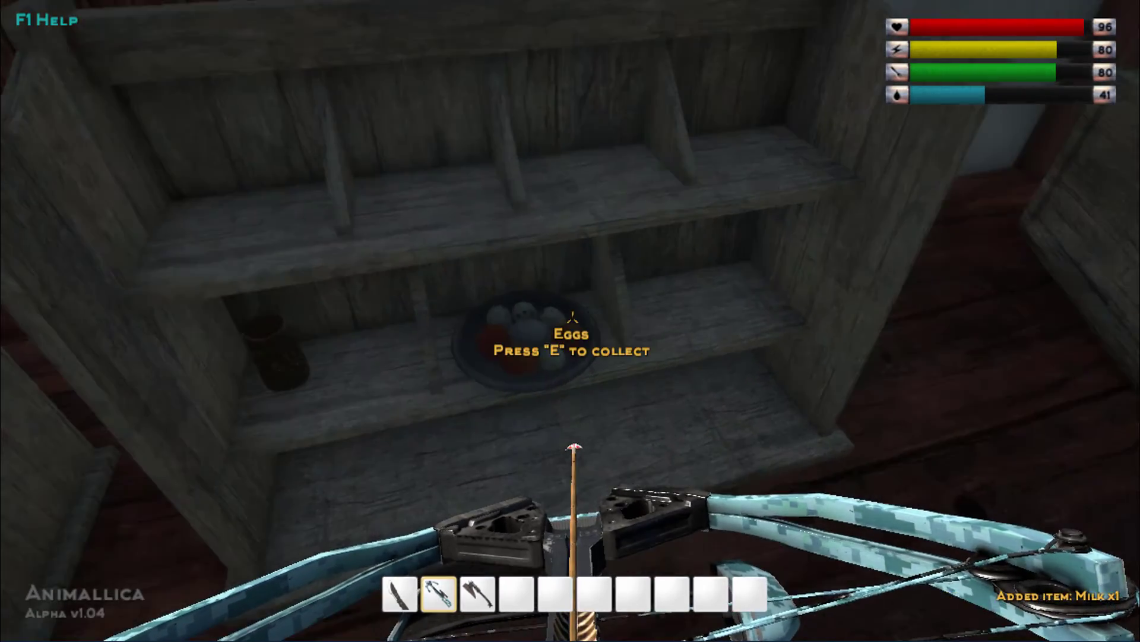
Collect the eggs from the house's shelf.
{"action": "key", "text": "e"}
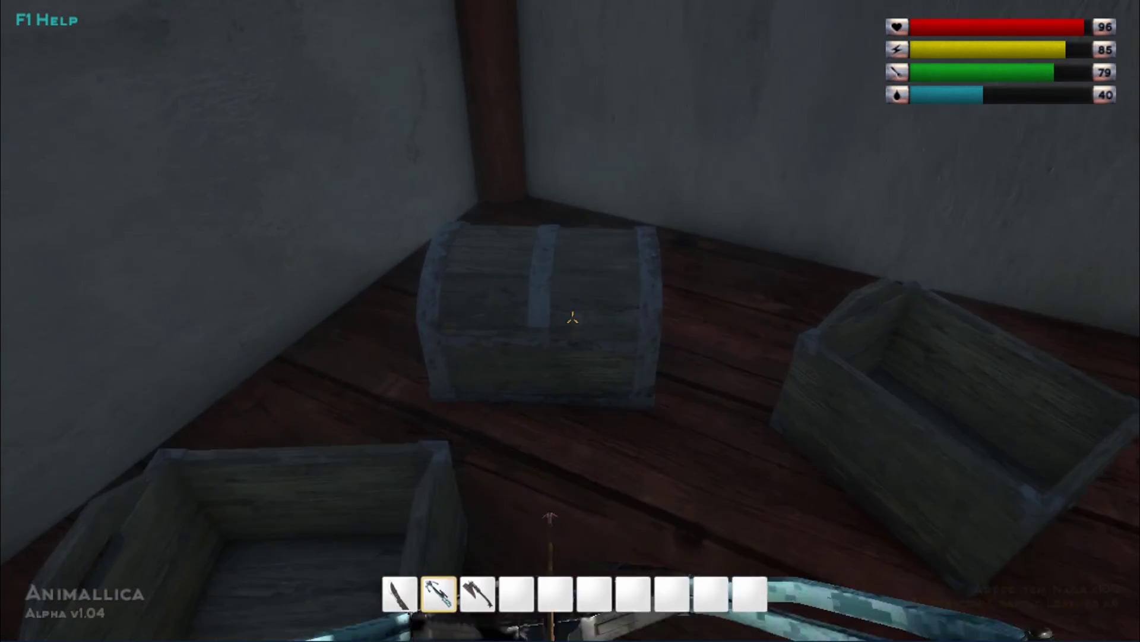
{"action": "mouse_move", "coordinate": [571, 321]}
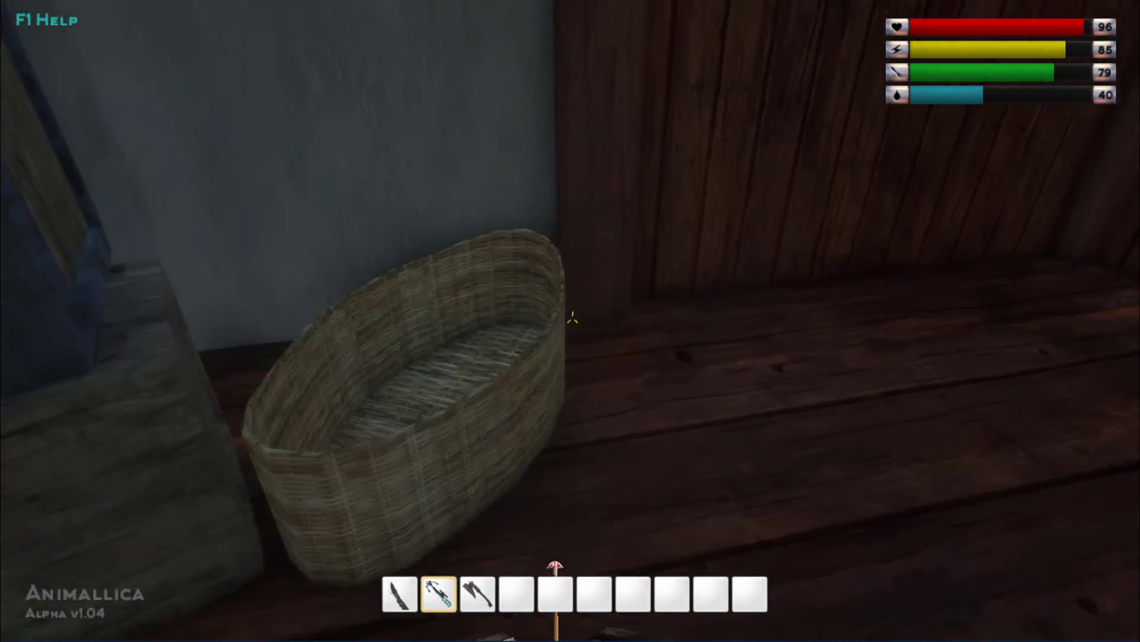
{"action": "mouse_move", "coordinate": [570, 317]}
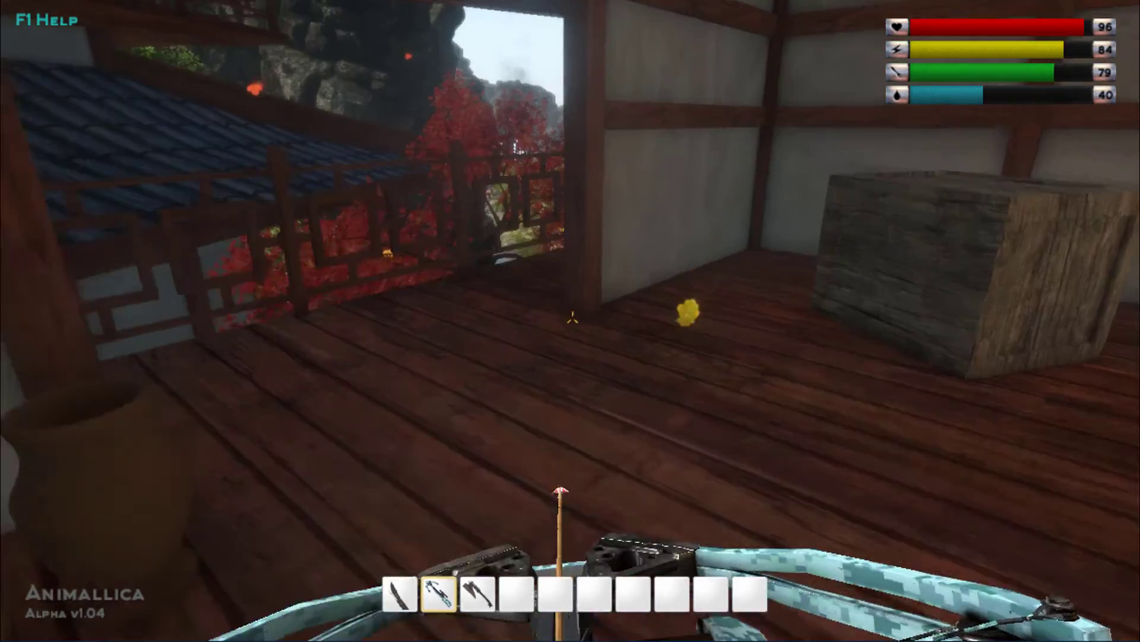
{"action": "mouse_move", "coordinate": [570, 320]}
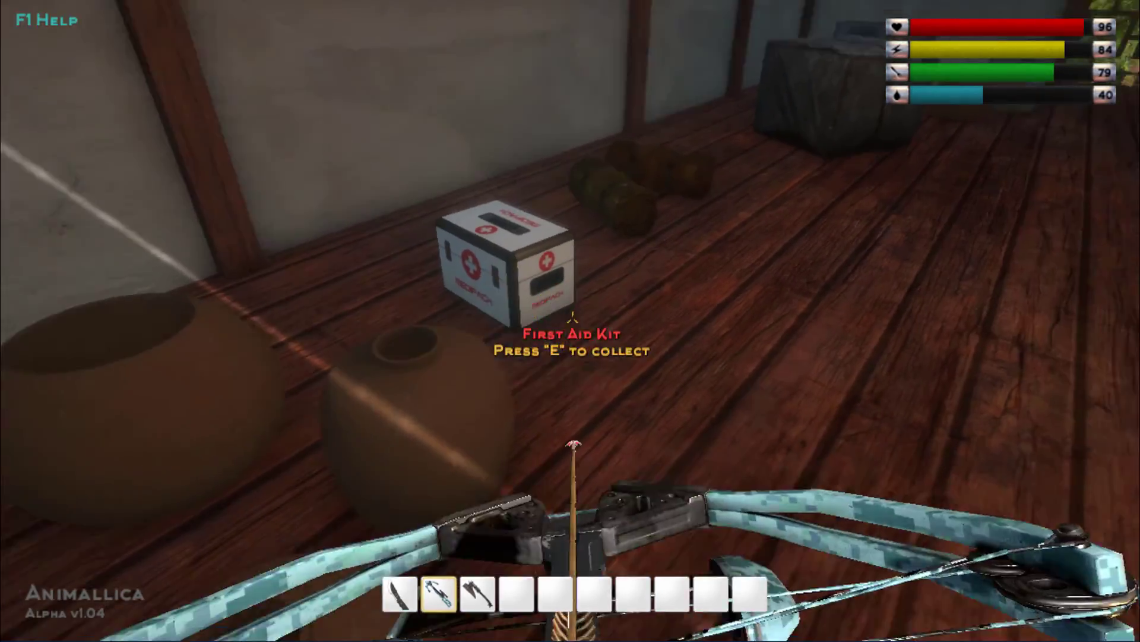
Pick up the large first aid kit and take ten leather from the chest.
{"action": "key", "text": "e"}
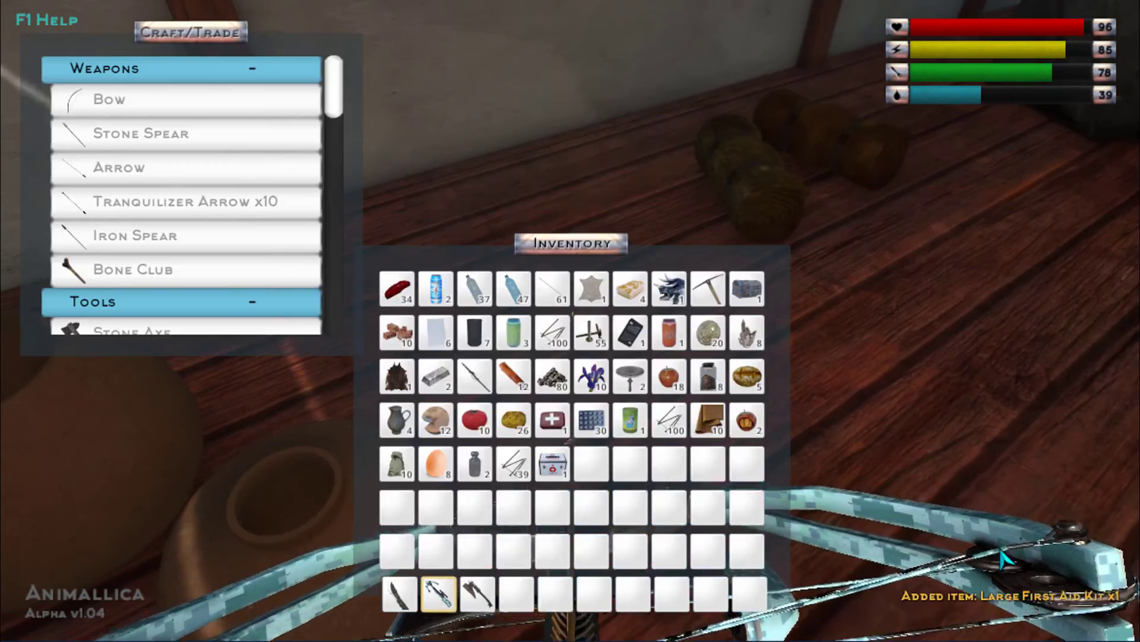
{"action": "mouse_move", "coordinate": [553, 464]}
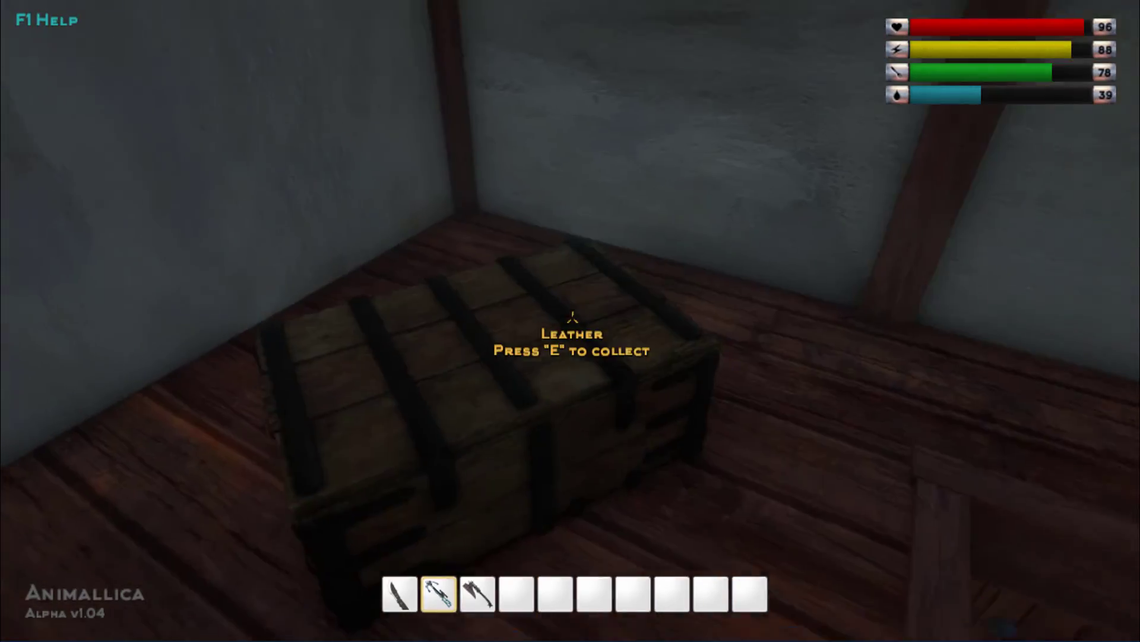
{"action": "key", "text": "e"}
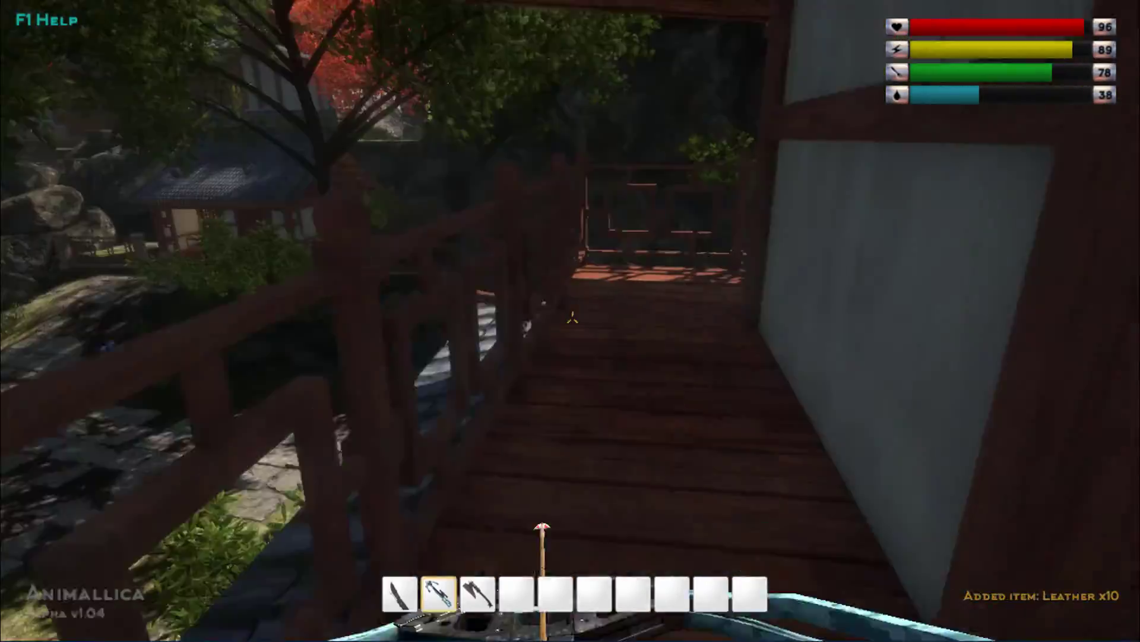
{"action": "mouse_move", "coordinate": [571, 321]}
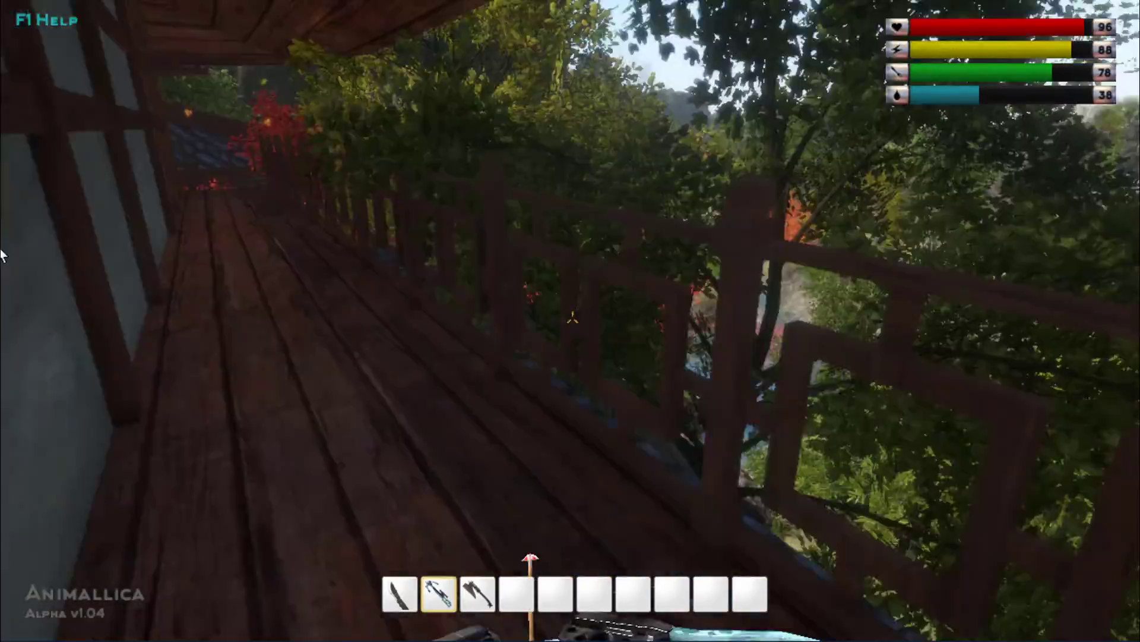
{"action": "mouse_move", "coordinate": [570, 320]}
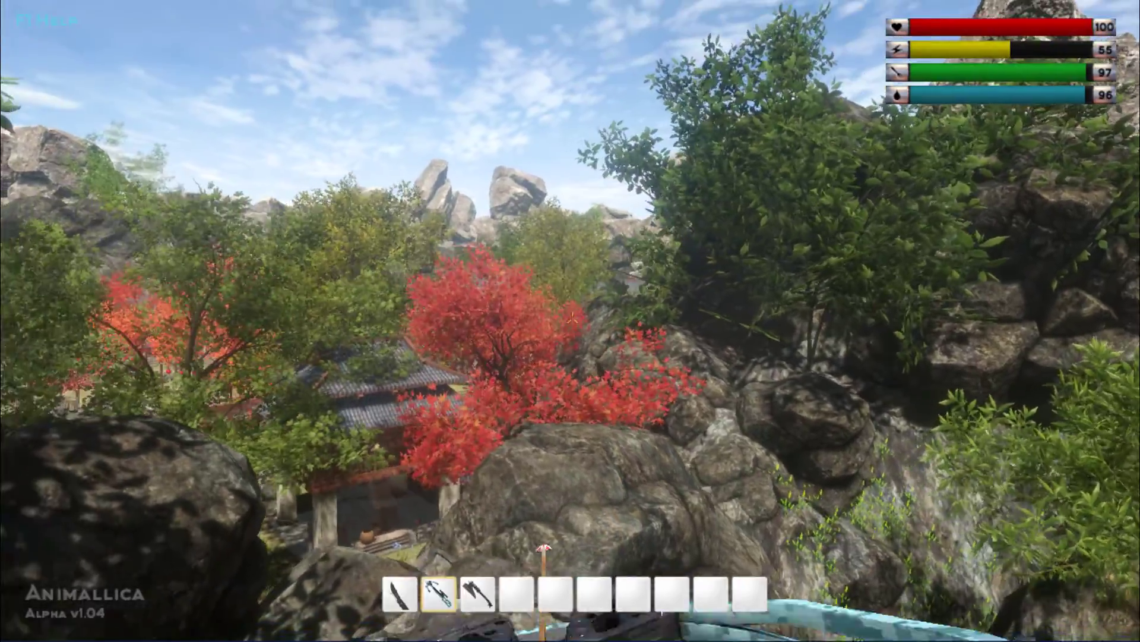
{"action": "mouse_move", "coordinate": [571, 321]}
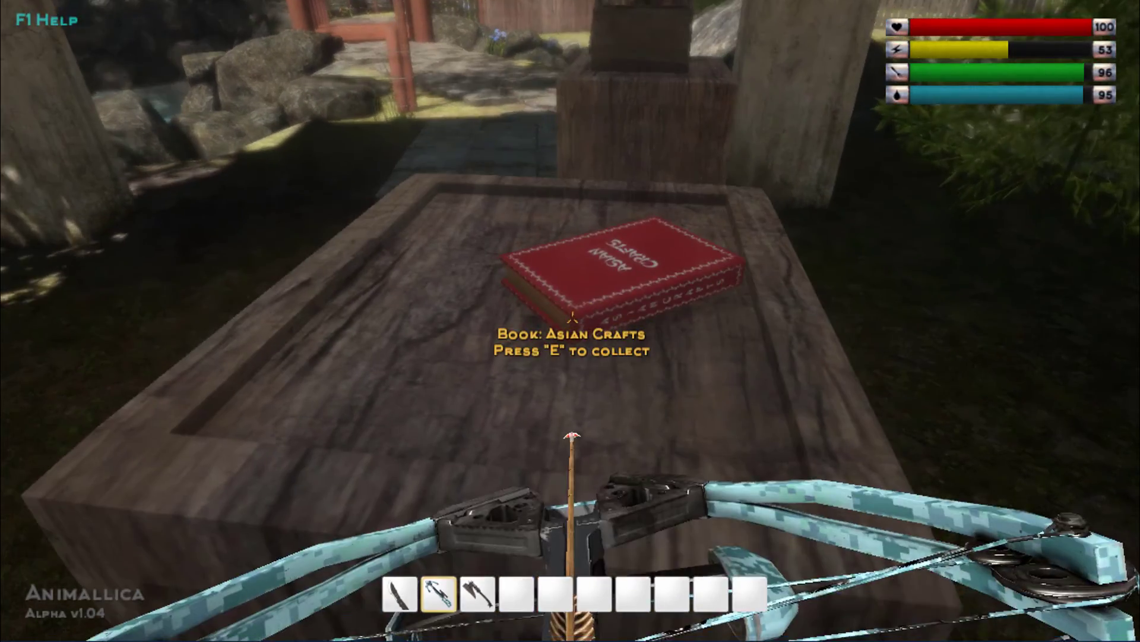
Take the Asian Crafts book from the stone table past the rocks.
{"action": "key", "text": "e"}
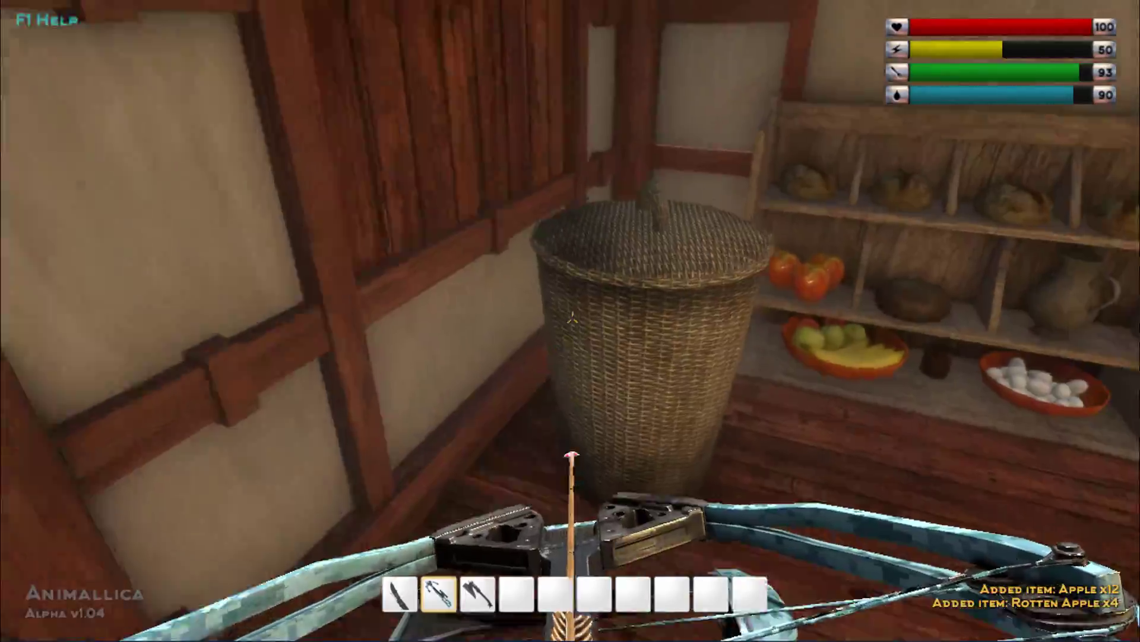
{"action": "mouse_move", "coordinate": [570, 327]}
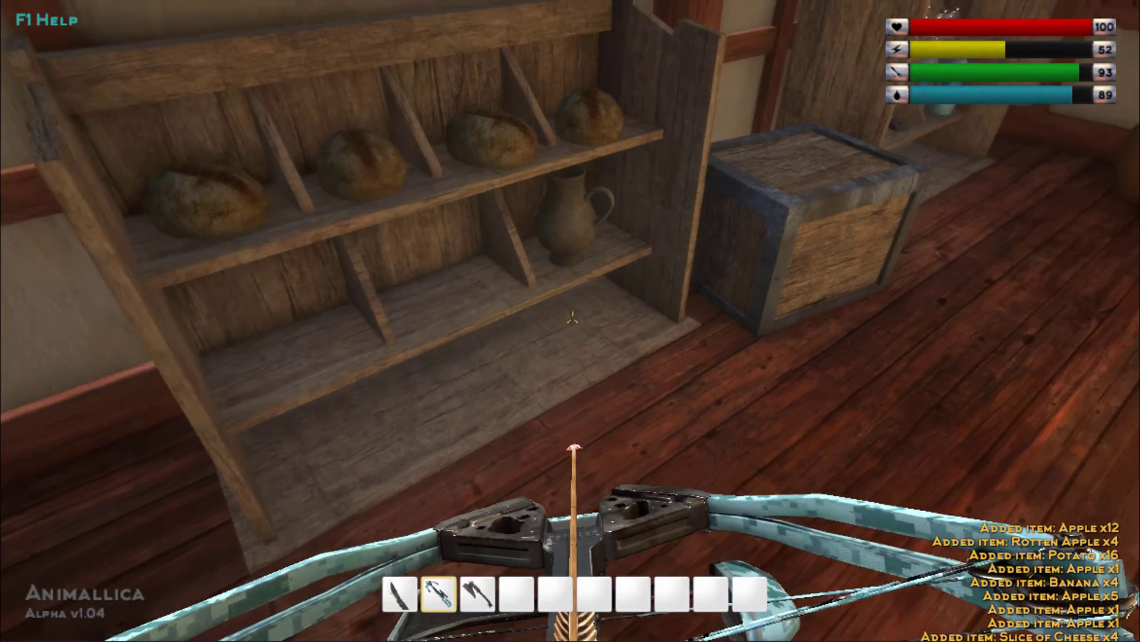
{"action": "mouse_move", "coordinate": [570, 321]}
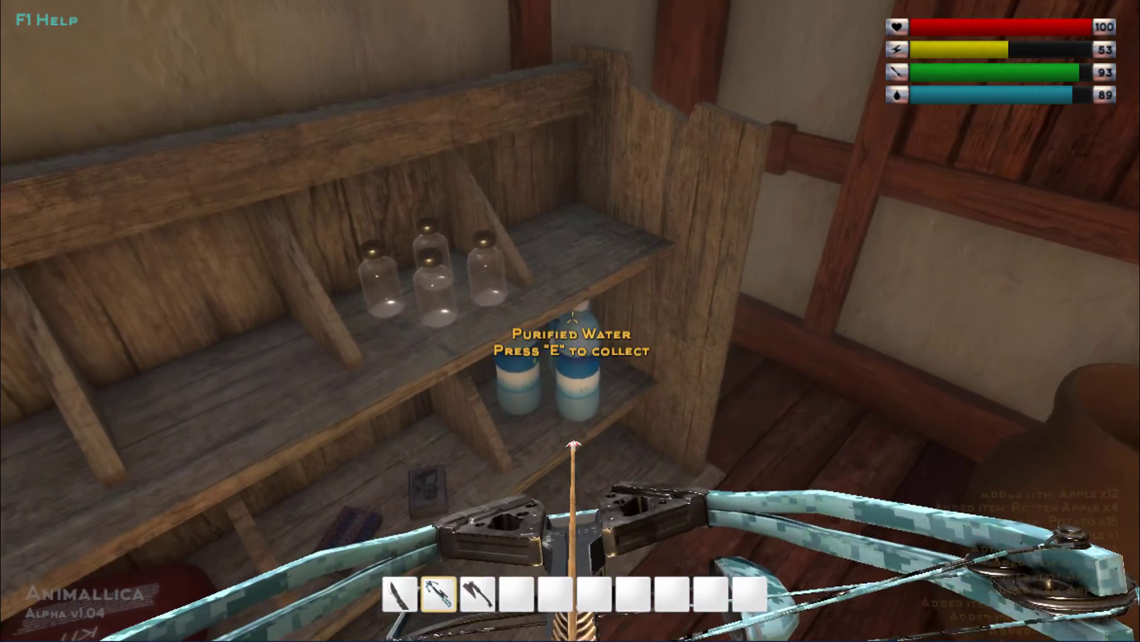
Collect the three purified water bottles and the first aid kit from the shelf.
{"action": "key", "text": "e"}
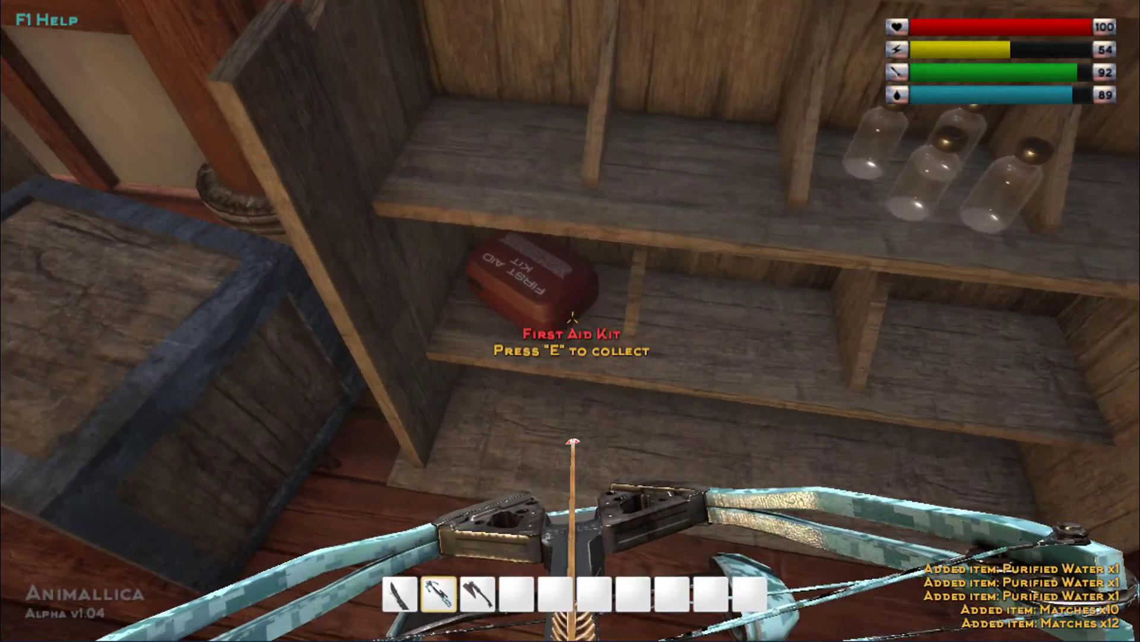
{"action": "key", "text": "e"}
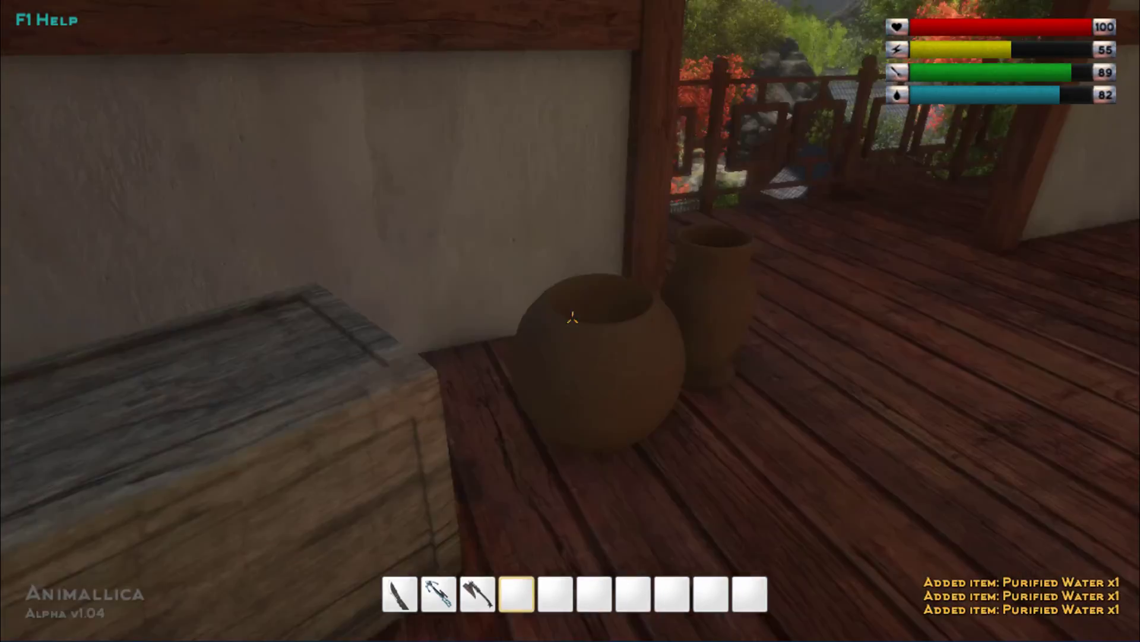
{"action": "mouse_move", "coordinate": [570, 321]}
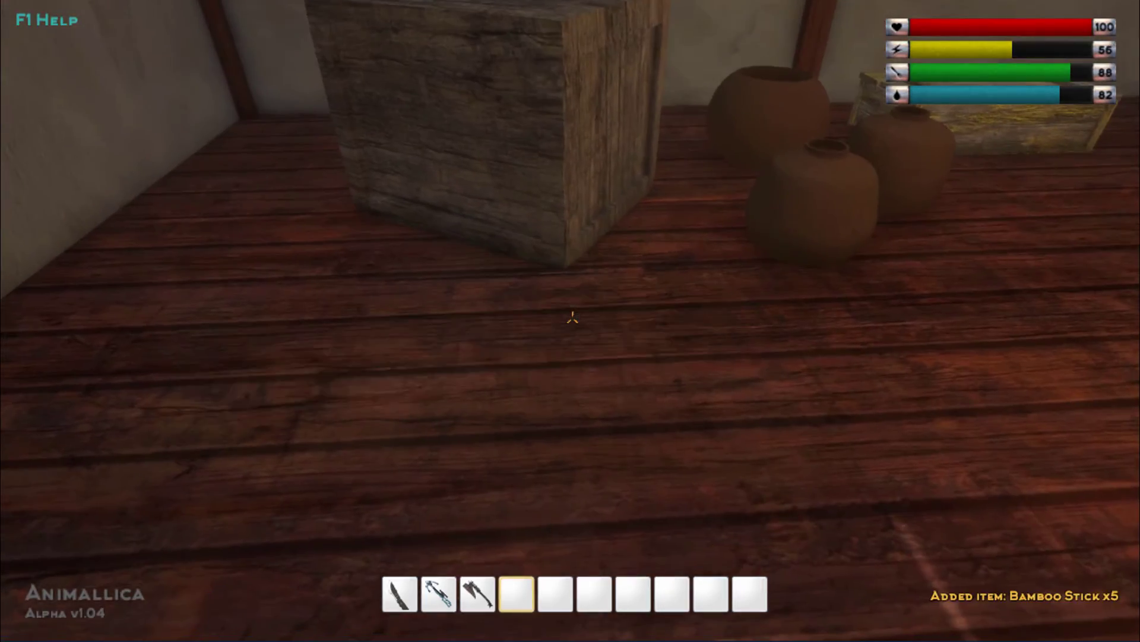
{"action": "mouse_move", "coordinate": [570, 320]}
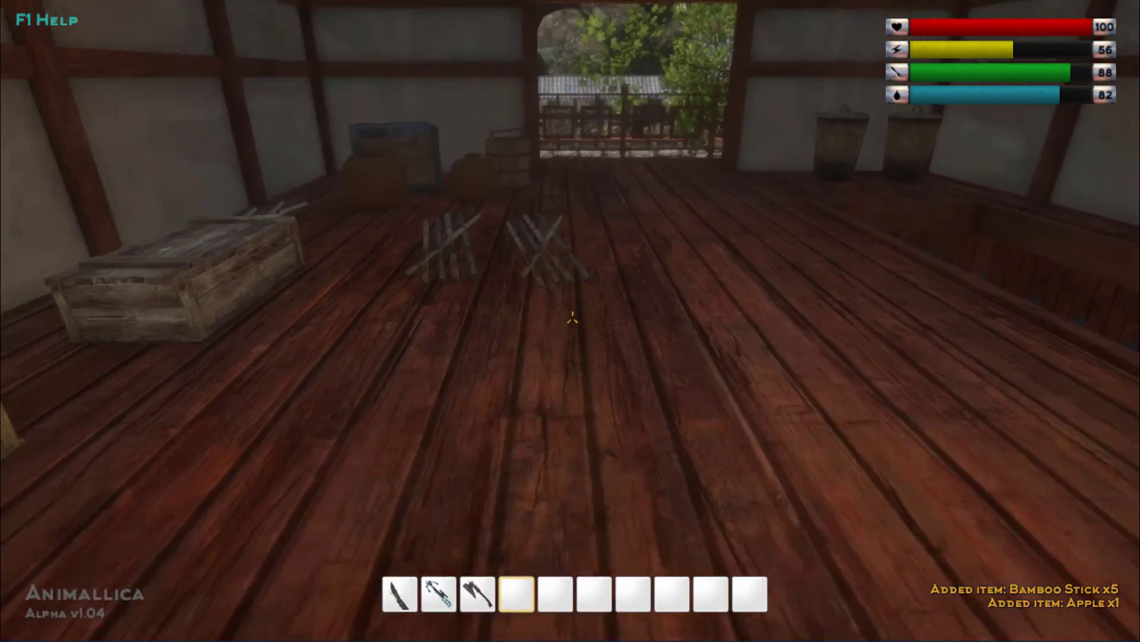
{"action": "mouse_move", "coordinate": [570, 317]}
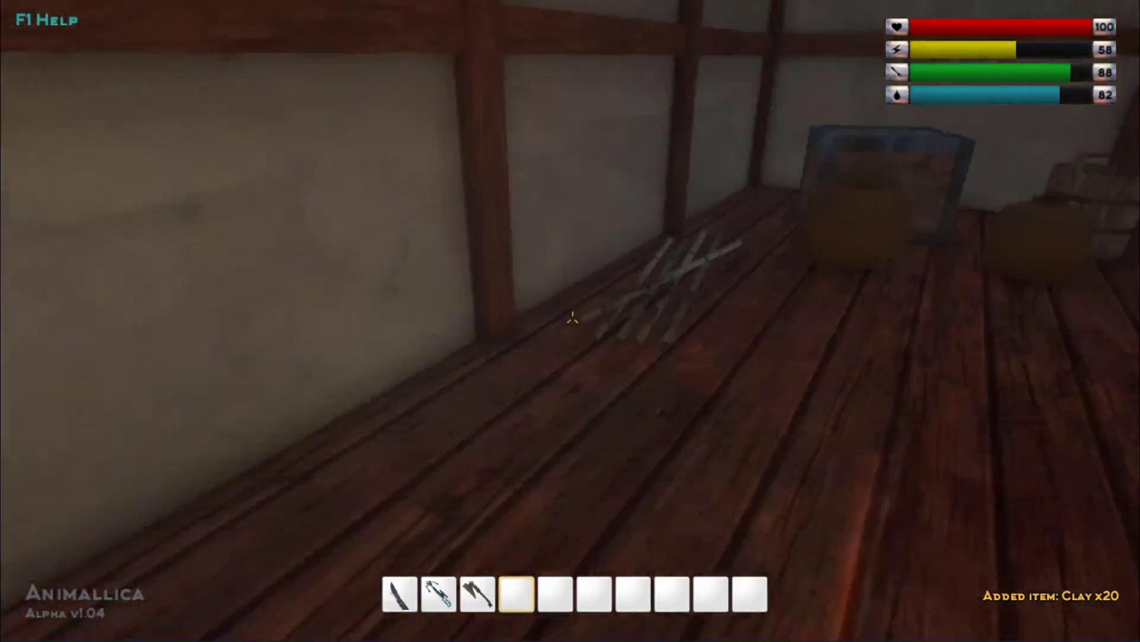
{"action": "mouse_move", "coordinate": [570, 321]}
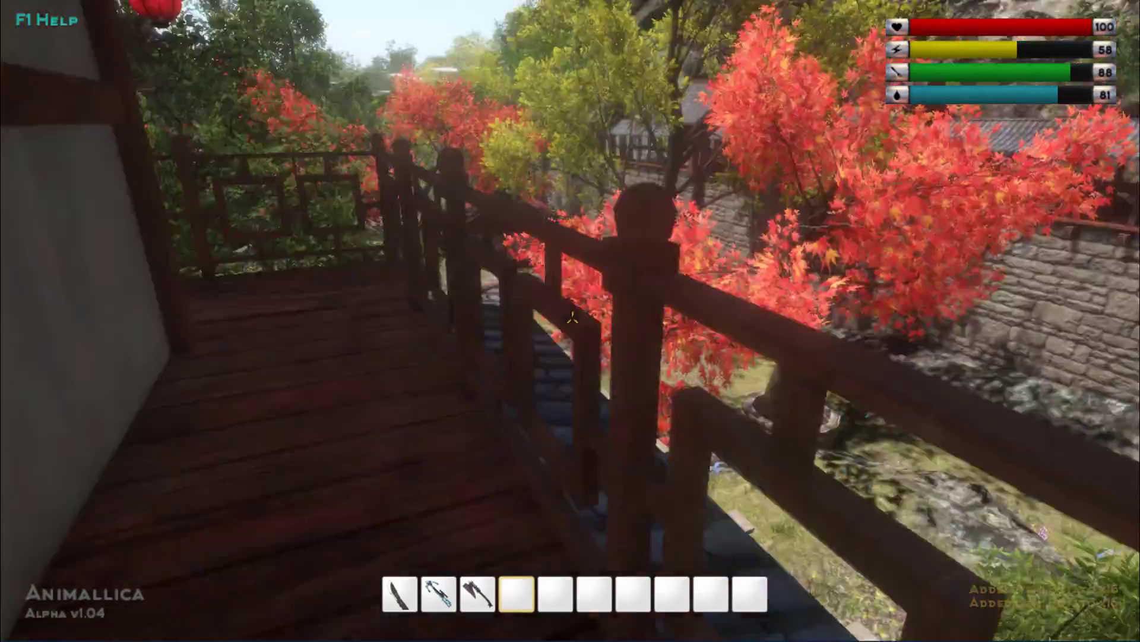
{"action": "mouse_move", "coordinate": [570, 318]}
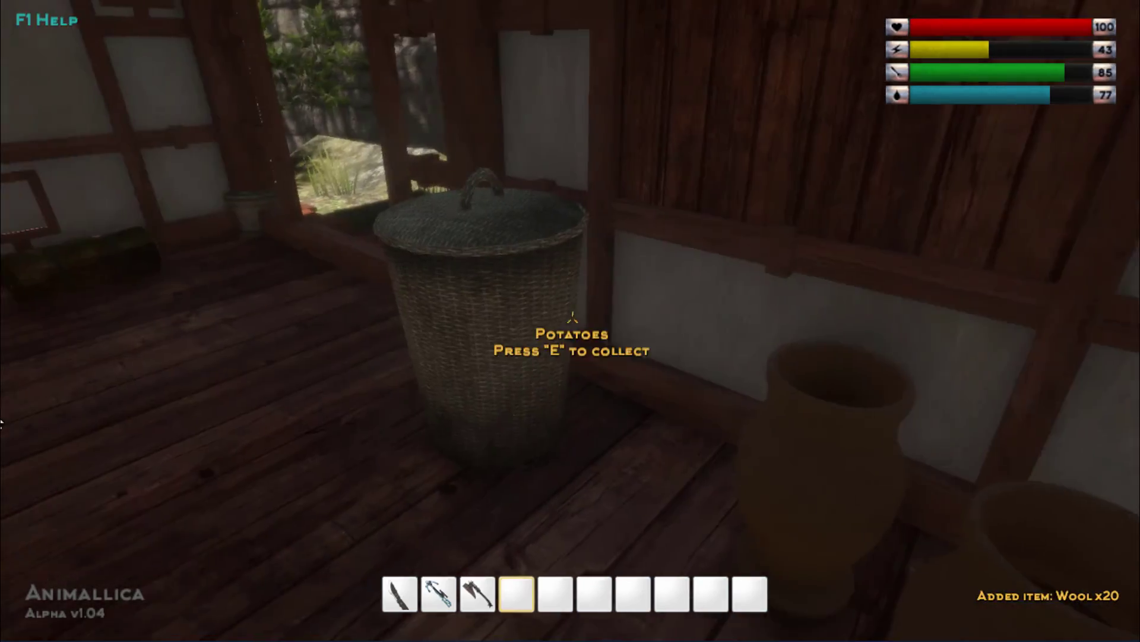
Take potatoes from the basket and the hide from the floor, then smash the pot.
{"action": "key", "text": "e"}
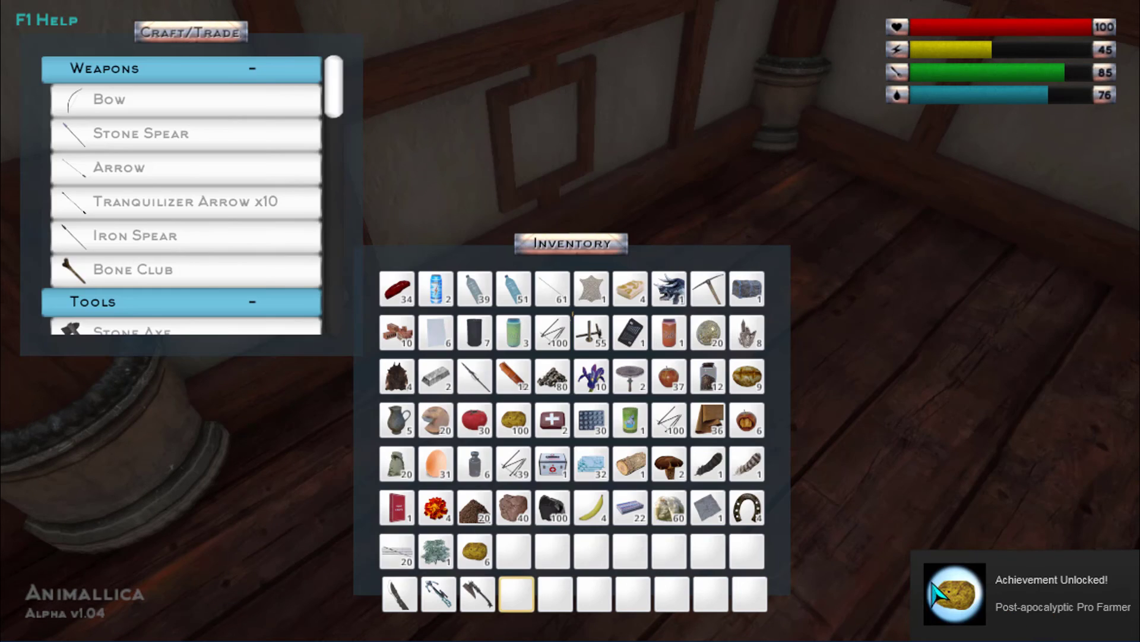
{"action": "mouse_move", "coordinate": [746, 420]}
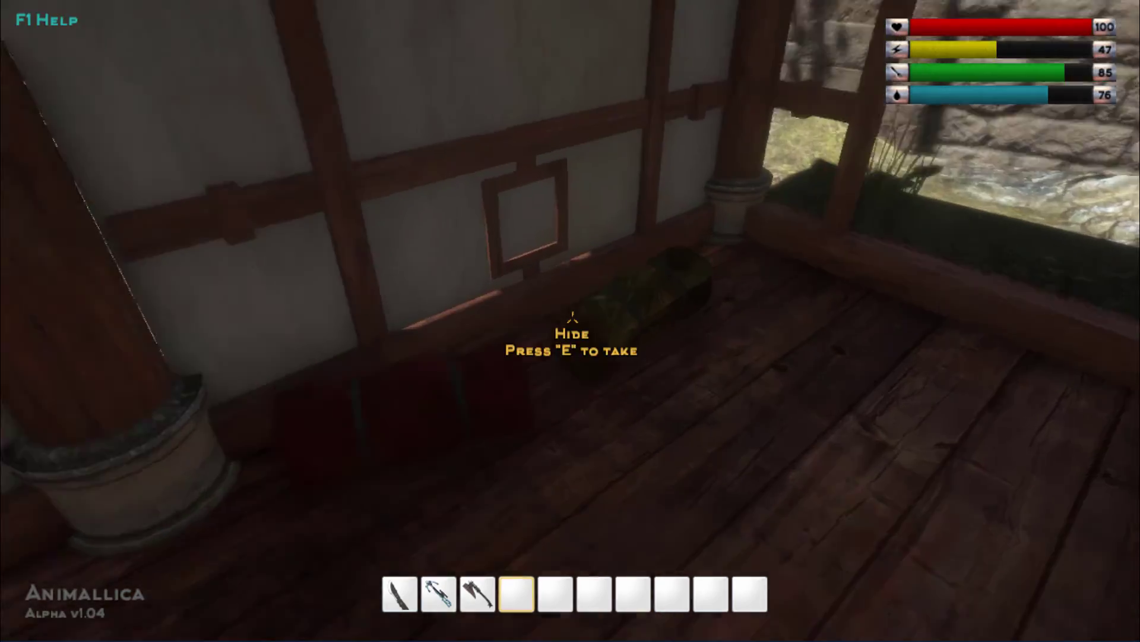
{"action": "key", "text": "e"}
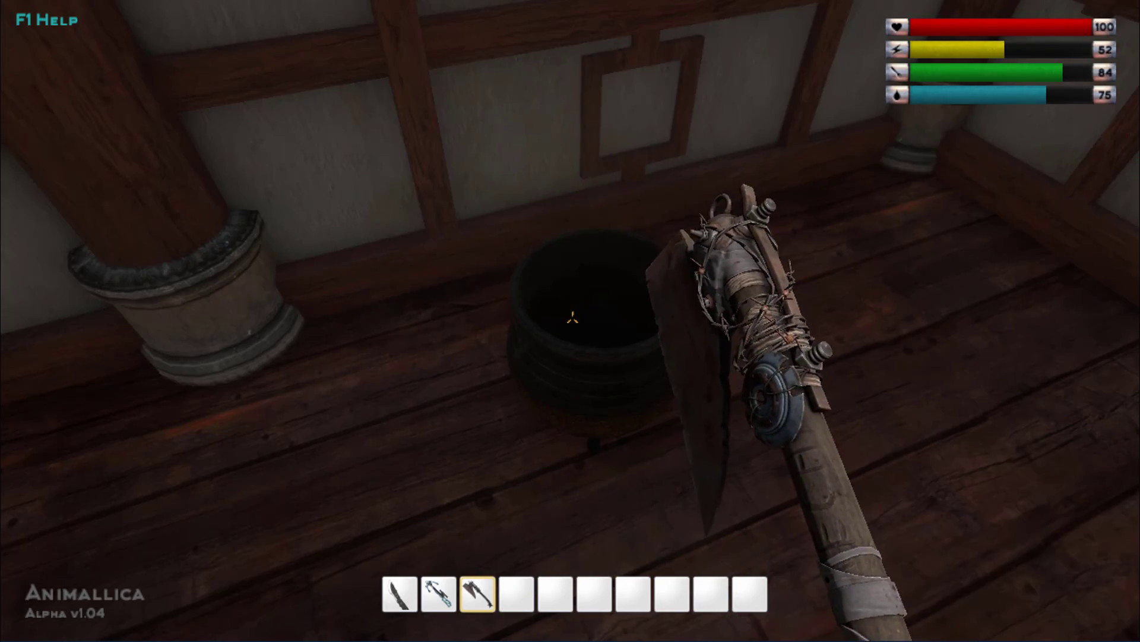
{"action": "left_click", "coordinate": [438, 593]}
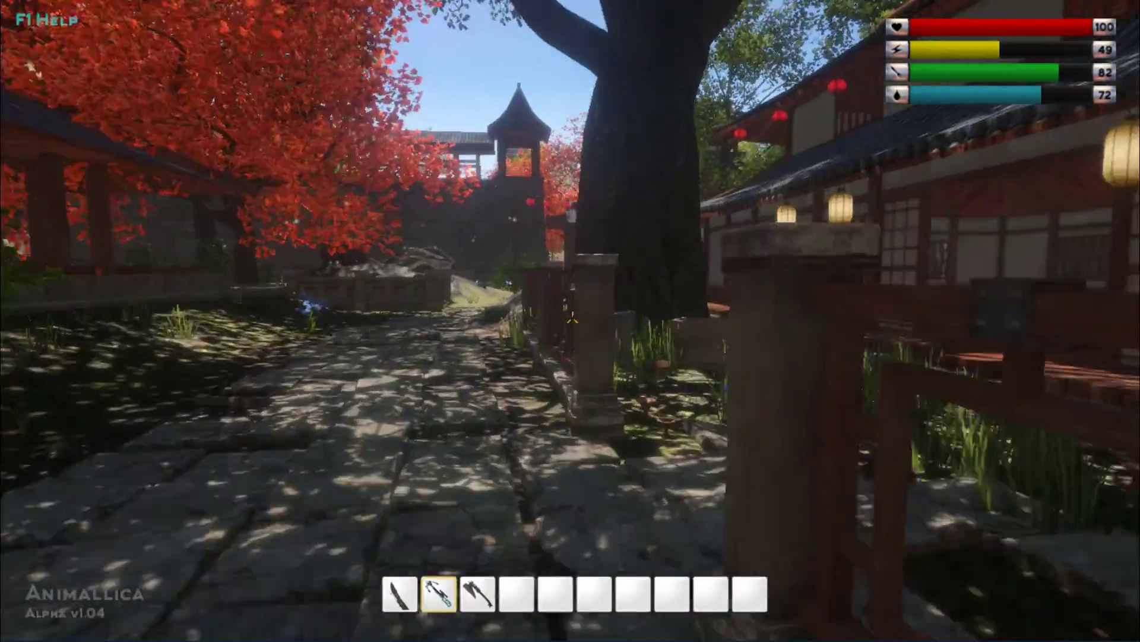
{"action": "mouse_move", "coordinate": [570, 321]}
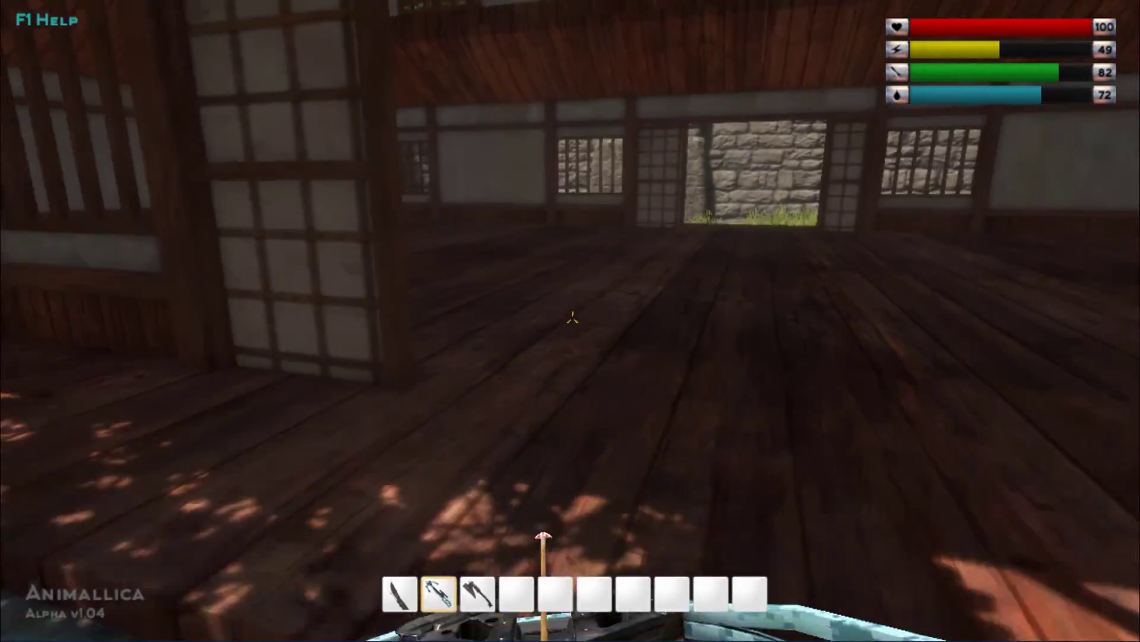
{"action": "mouse_move", "coordinate": [571, 321]}
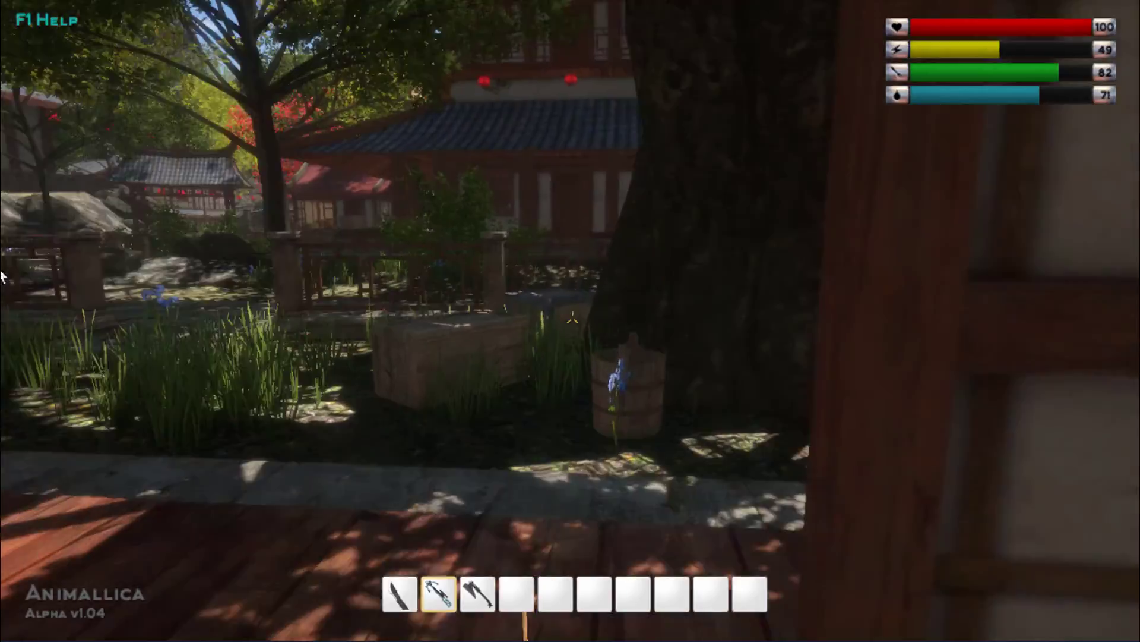
{"action": "mouse_move", "coordinate": [570, 321]}
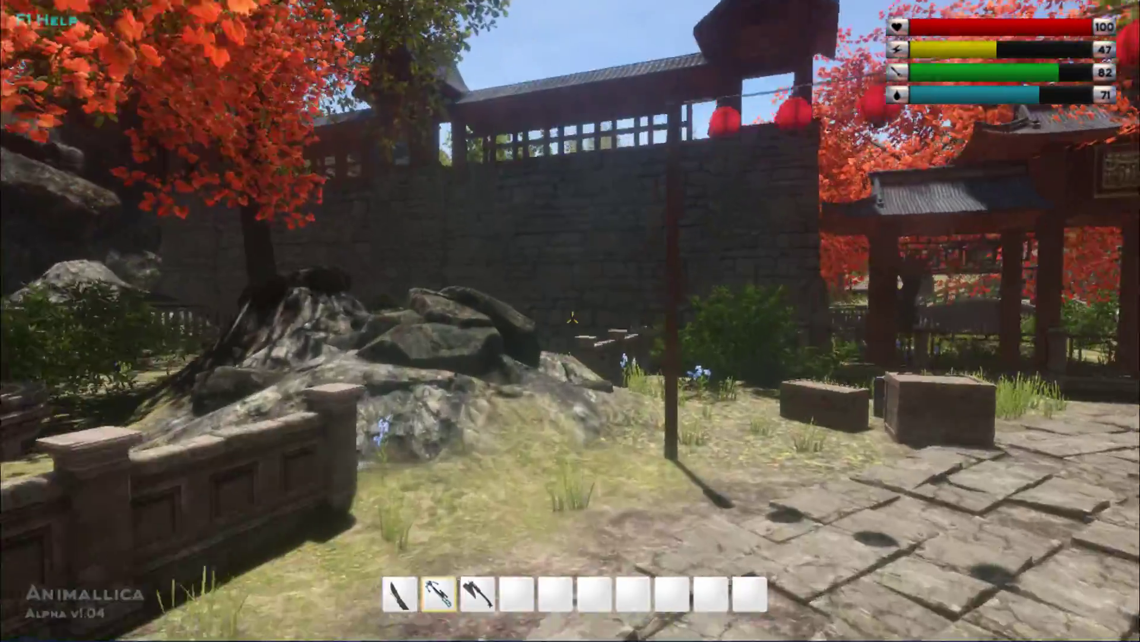
{"action": "mouse_move", "coordinate": [570, 321]}
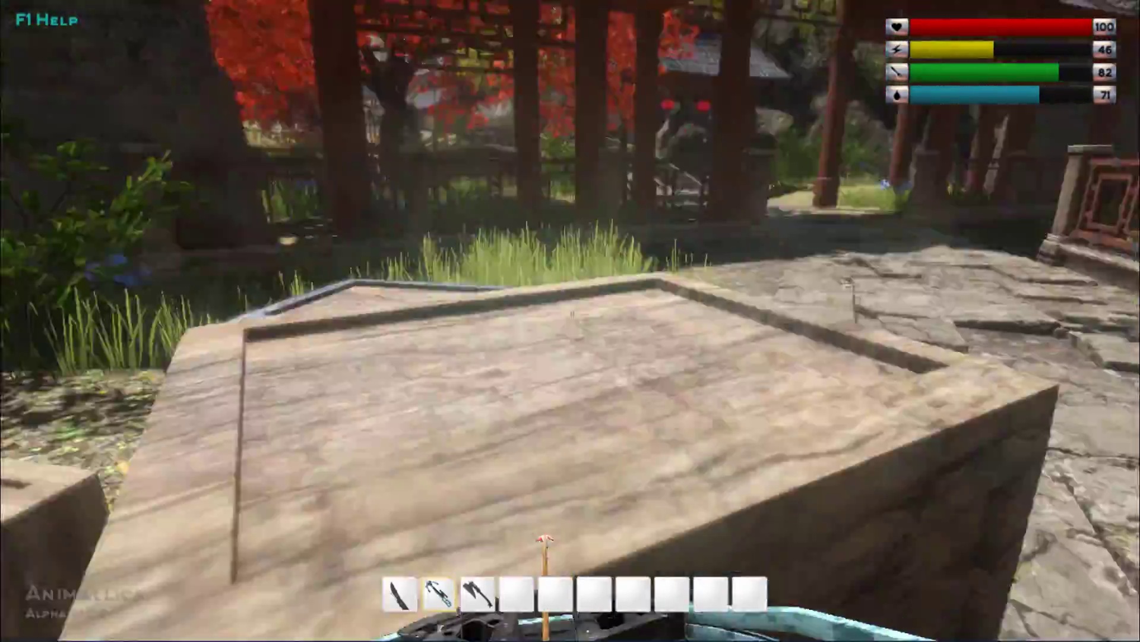
{"action": "mouse_move", "coordinate": [570, 321]}
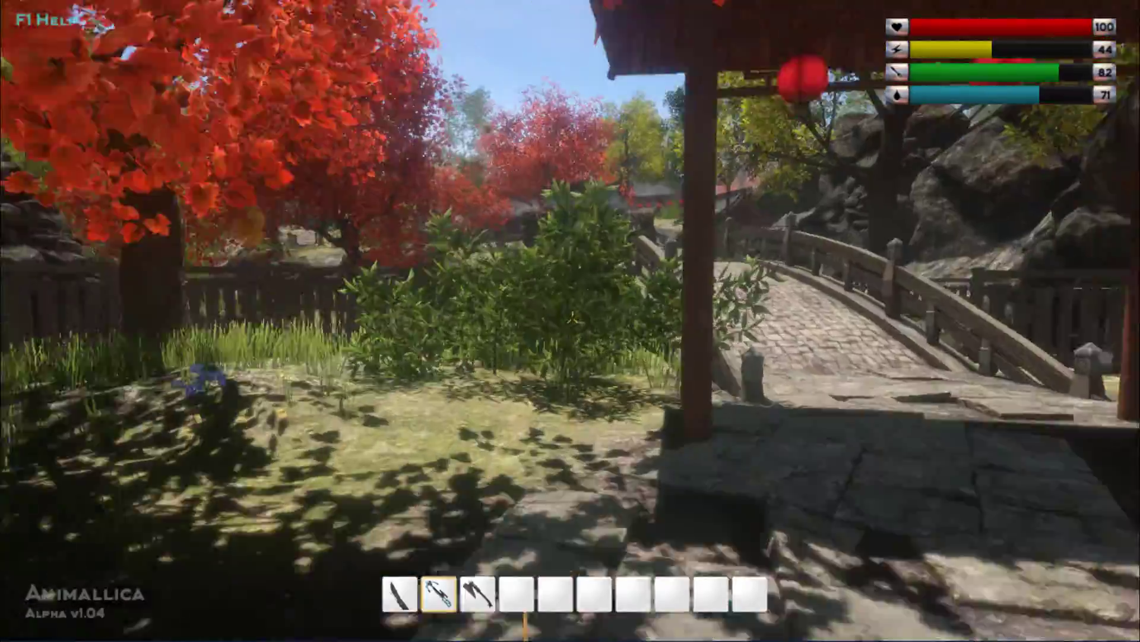
{"action": "mouse_move", "coordinate": [570, 321]}
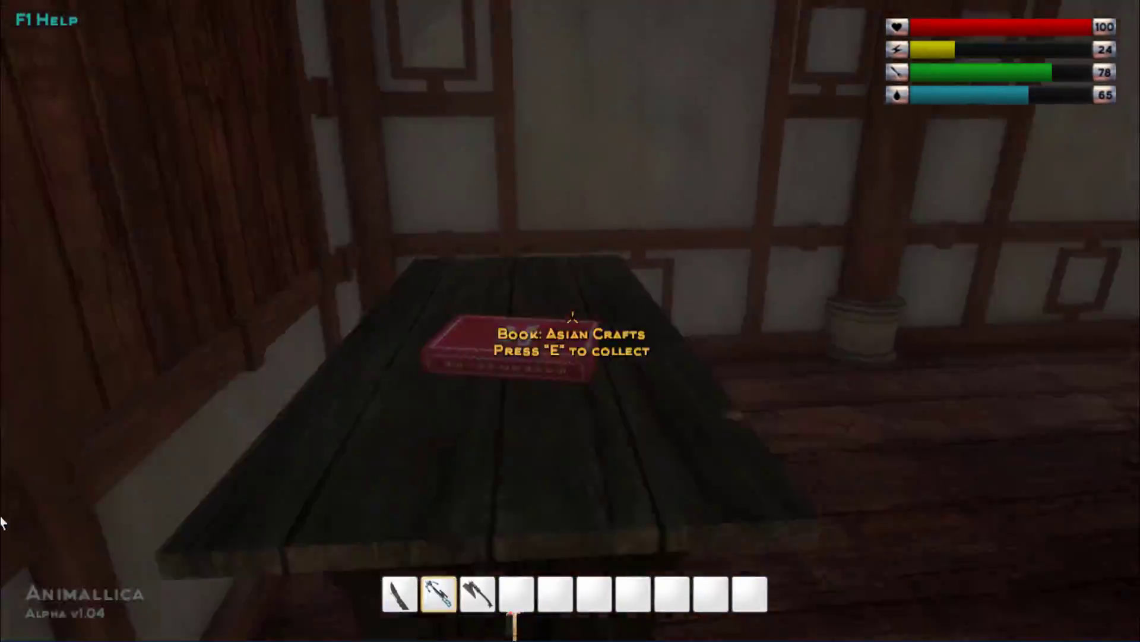
Collect the red Asian Crafts book from the next house's table.
{"action": "key", "text": "e"}
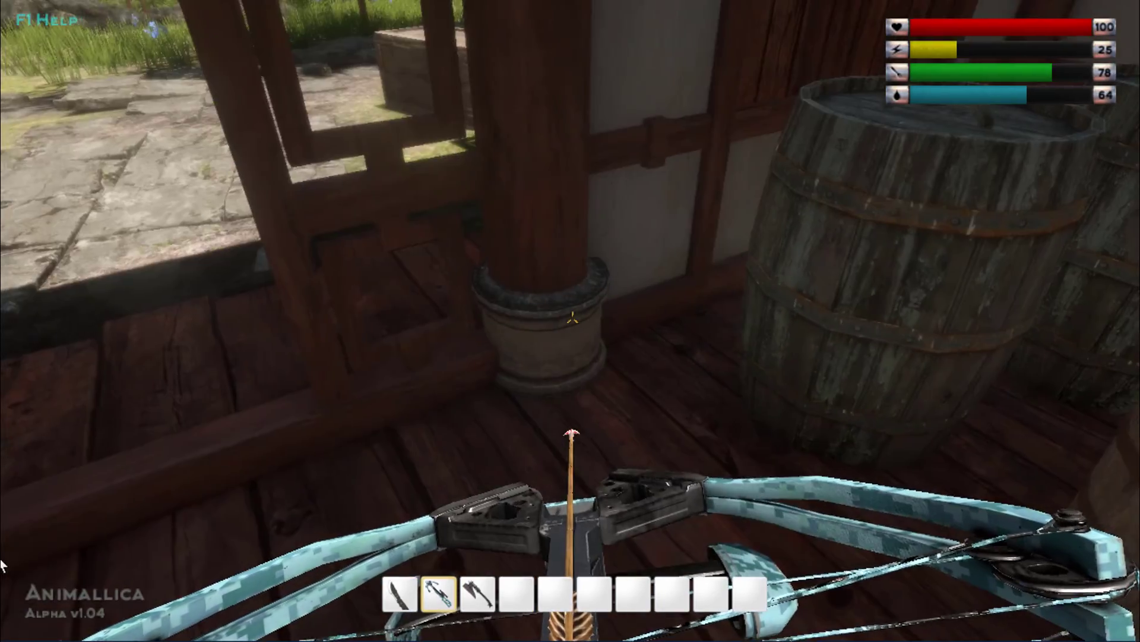
{"action": "mouse_move", "coordinate": [571, 321]}
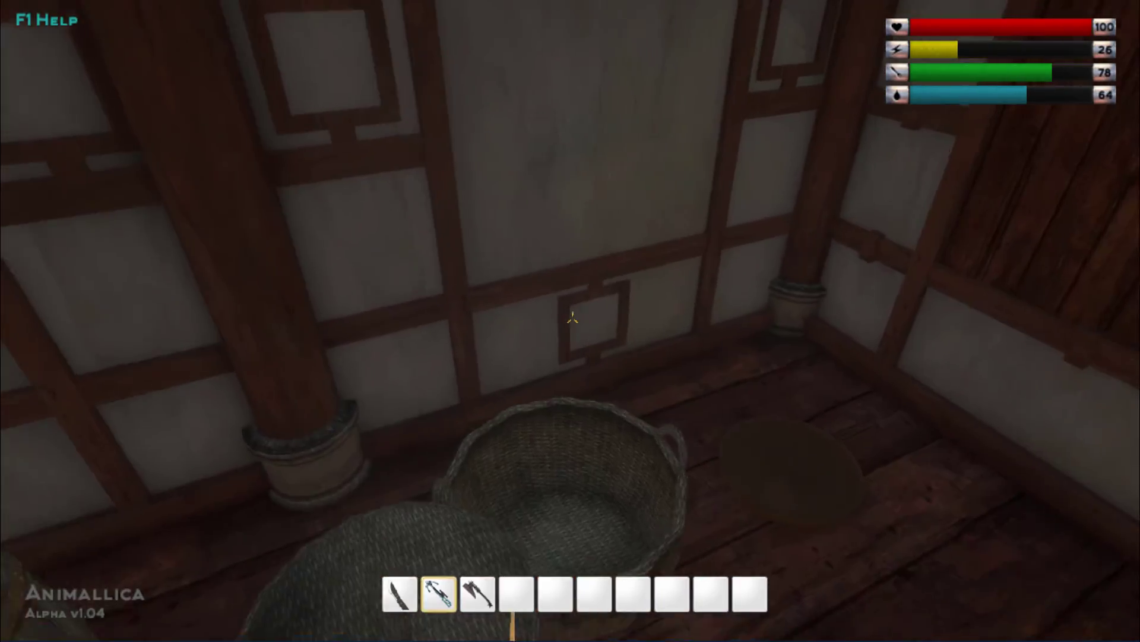
{"action": "mouse_move", "coordinate": [570, 320]}
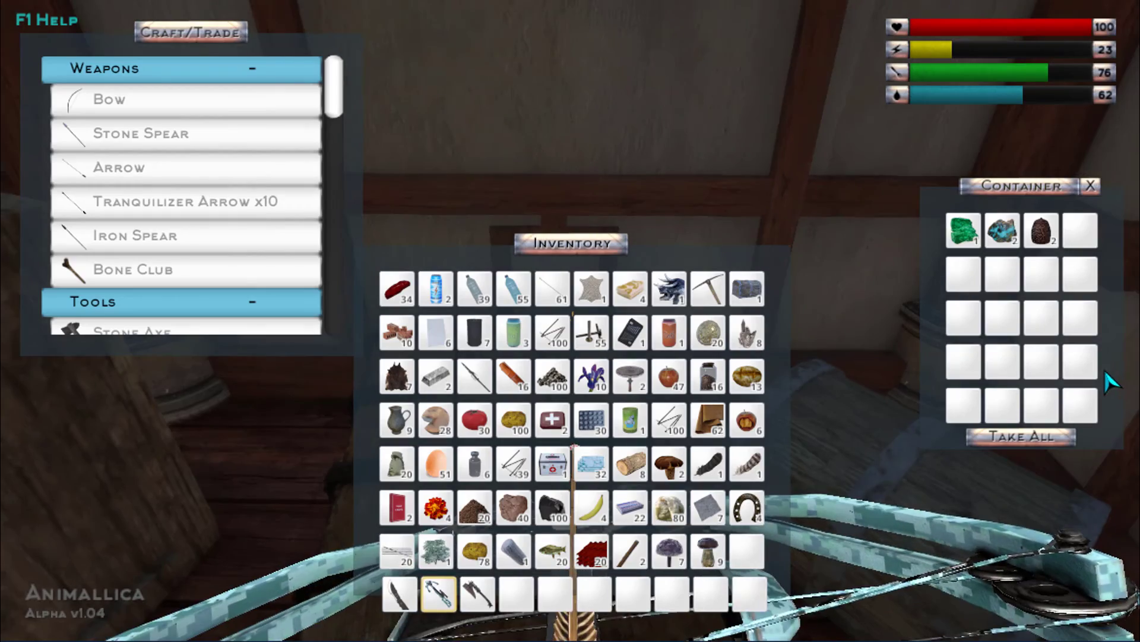
Move the stones and the Jade from the container into the inventory.
{"action": "left_click", "coordinate": [1041, 231]}
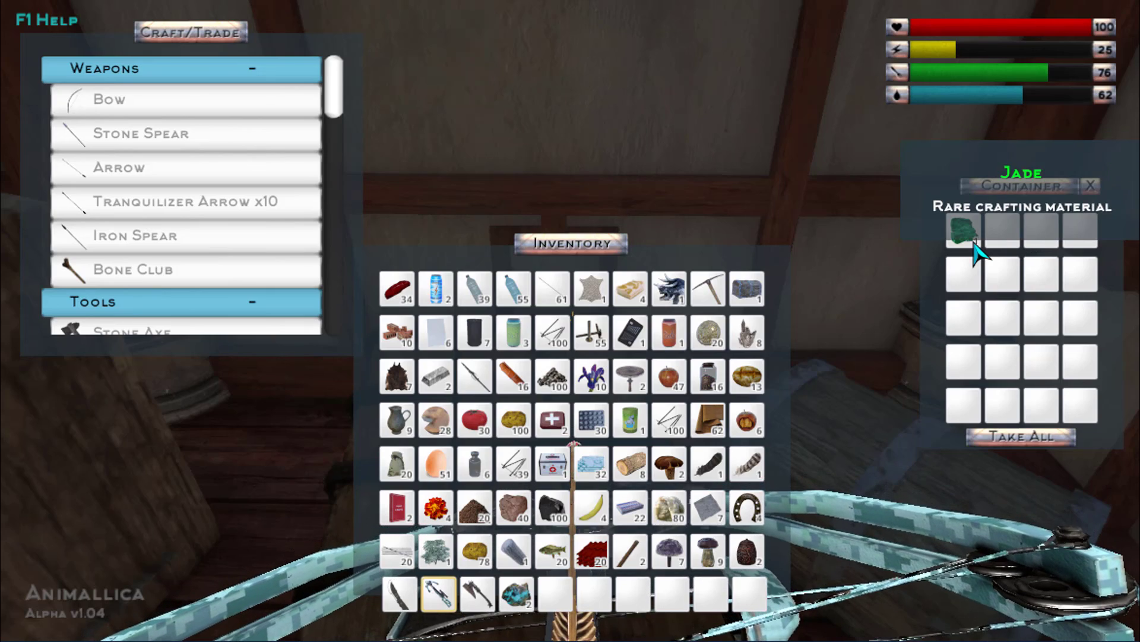
{"action": "left_click", "coordinate": [963, 231]}
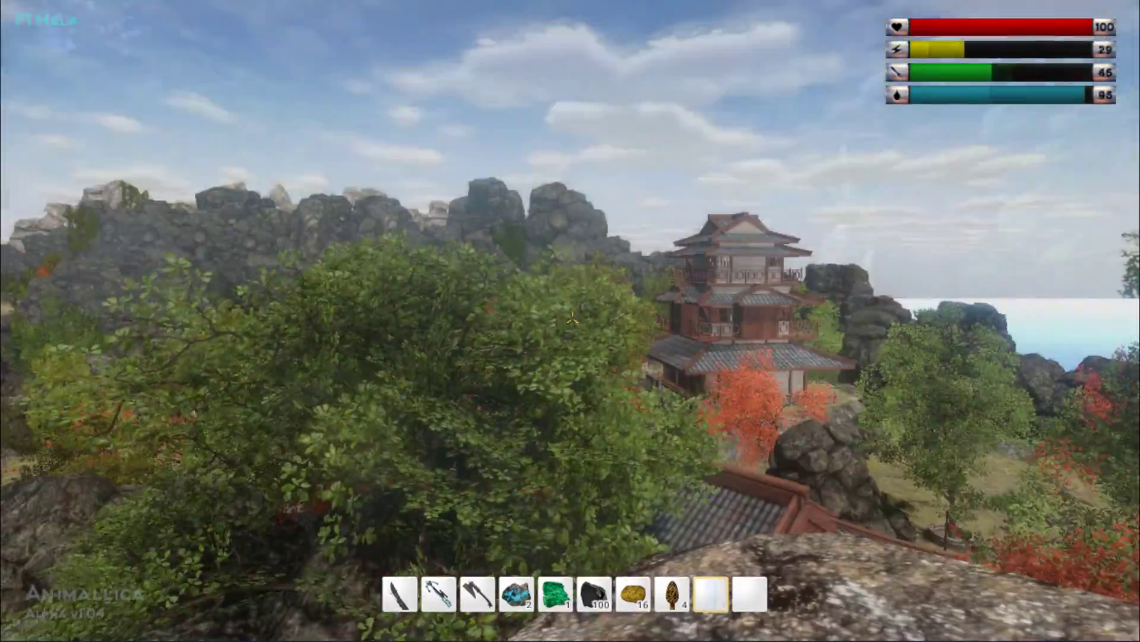
{"action": "mouse_move", "coordinate": [570, 321]}
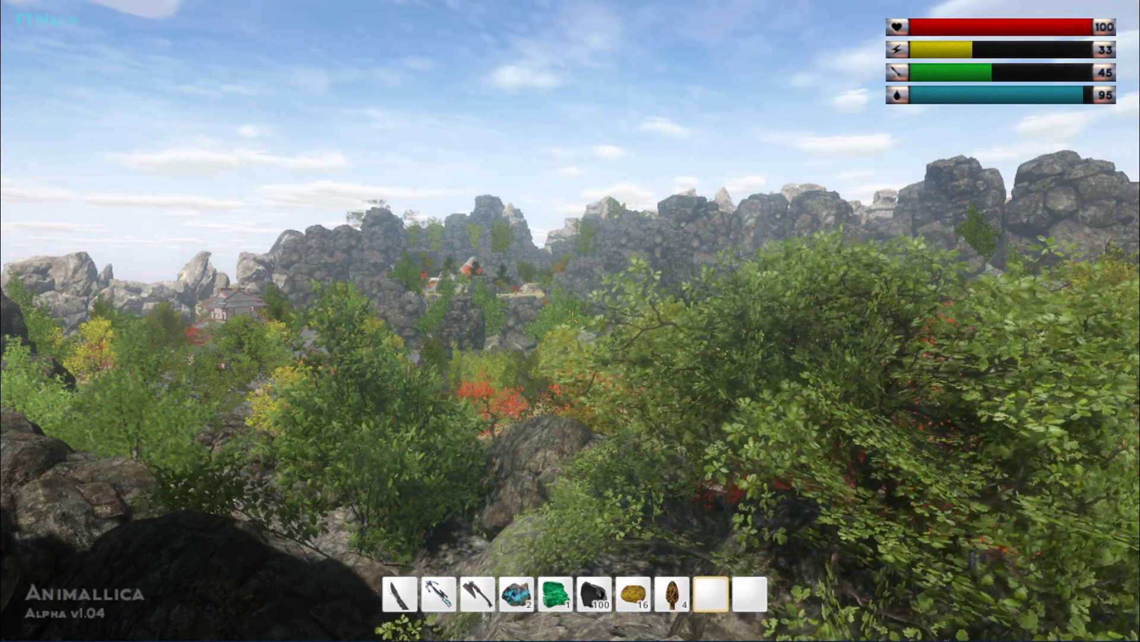
{"action": "mouse_move", "coordinate": [571, 313]}
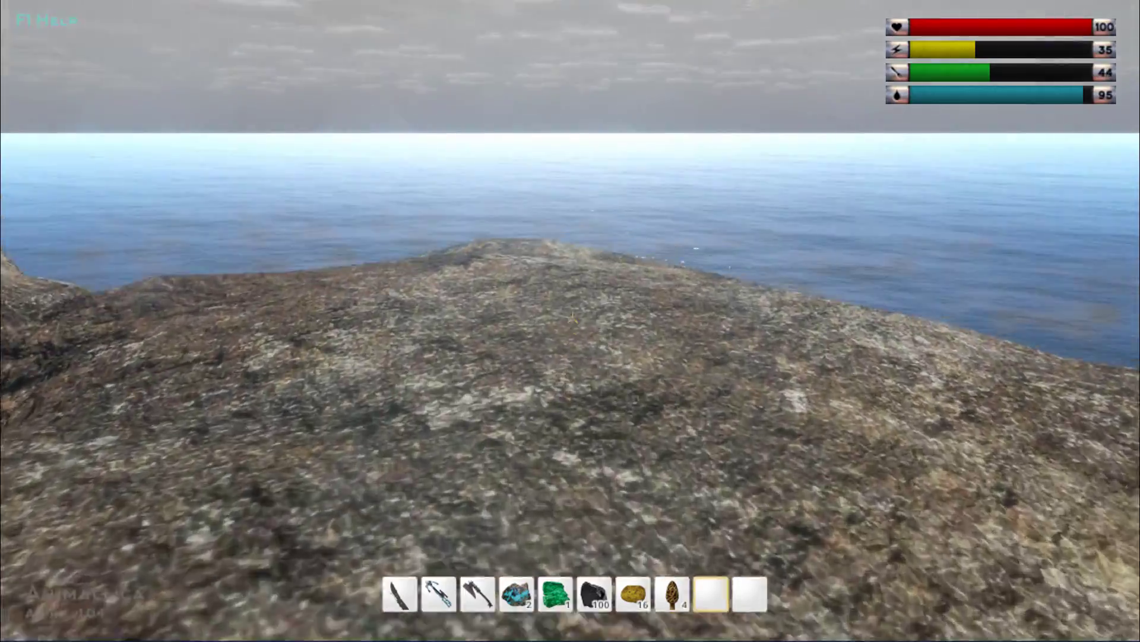
{"action": "mouse_move", "coordinate": [571, 321]}
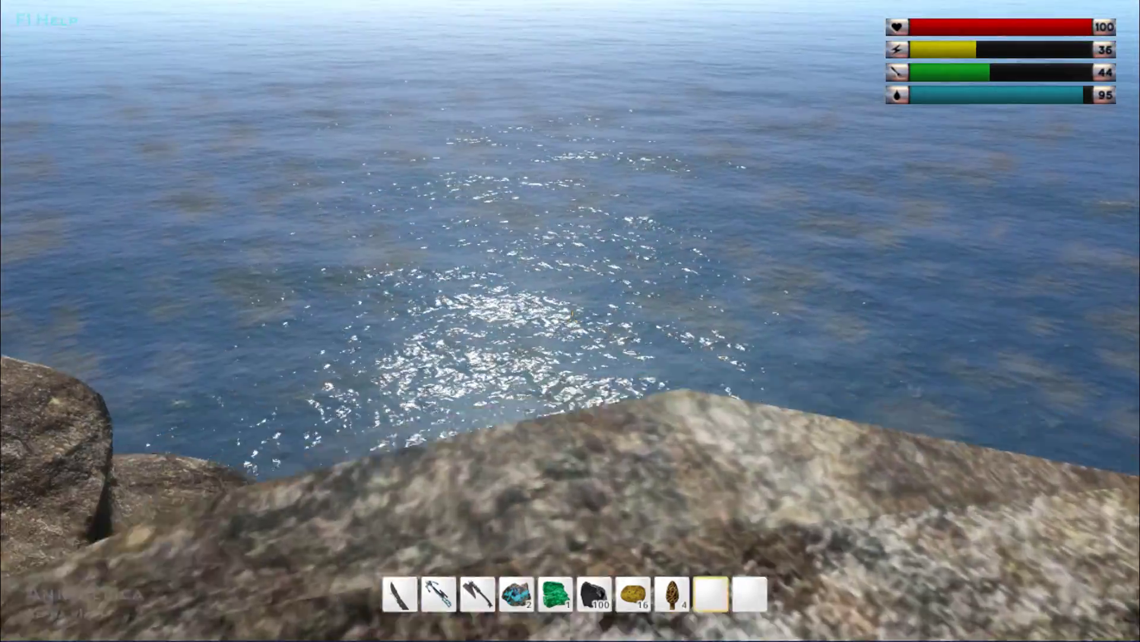
{"action": "mouse_move", "coordinate": [570, 316]}
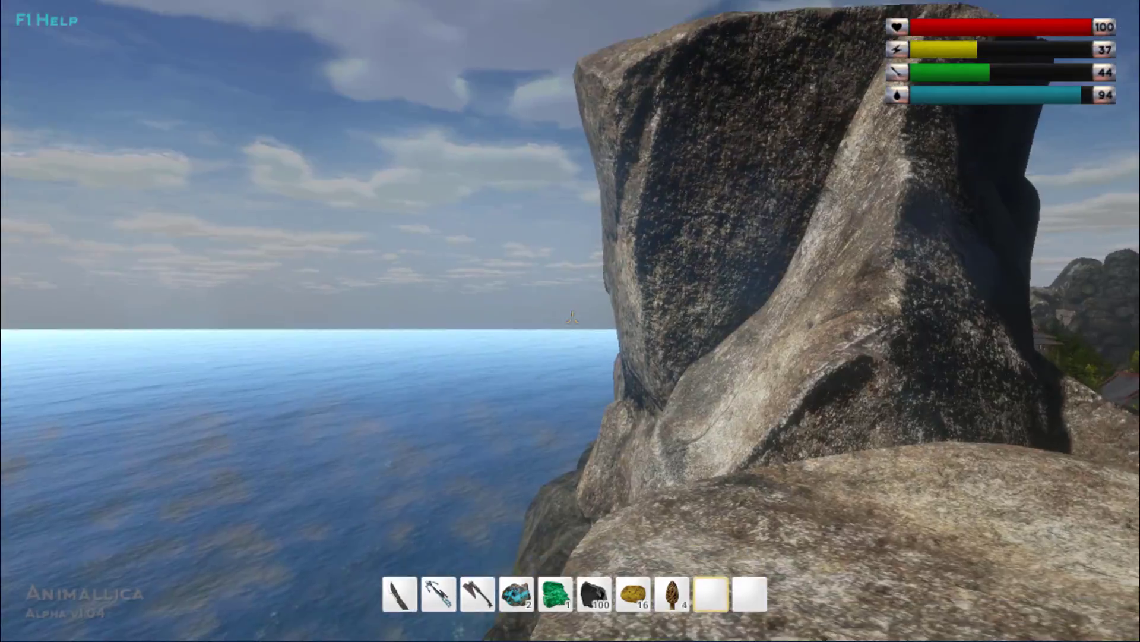
{"action": "mouse_move", "coordinate": [571, 320]}
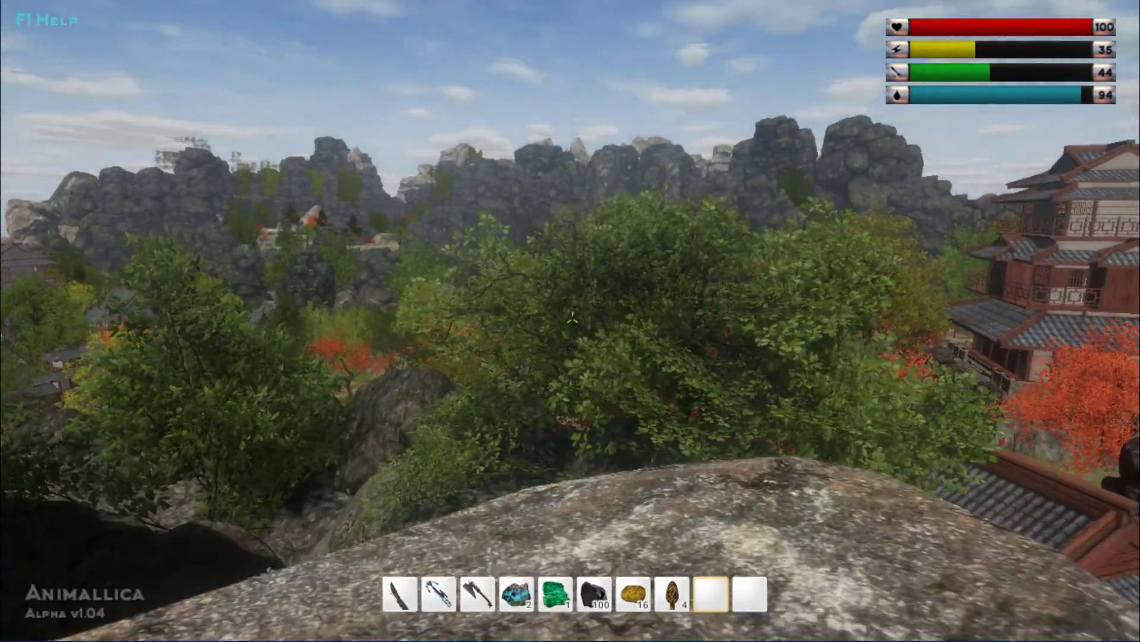
{"action": "mouse_move", "coordinate": [571, 321]}
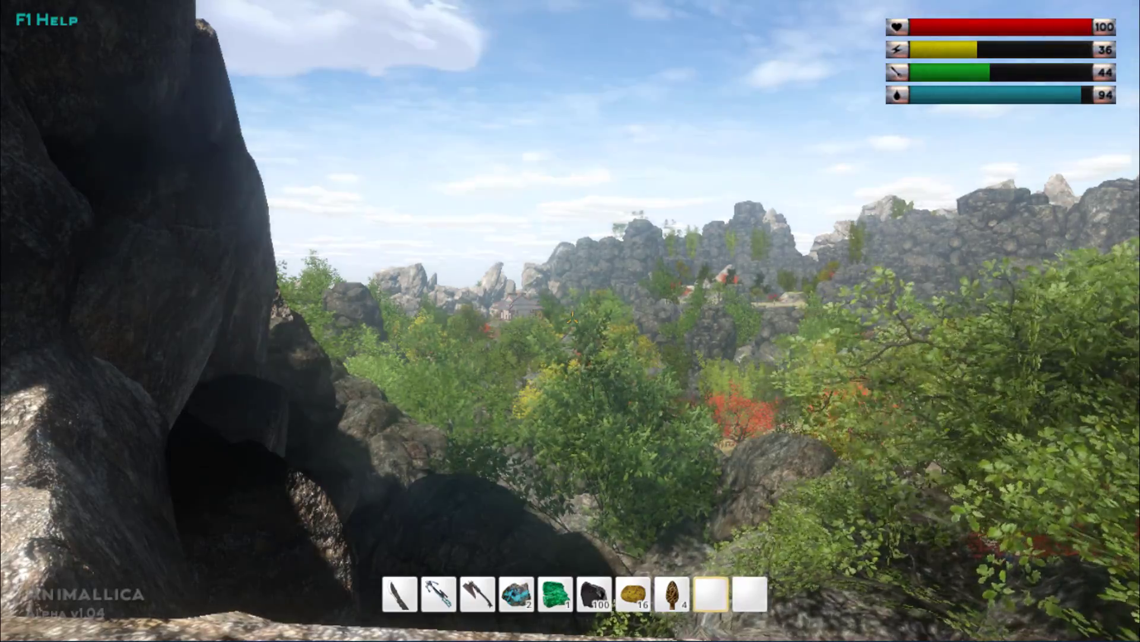
{"action": "mouse_move", "coordinate": [571, 321]}
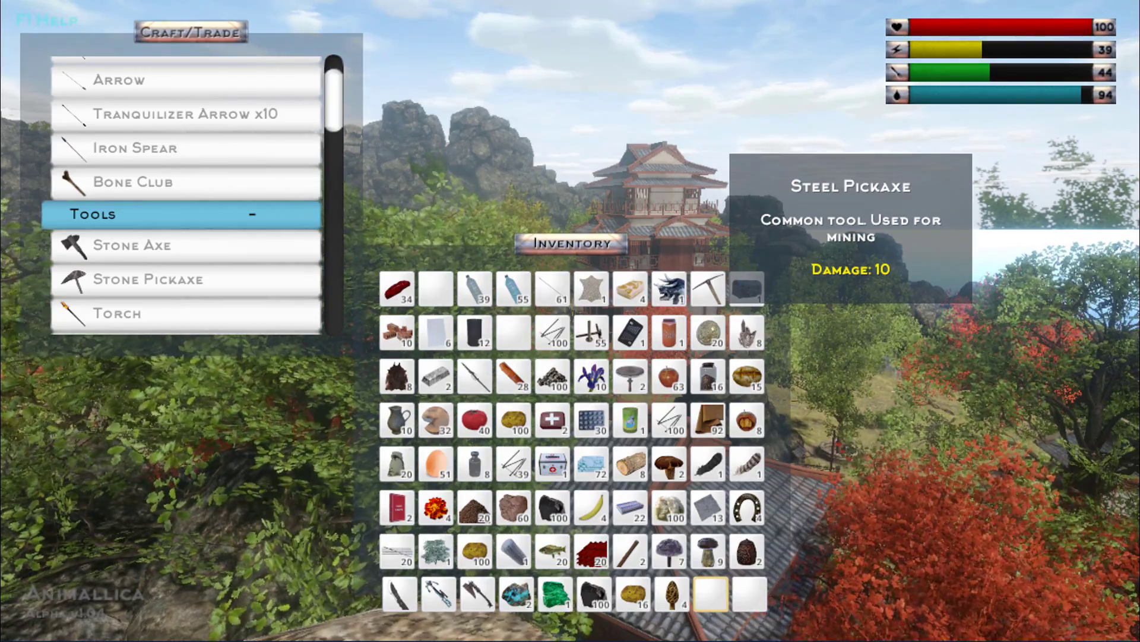
{"action": "key", "text": "Escape"}
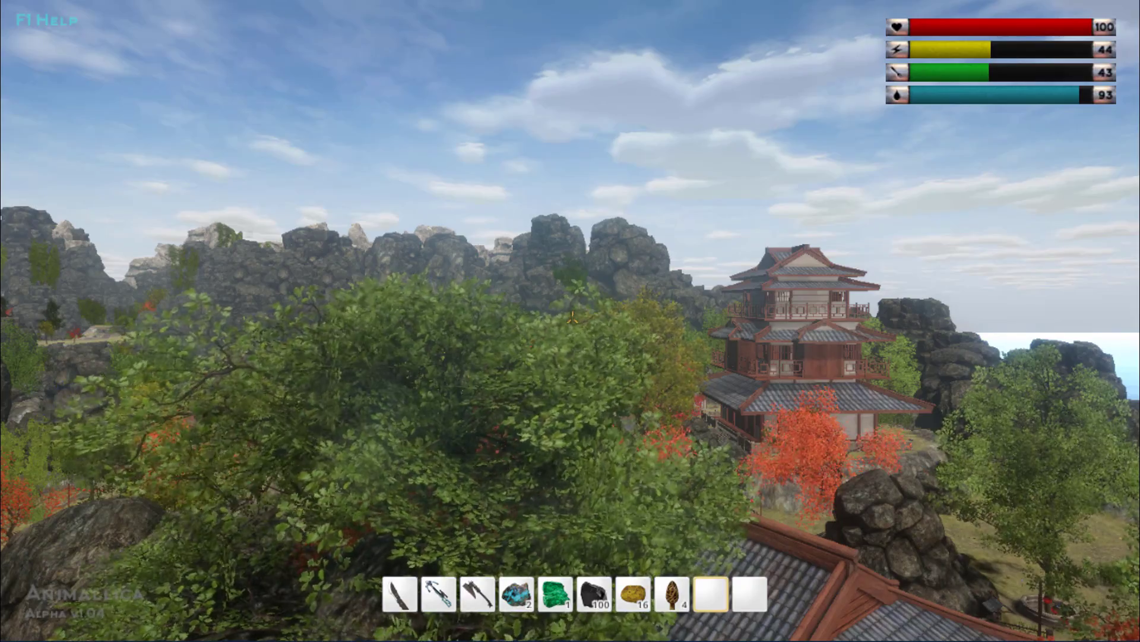
{"action": "mouse_move", "coordinate": [570, 321]}
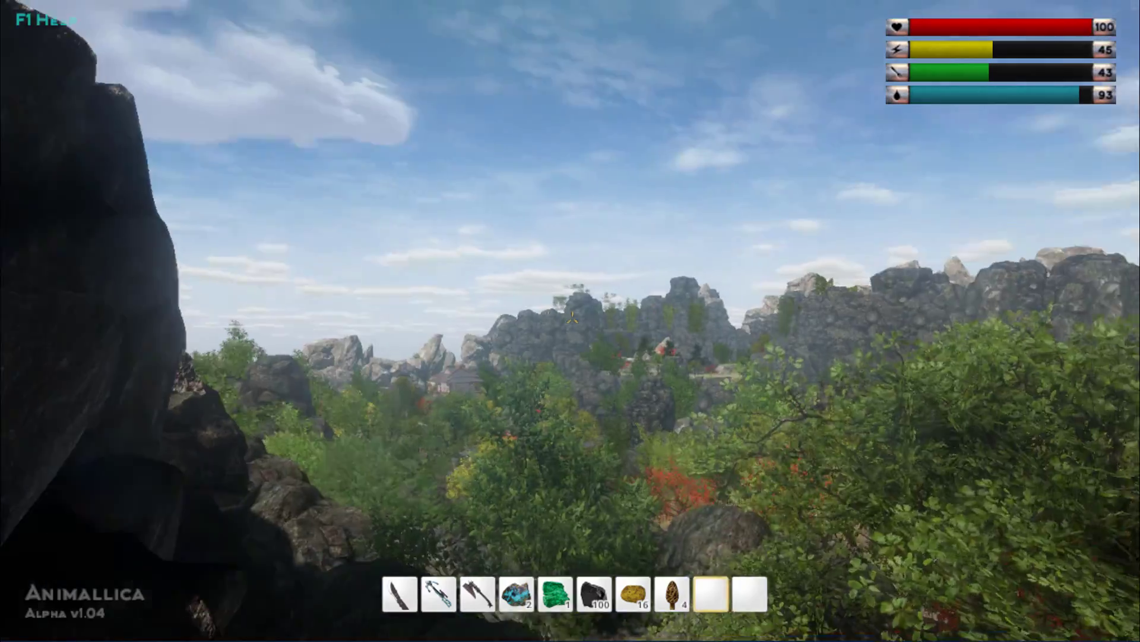
{"action": "mouse_move", "coordinate": [571, 321]}
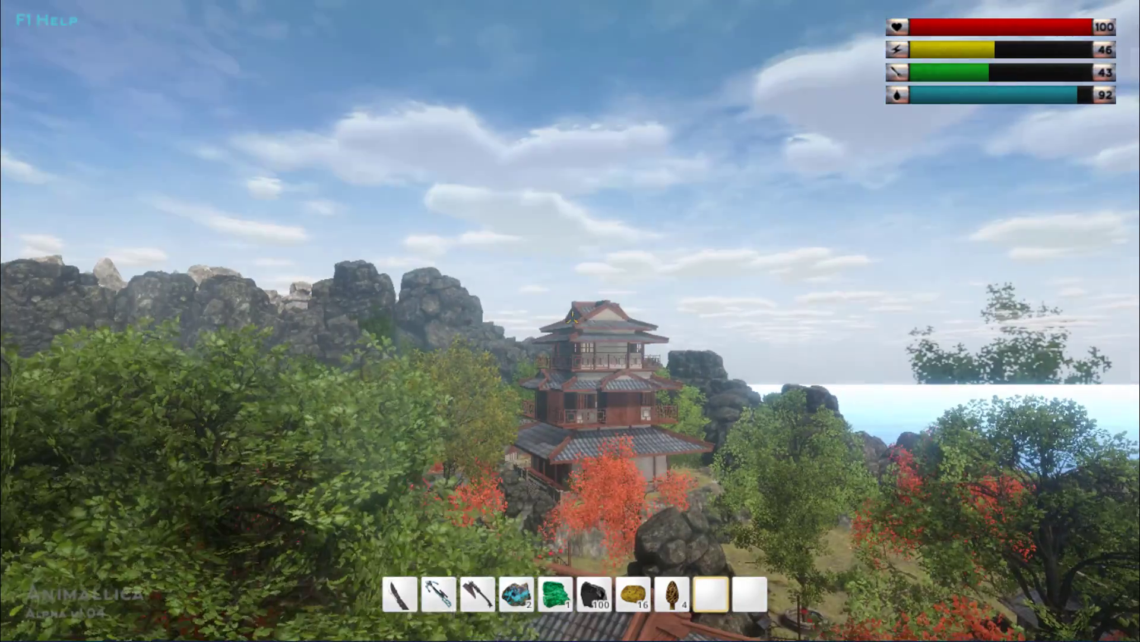